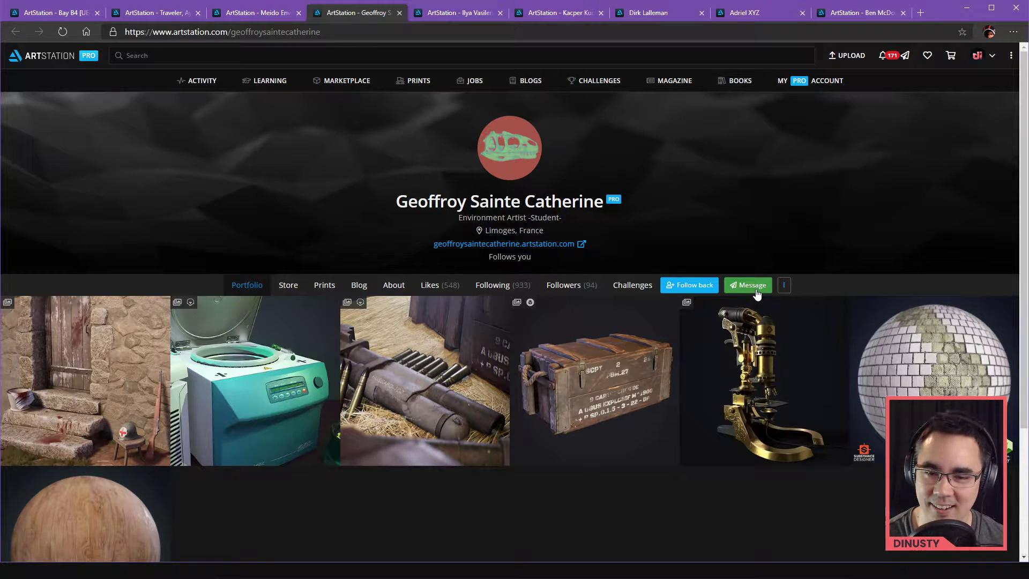
mouse_move(727, 216)
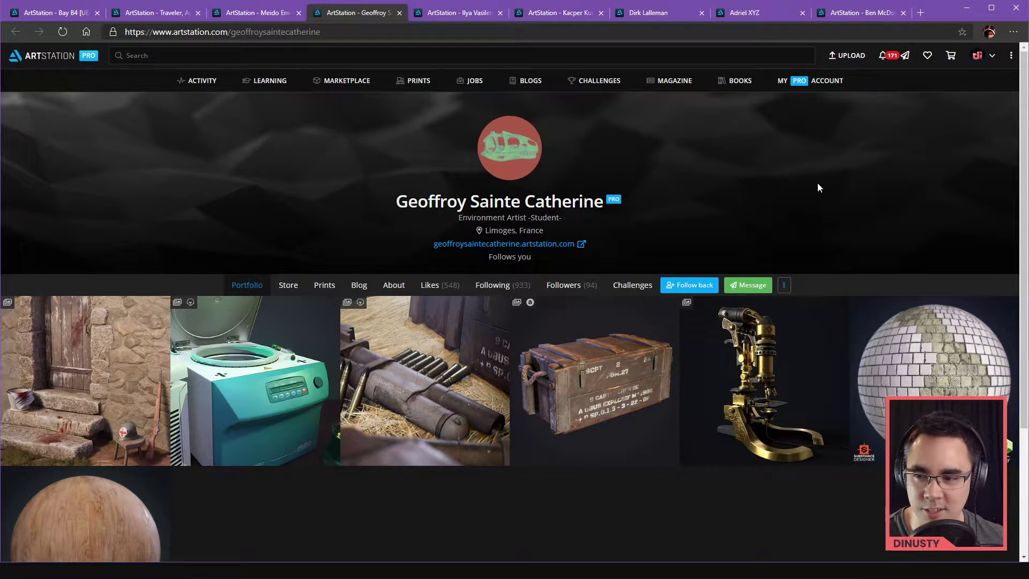
- Open the Metro Tiles material artwork page from the portfolio grid
double_click(428, 200)
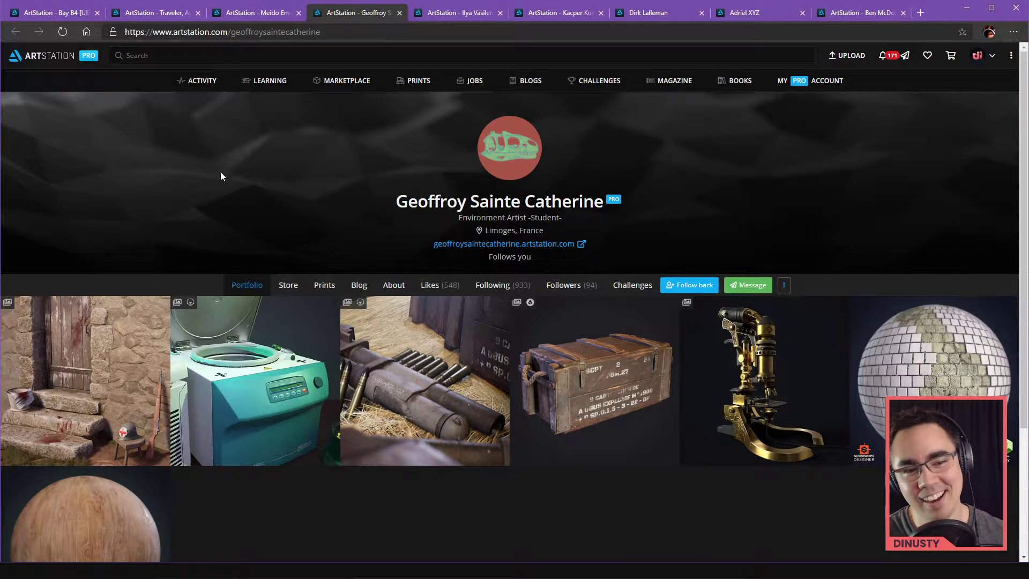
mouse_move(209, 191)
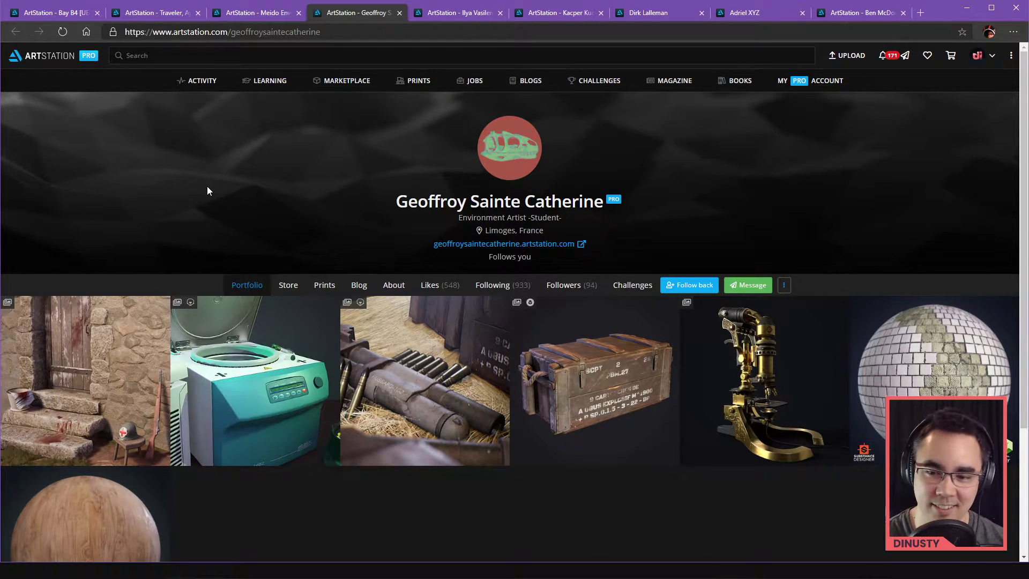
scroll(down, 3)
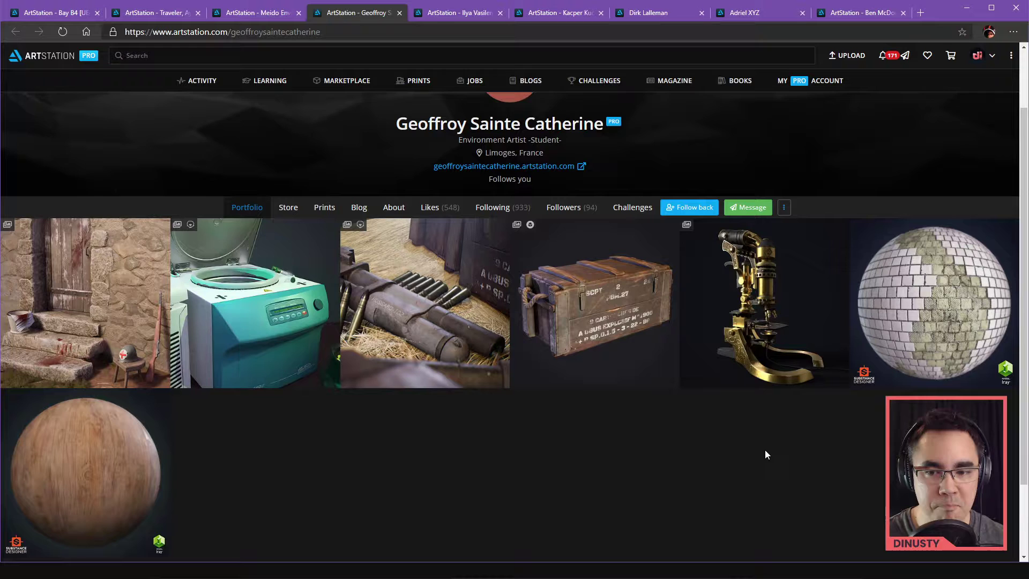
mouse_move(774, 306)
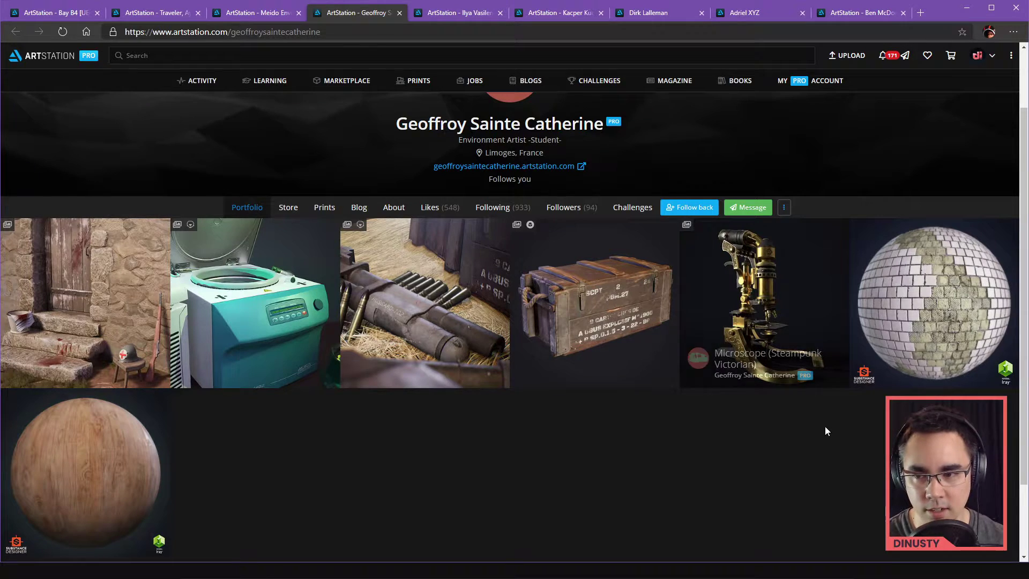
click(83, 473)
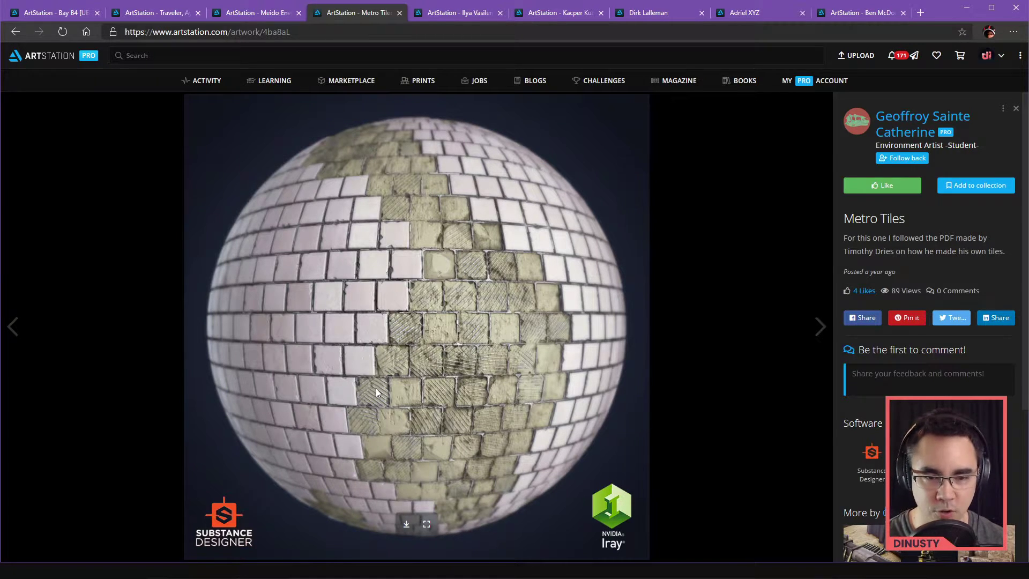
mouse_move(381, 388)
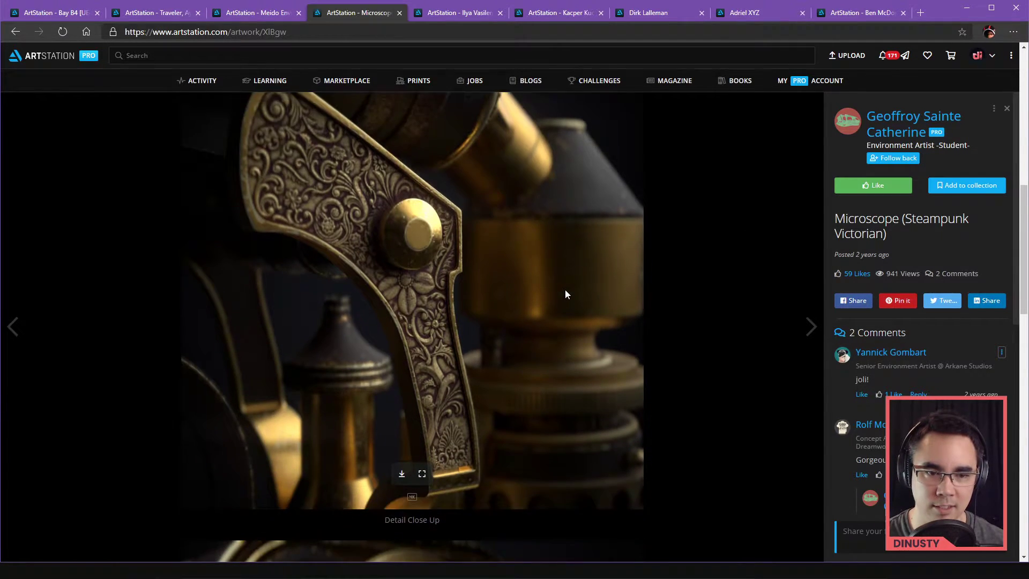
click(810, 328)
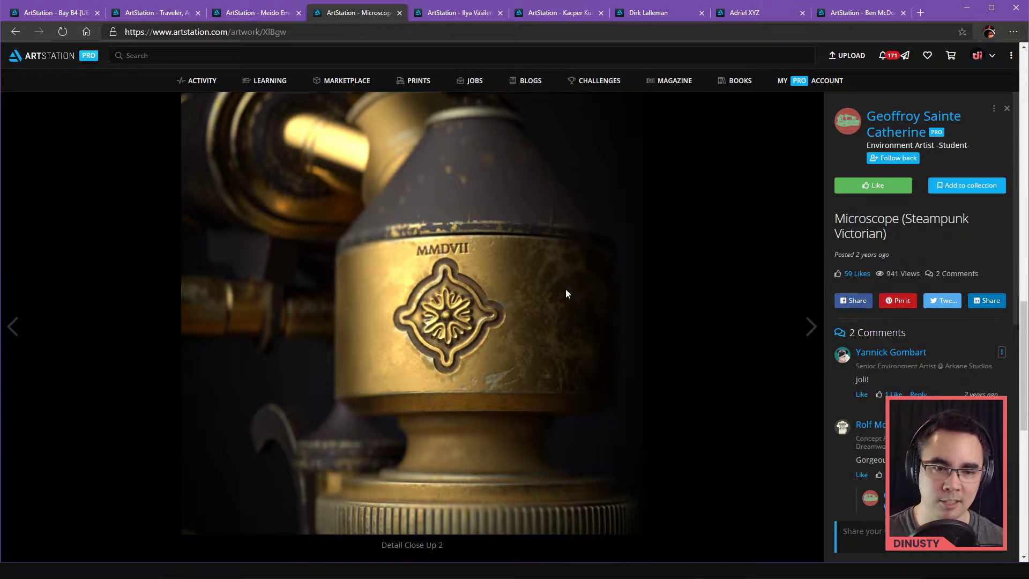
scroll(down, 3)
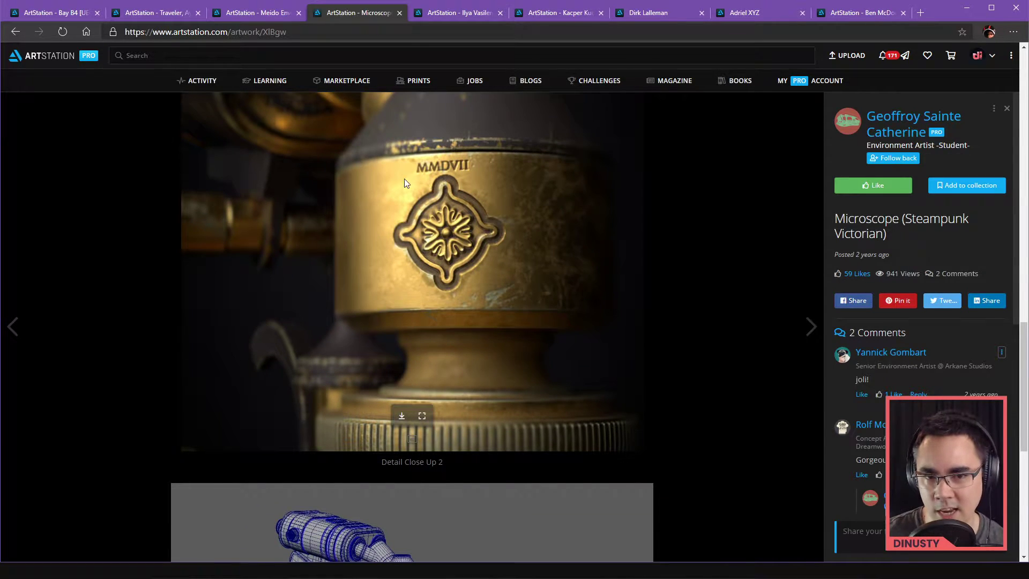
mouse_move(429, 176)
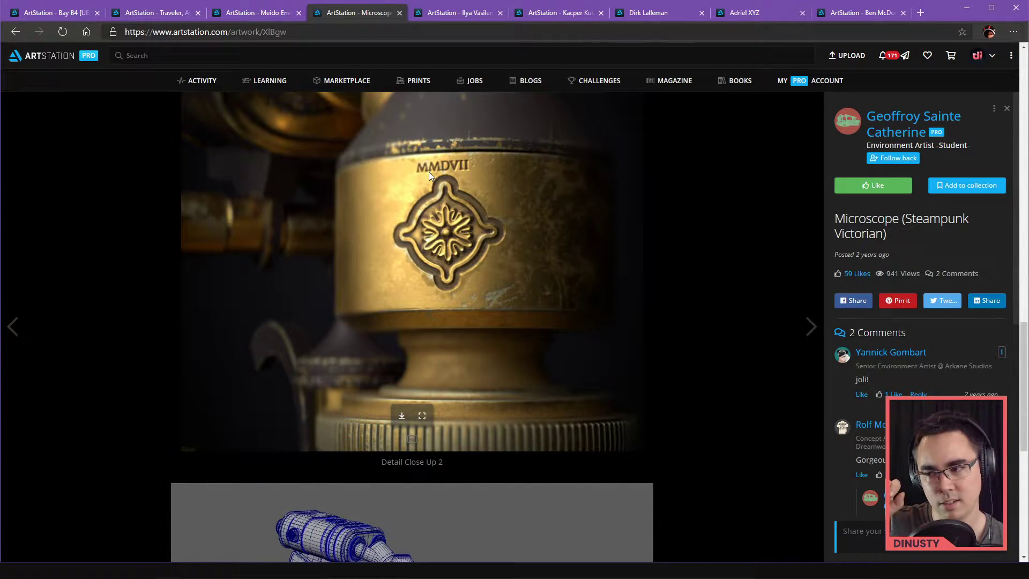
mouse_move(452, 135)
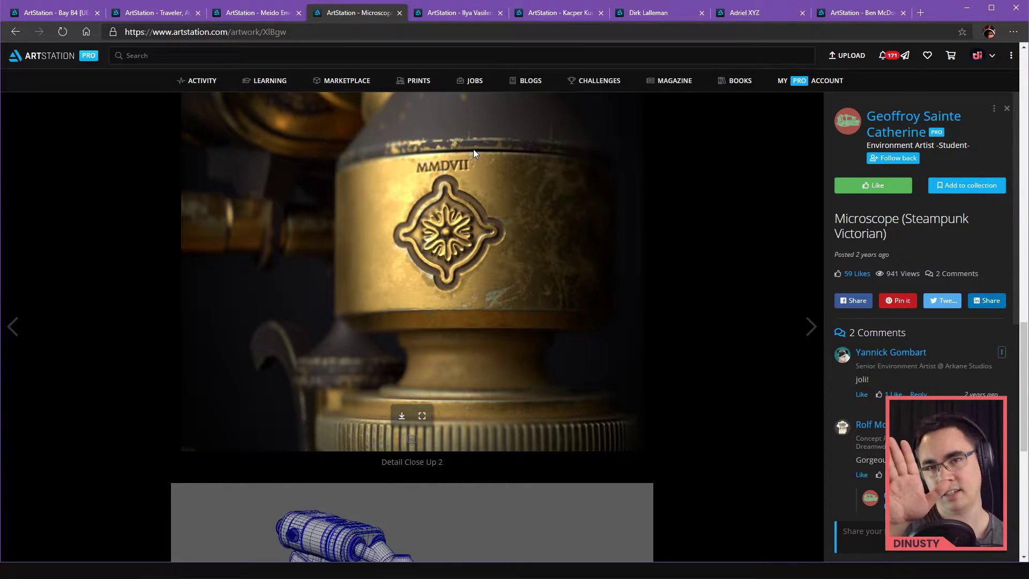
scroll(down, 3)
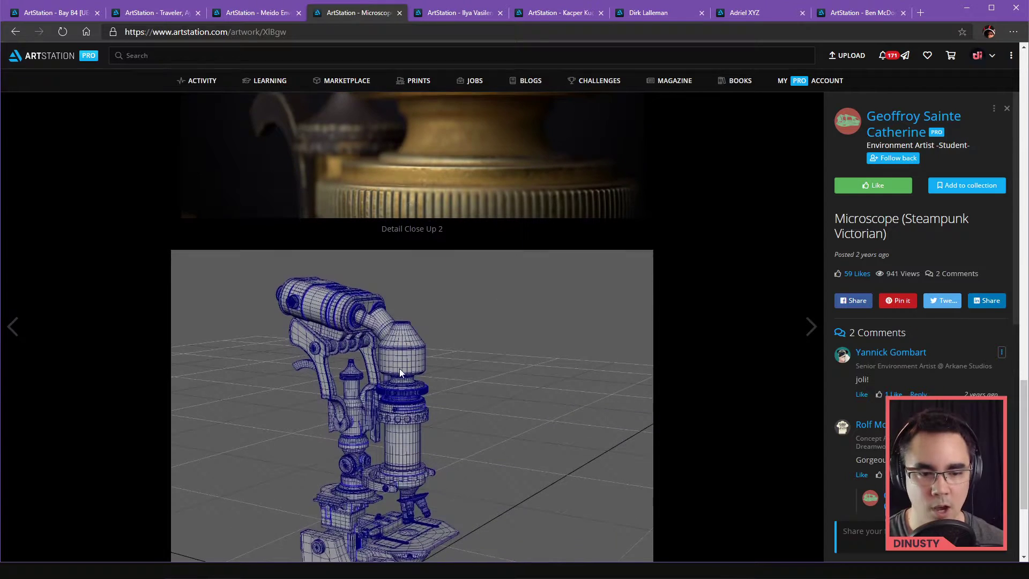
scroll(down, 3)
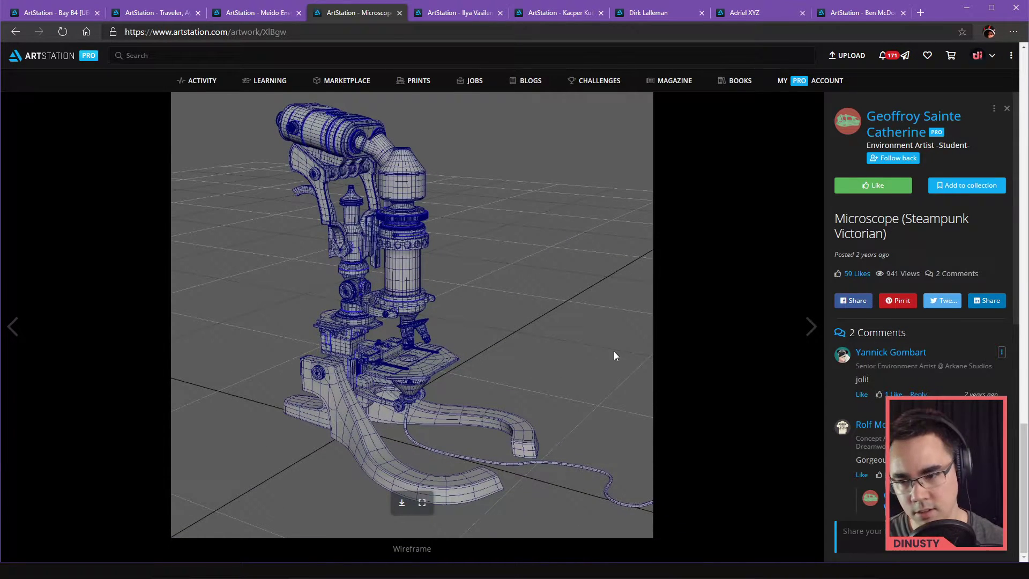
scroll(down, 3)
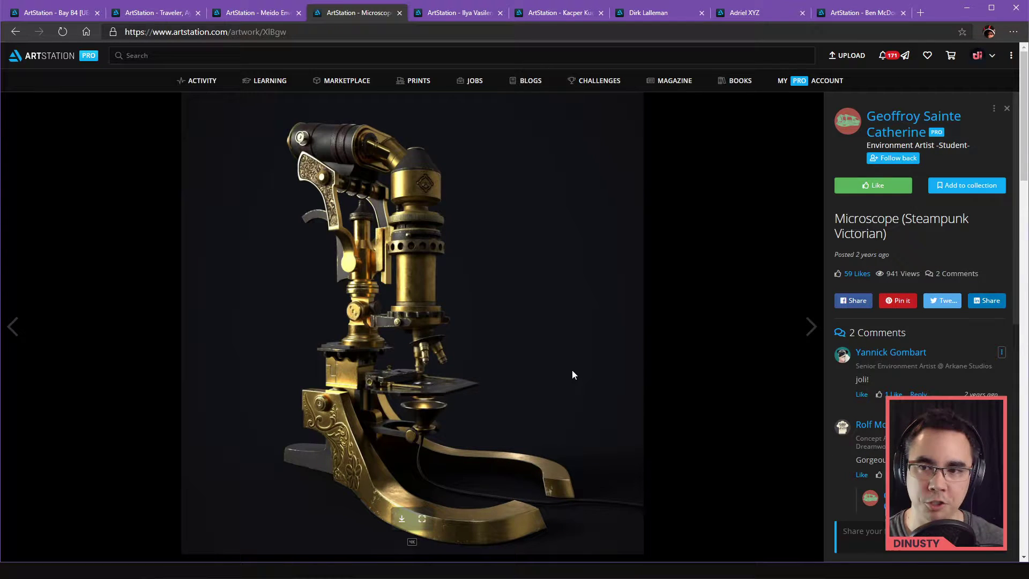
mouse_move(914, 238)
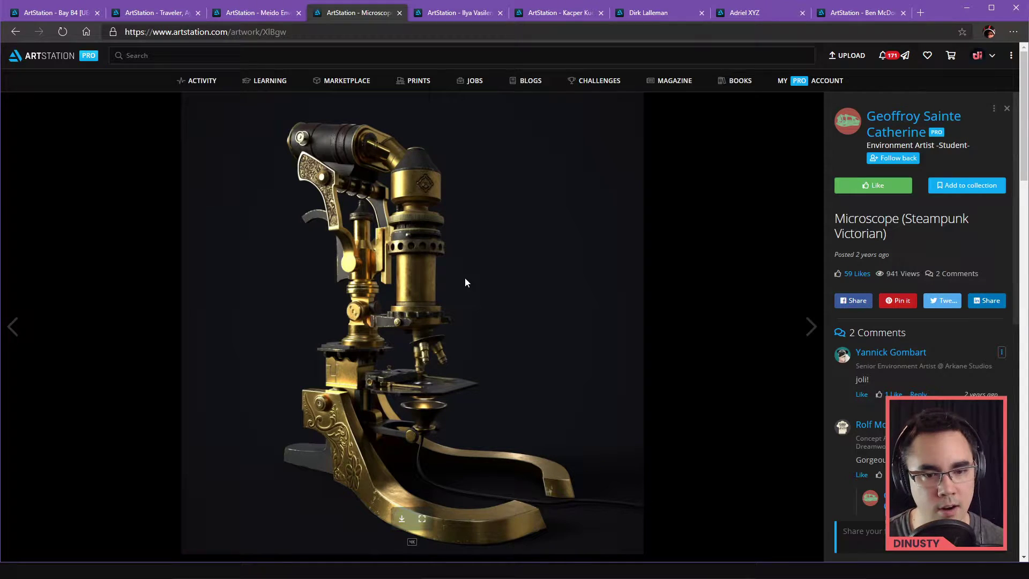
scroll(down, 3)
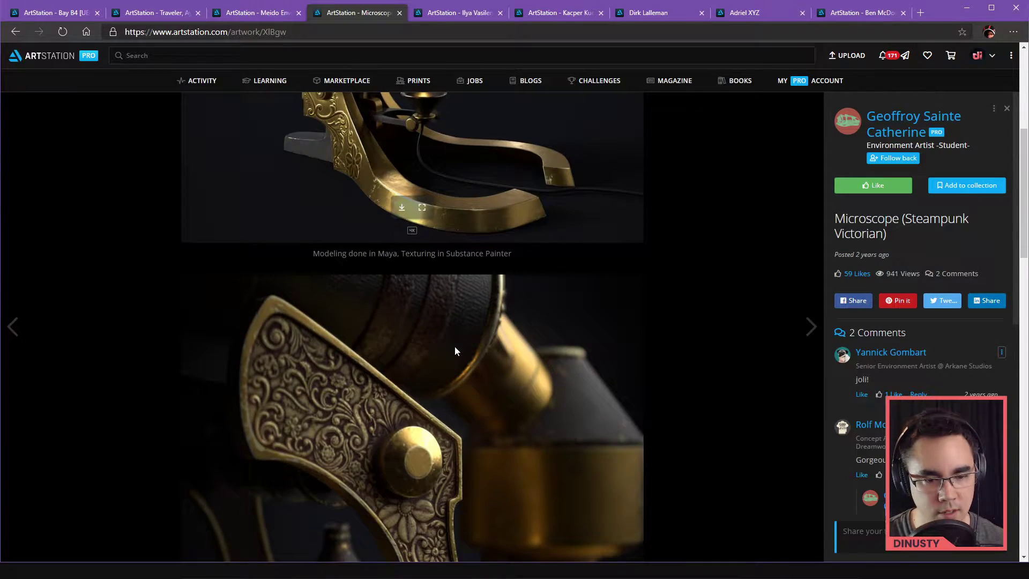
scroll(down, 3)
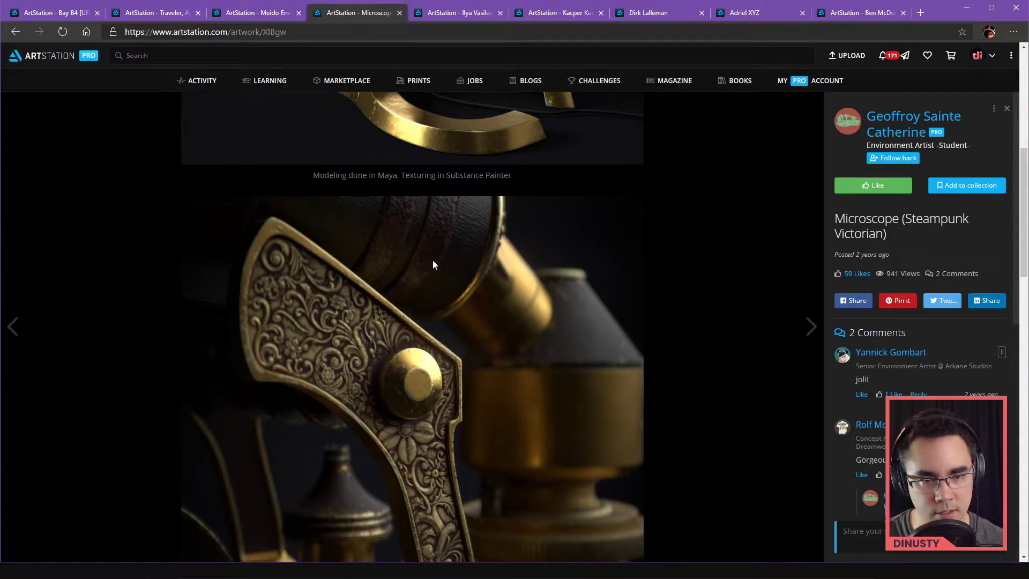
mouse_move(522, 274)
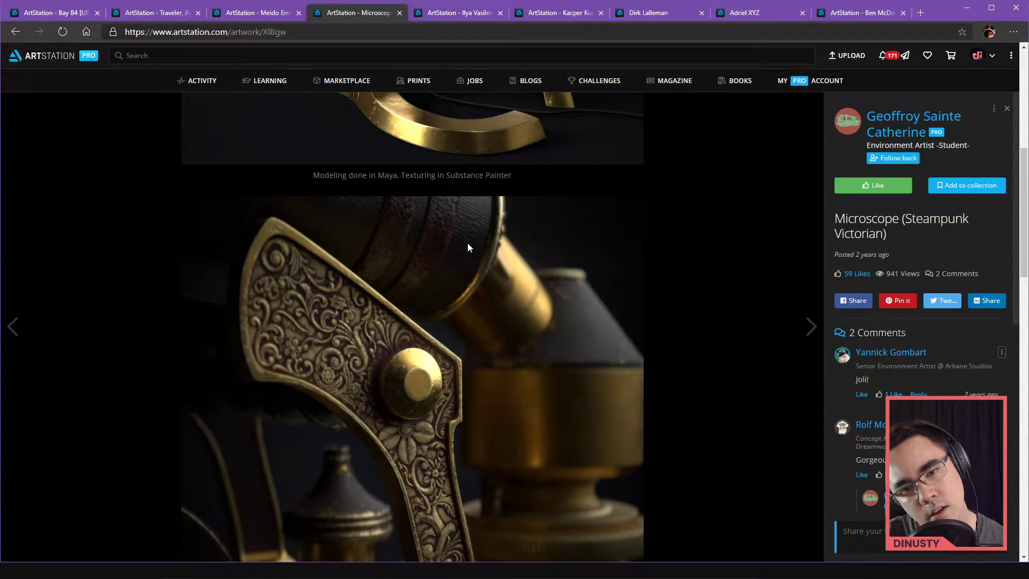
scroll(down, 3)
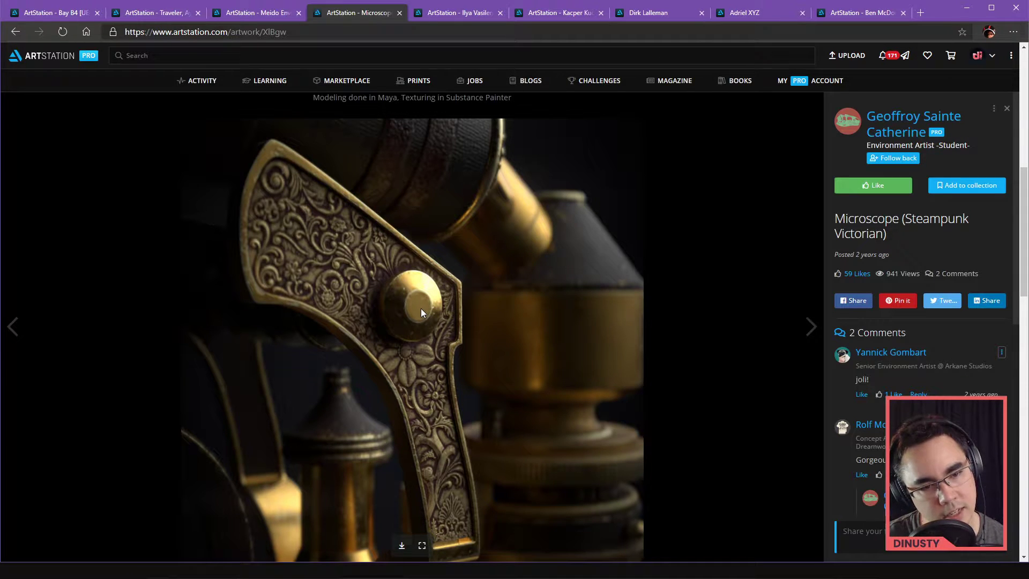
scroll(down, 3)
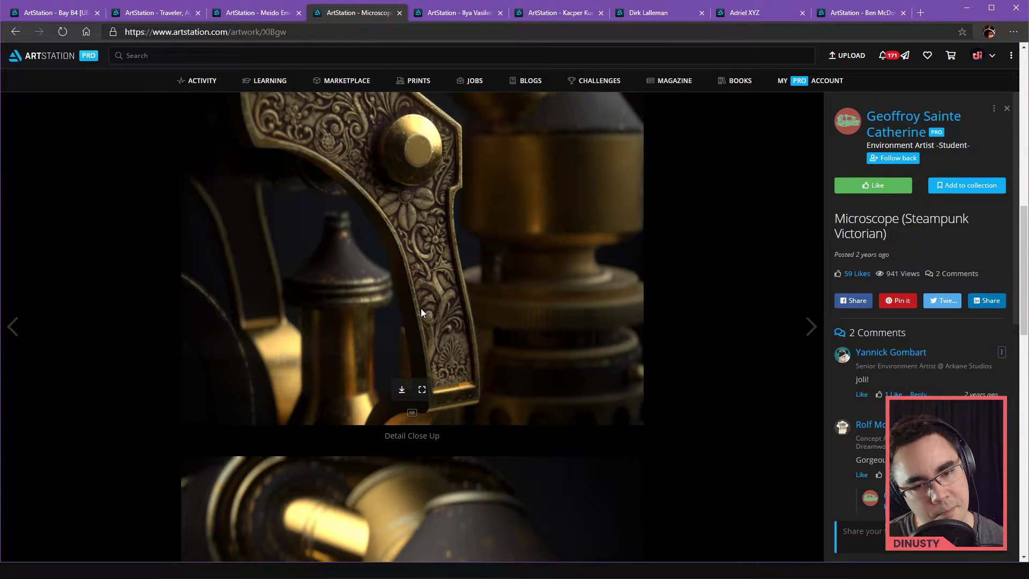
scroll(down, 3)
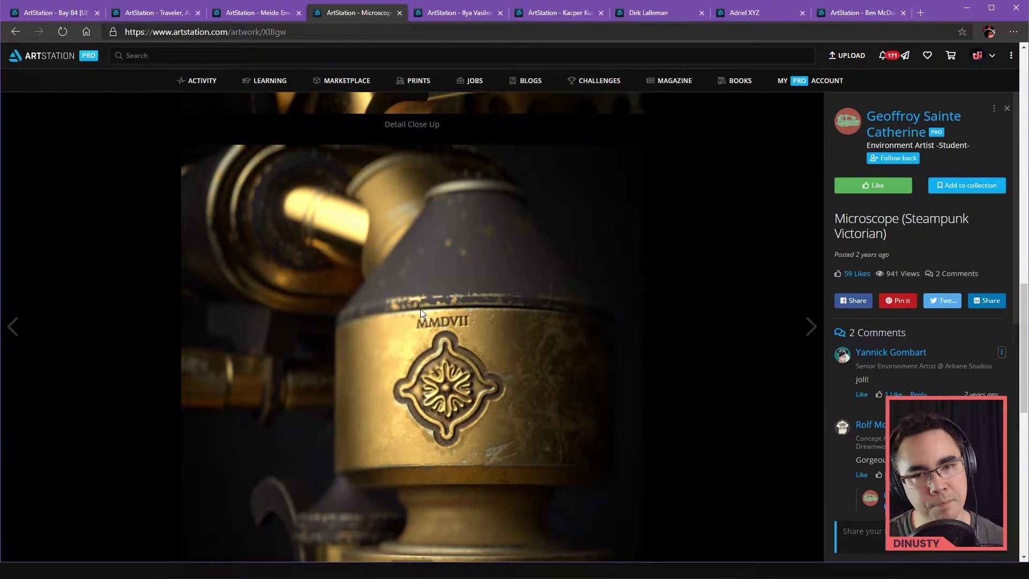
- Scroll the Microscope artwork page past the detail close-up to its wireframe image
click(810, 327)
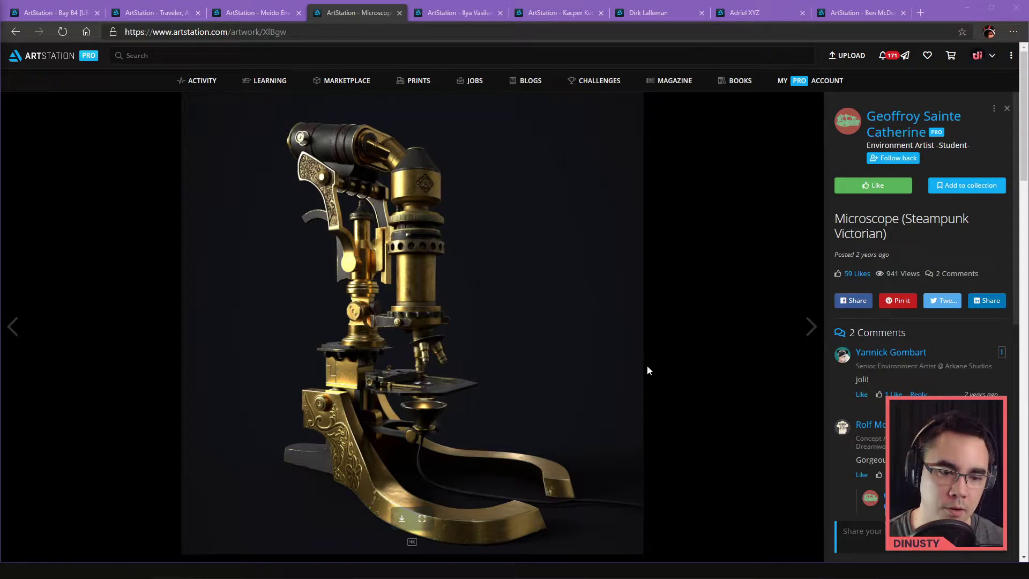
mouse_move(328, 475)
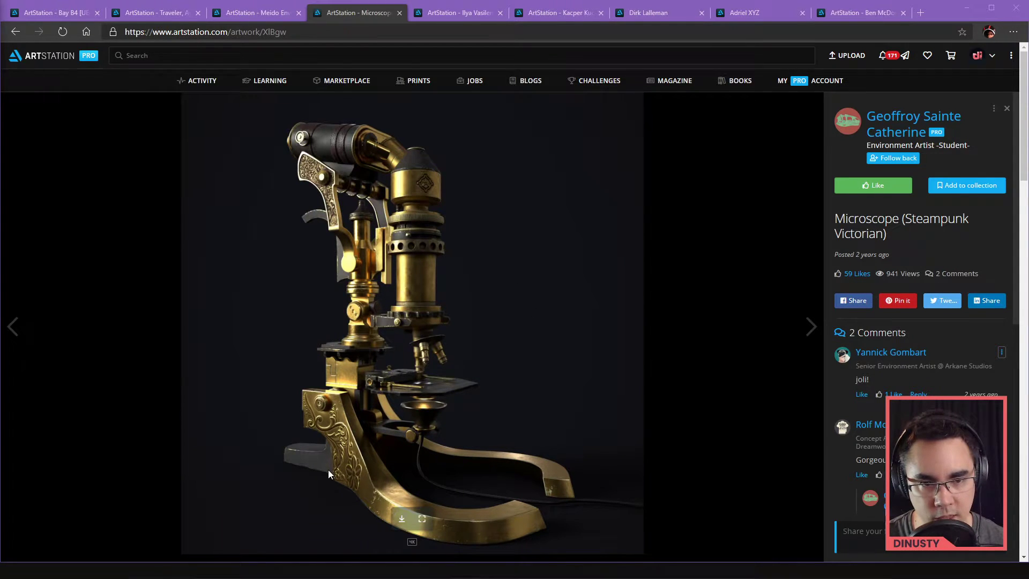
mouse_move(312, 154)
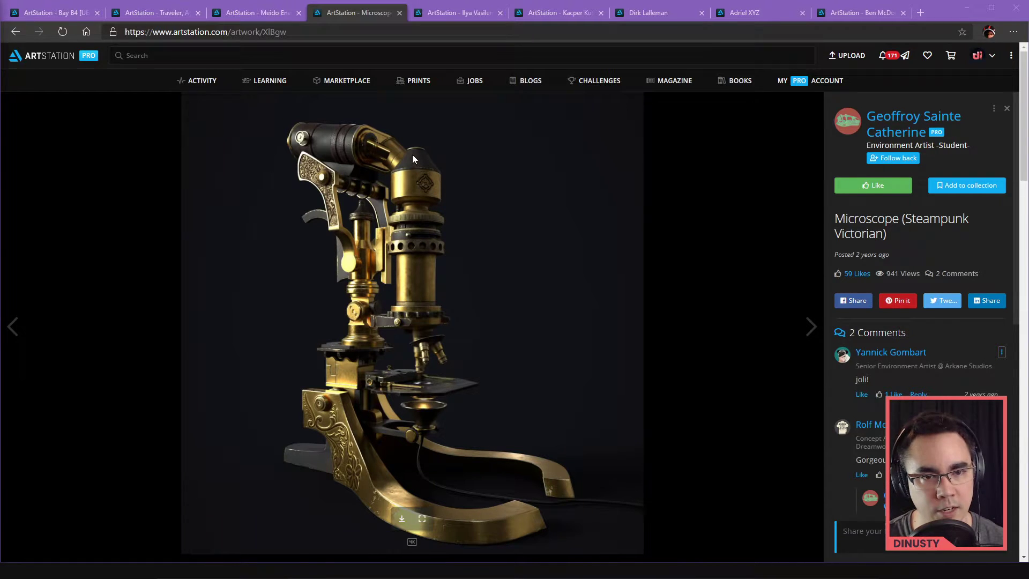
mouse_move(346, 155)
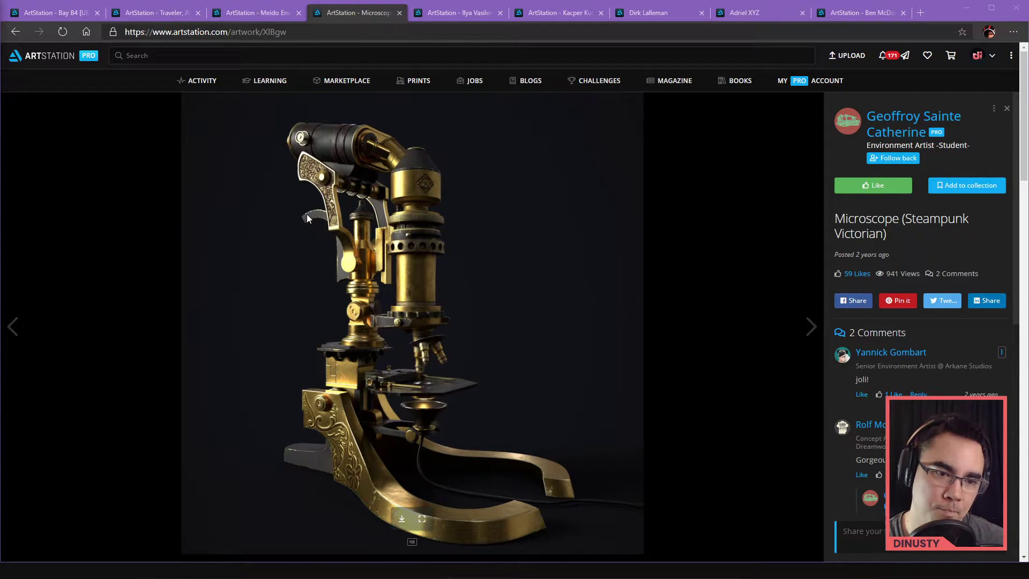
mouse_move(349, 351)
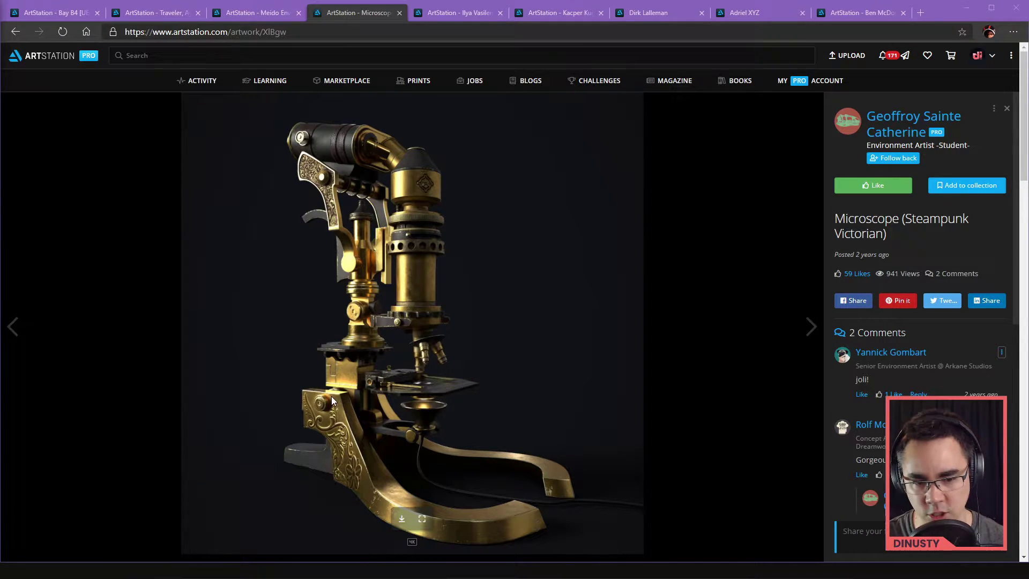
mouse_move(343, 404)
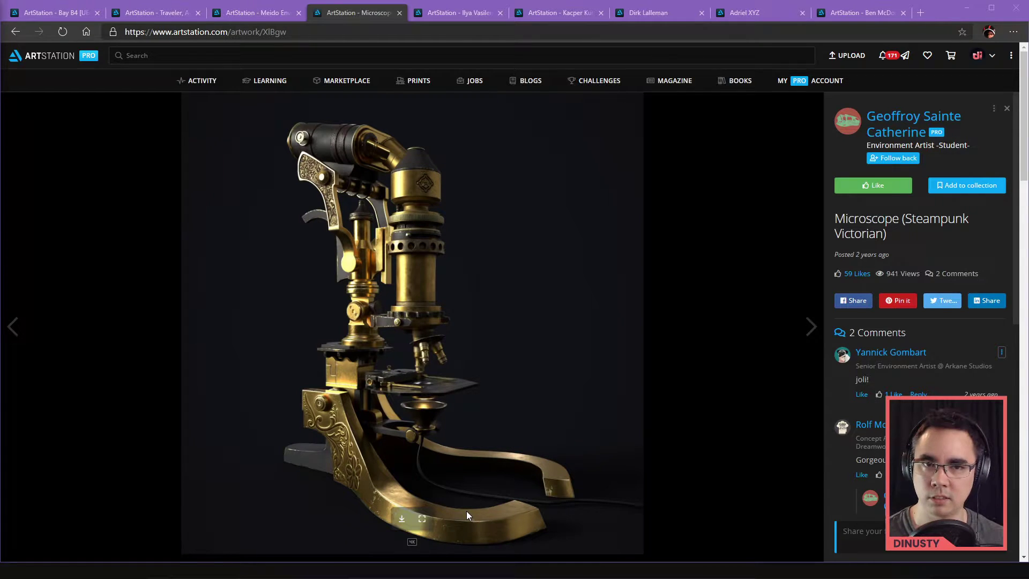
mouse_move(487, 314)
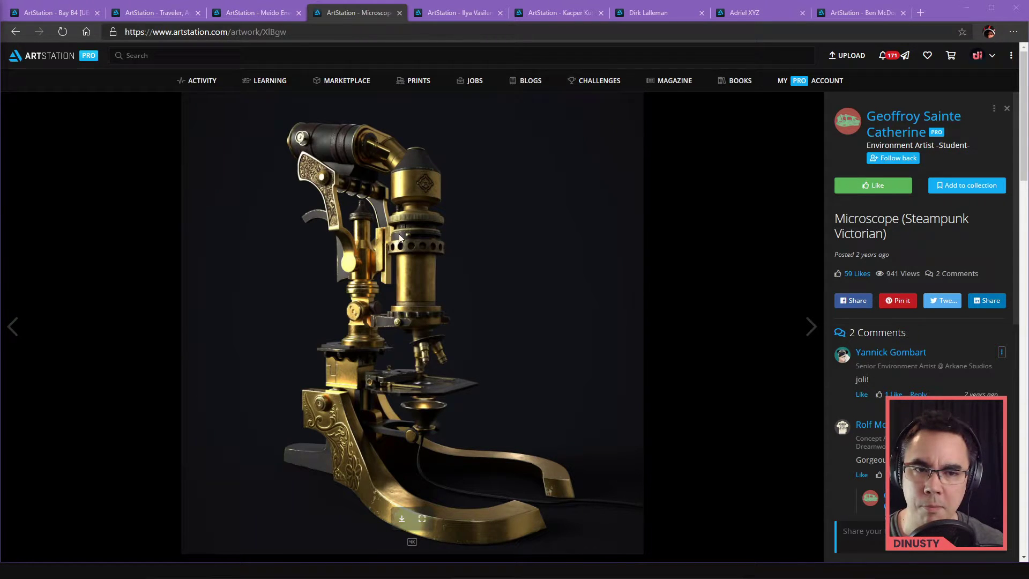
mouse_move(898, 233)
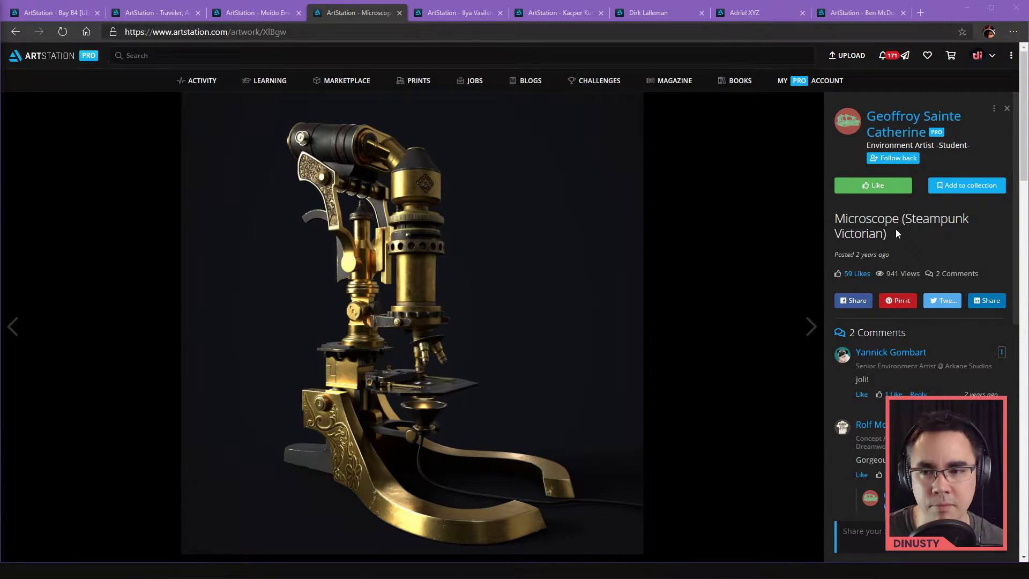
scroll(down, 3)
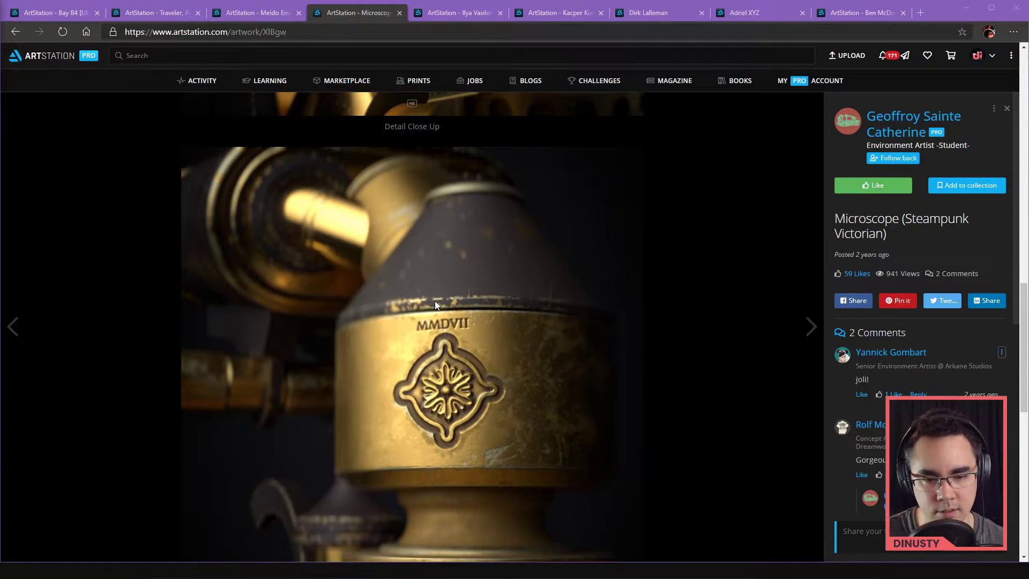
click(811, 327)
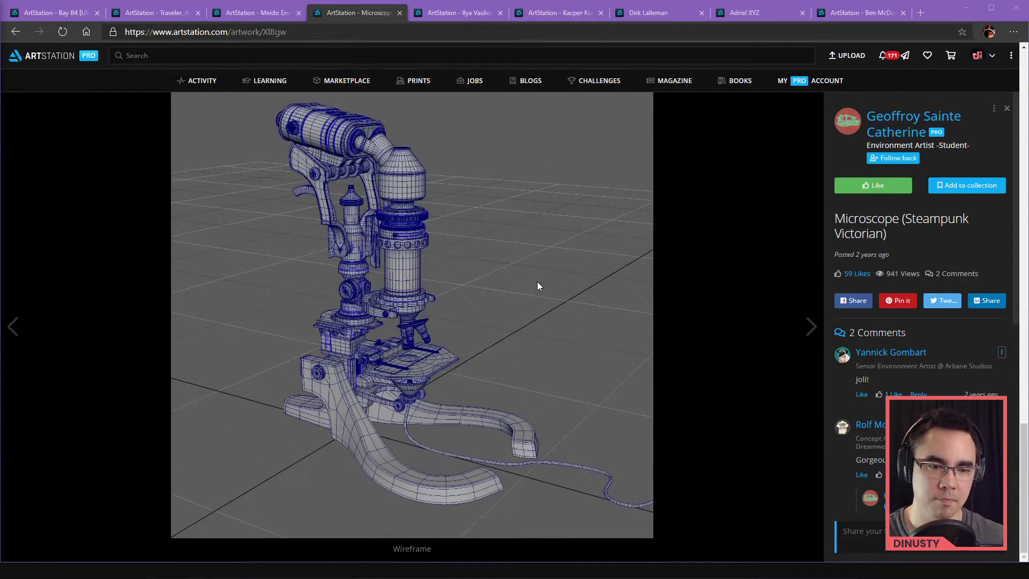
mouse_move(372, 247)
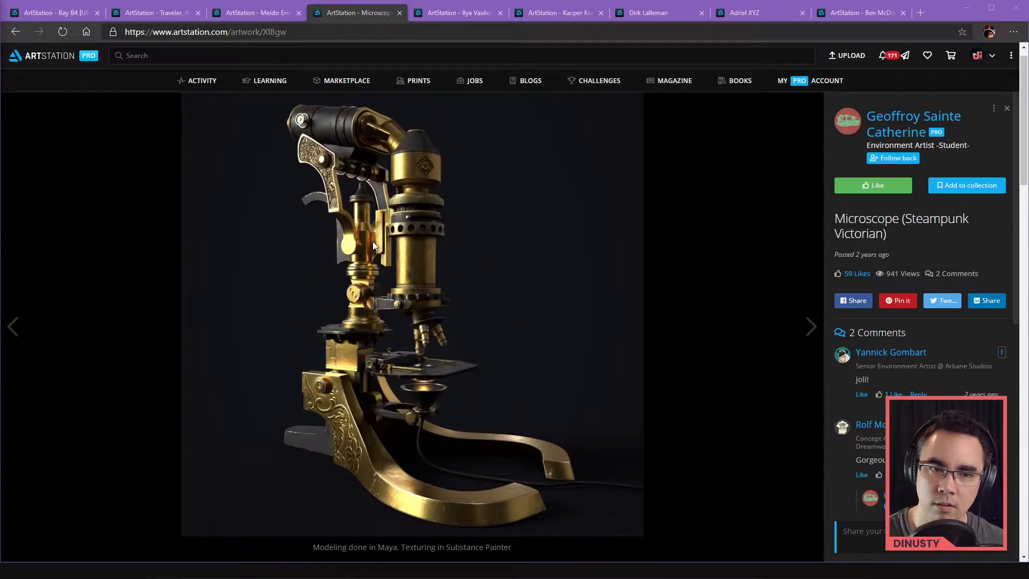
mouse_move(537, 260)
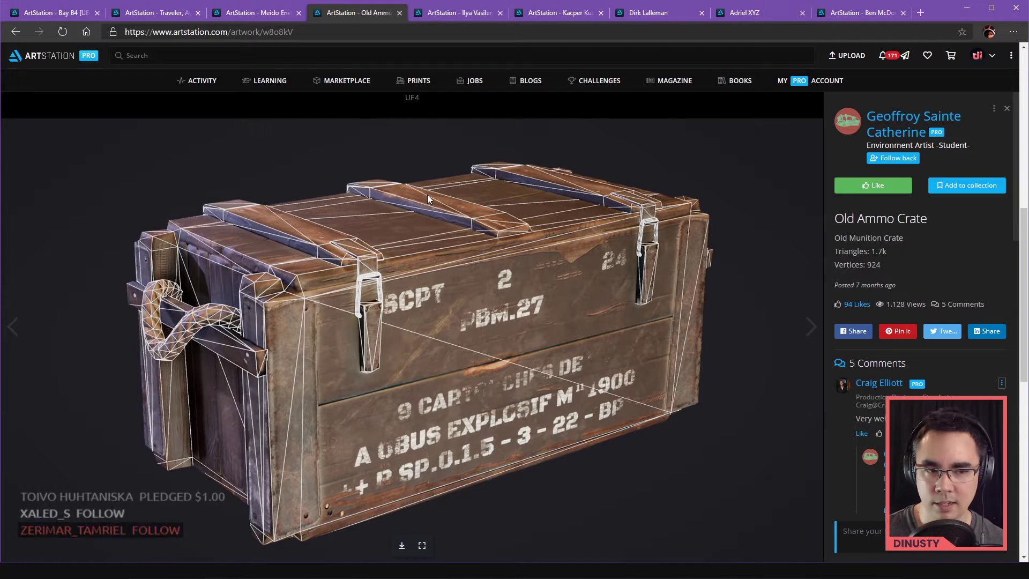
mouse_move(767, 258)
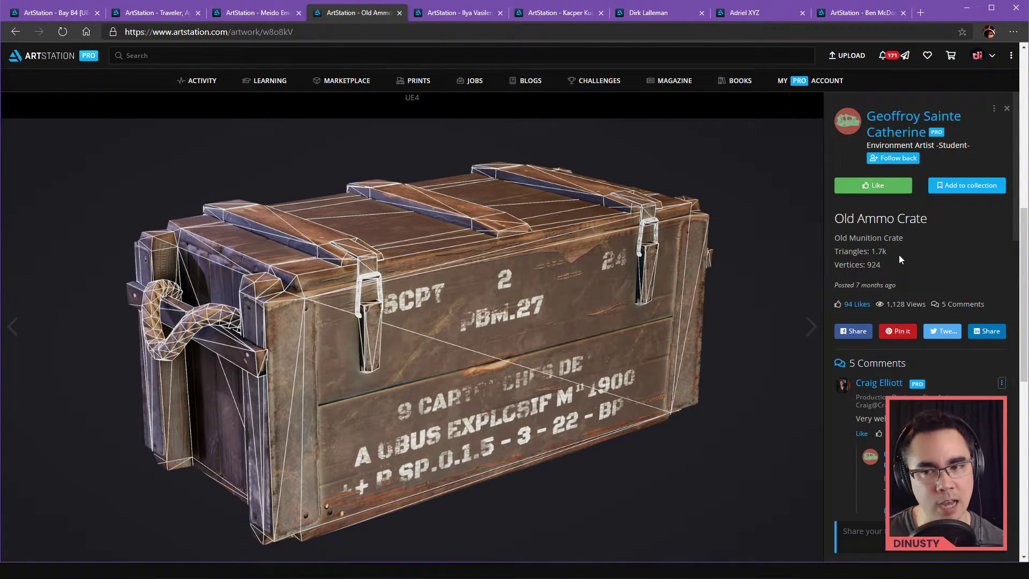
mouse_move(755, 274)
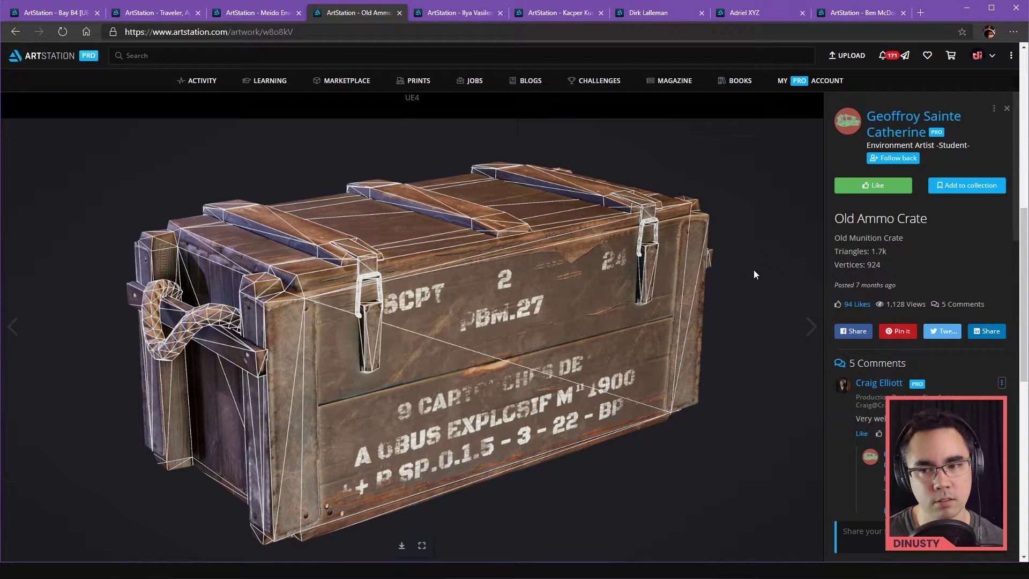
mouse_move(599, 264)
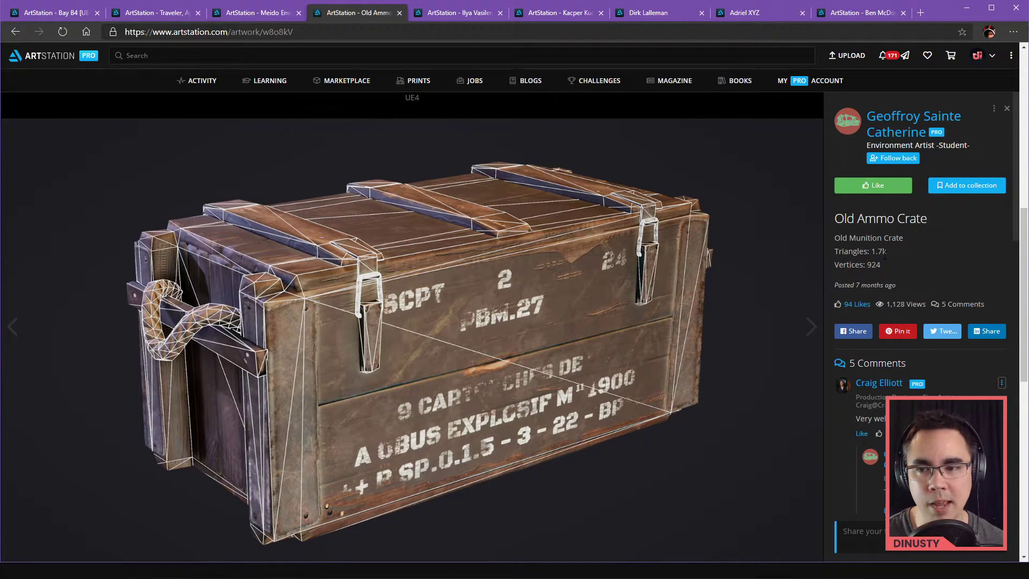
mouse_move(376, 340)
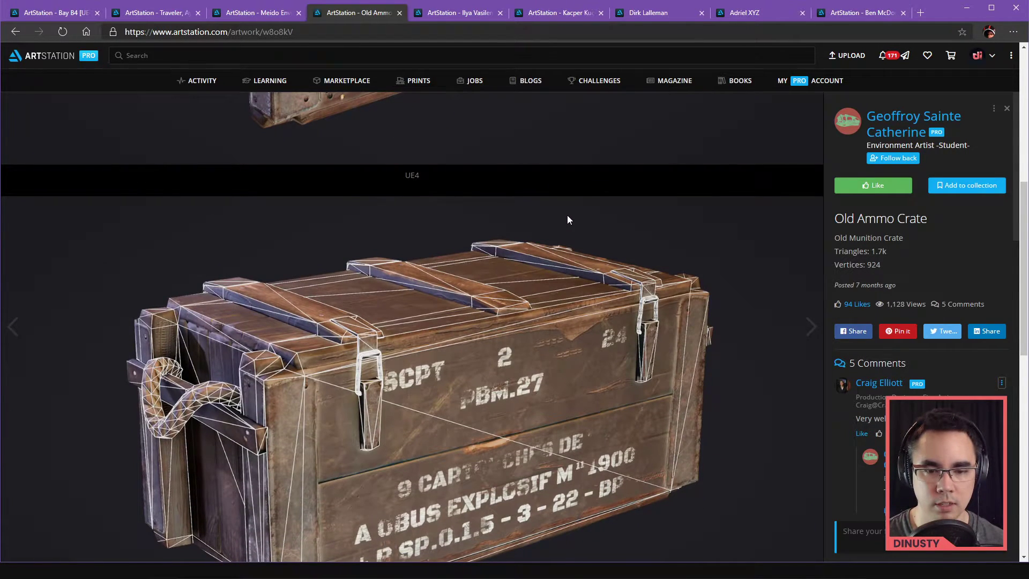
- Load the Old Ammo Crate's interactive Sketchfab 3D model
scroll(down, 3)
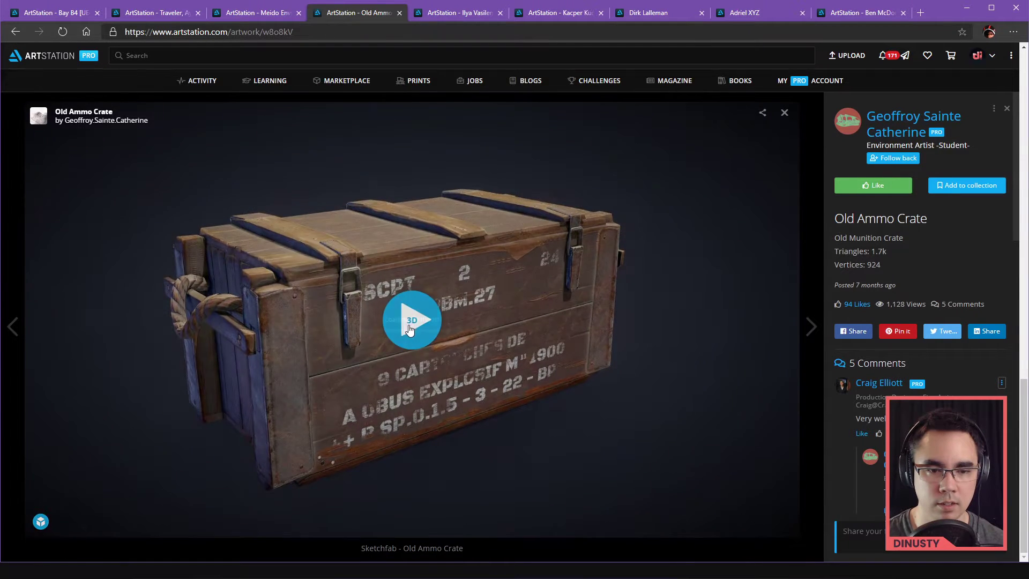
click(412, 321)
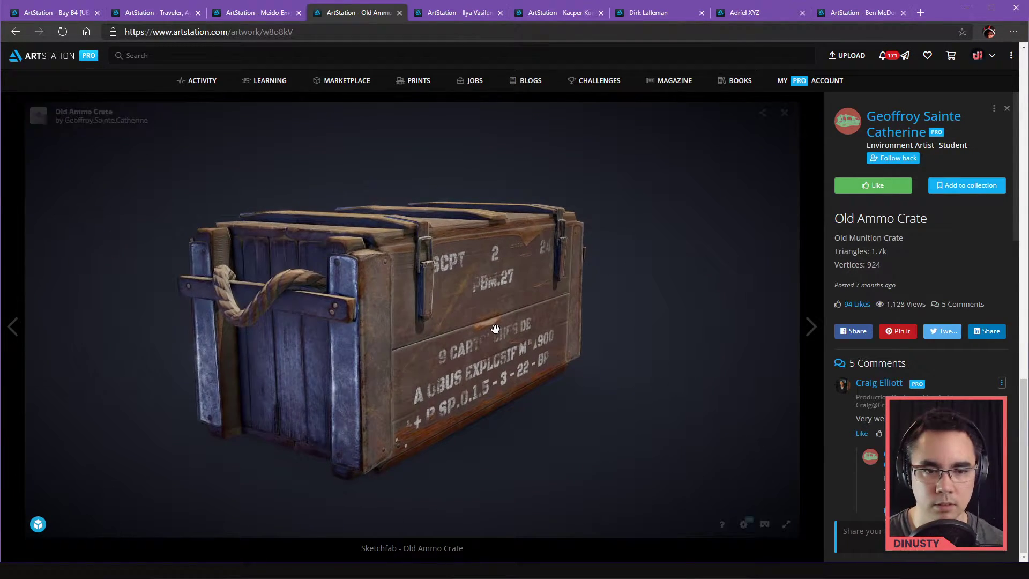
- Orbit the crate to inspect its lettered front, rope-handle end, corner and top
drag(496, 328, 407, 335)
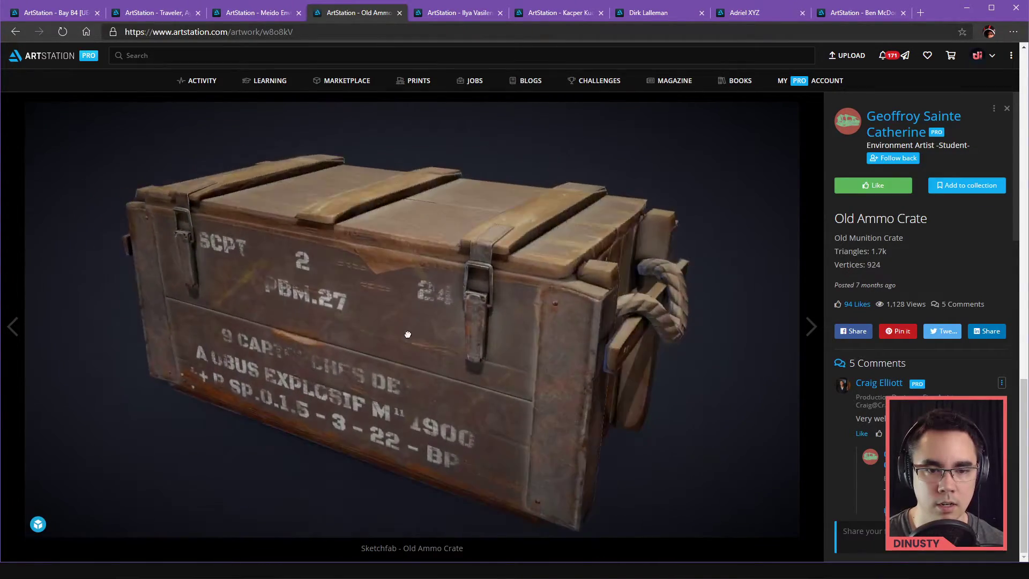
drag(408, 328, 338, 341)
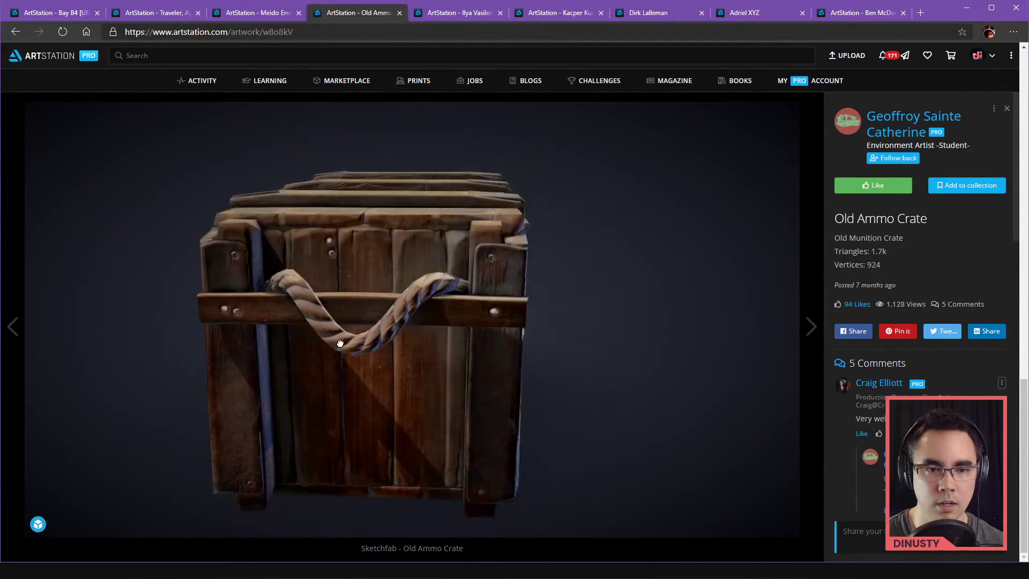
drag(339, 342, 385, 347)
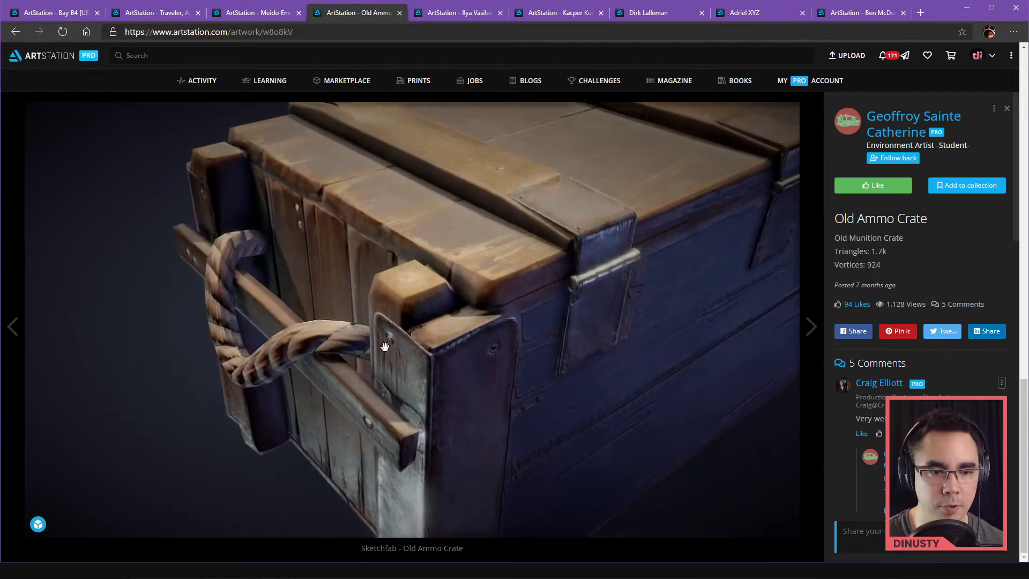
drag(385, 346, 418, 332)
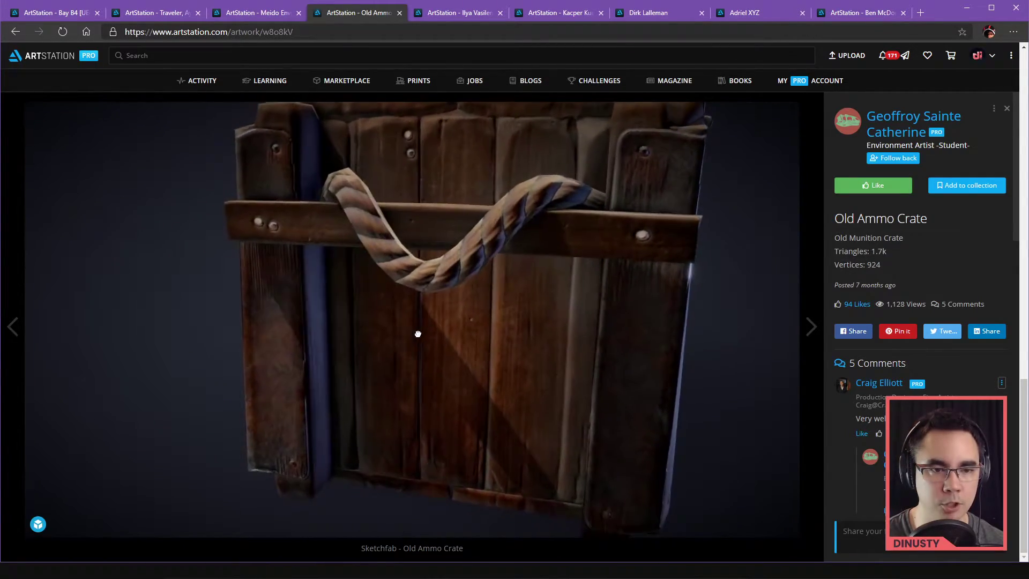
drag(418, 333, 443, 342)
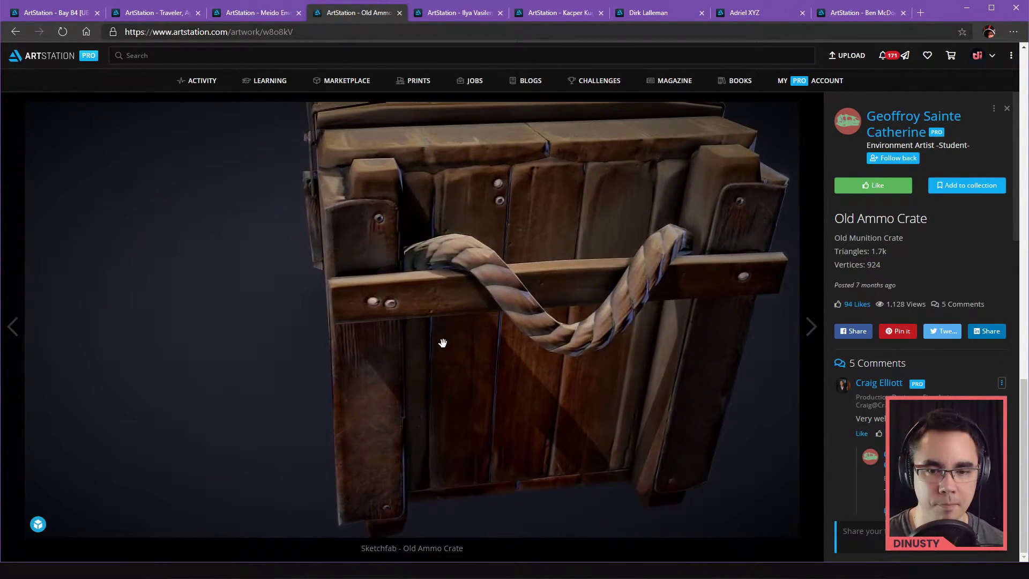
drag(443, 342, 479, 365)
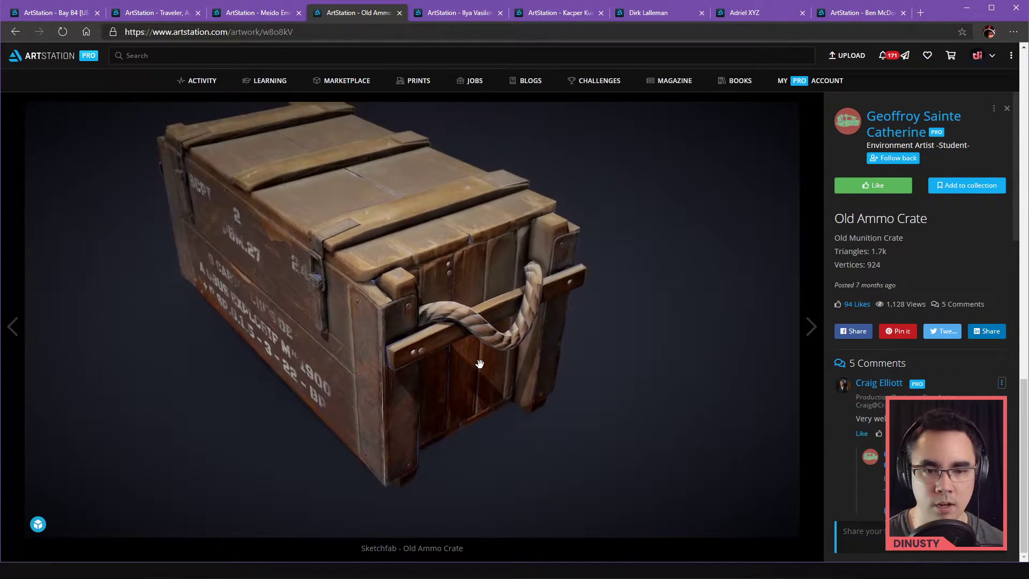
drag(479, 365, 417, 313)
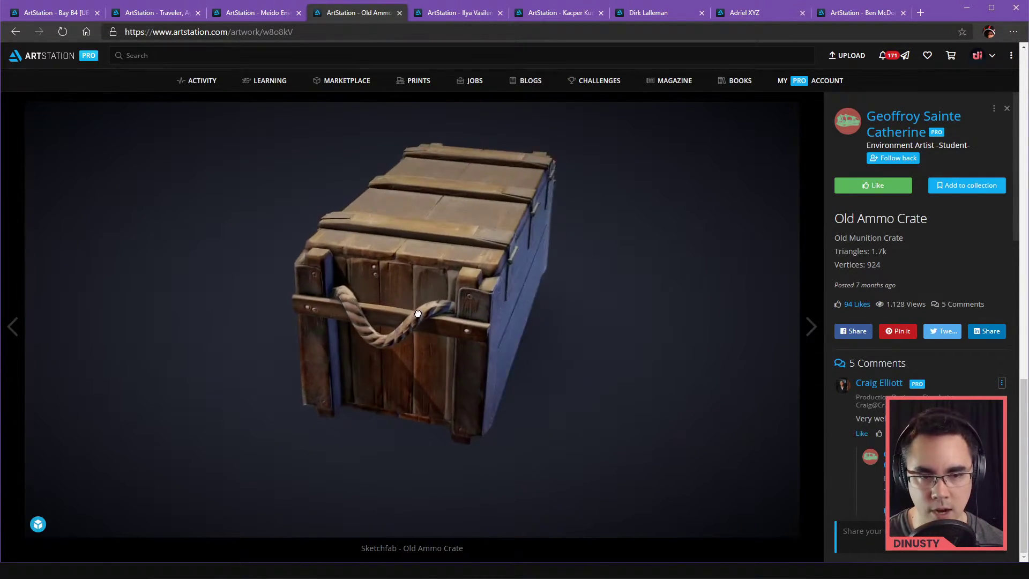
drag(418, 312, 269, 263)
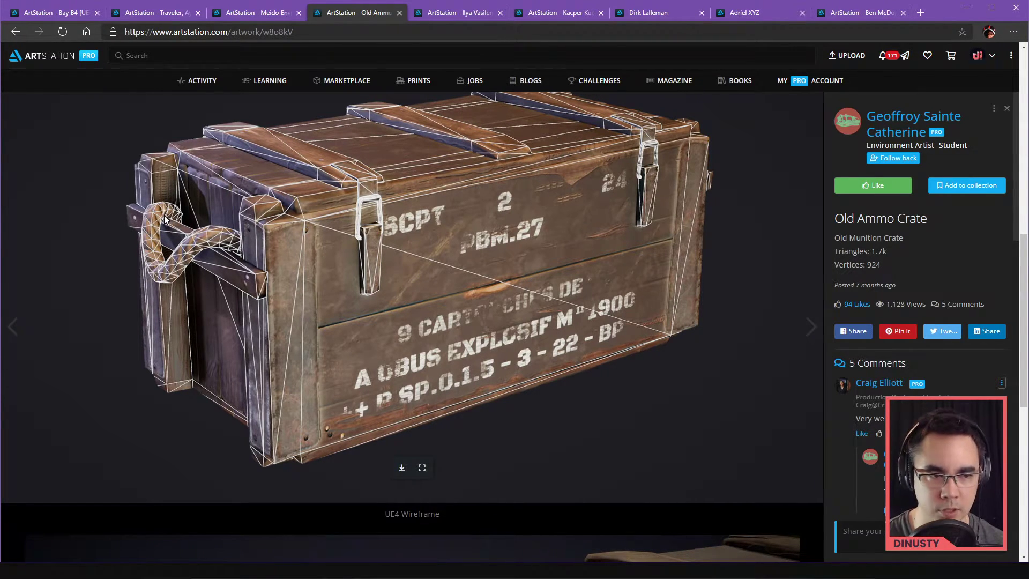
scroll(down, 3)
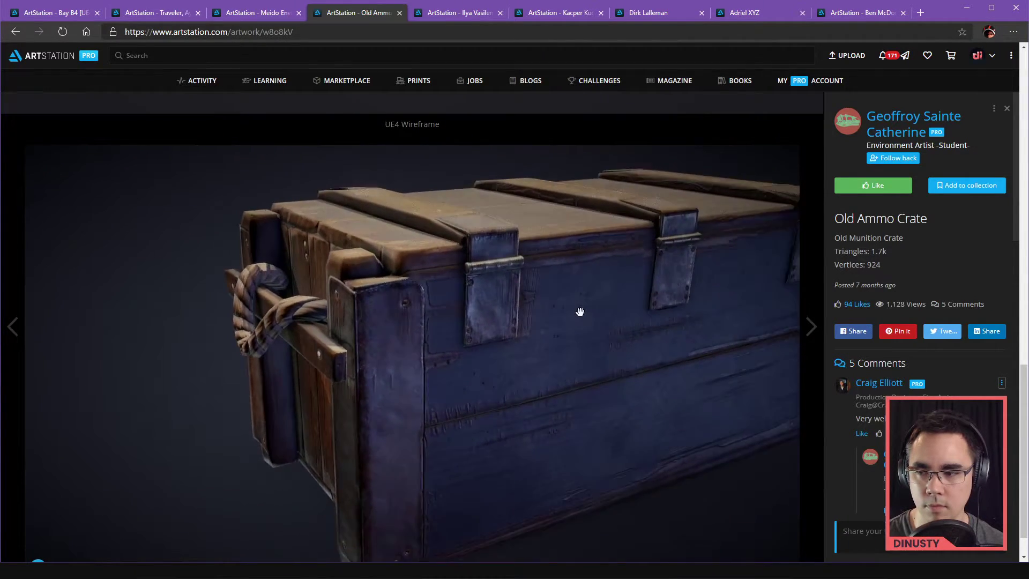
drag(580, 311, 502, 314)
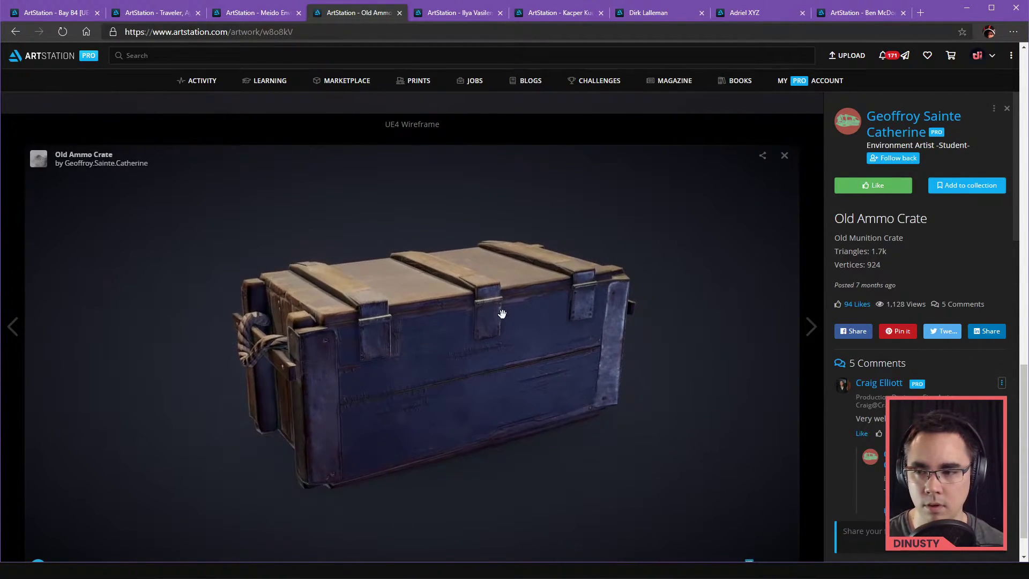
drag(501, 313, 525, 318)
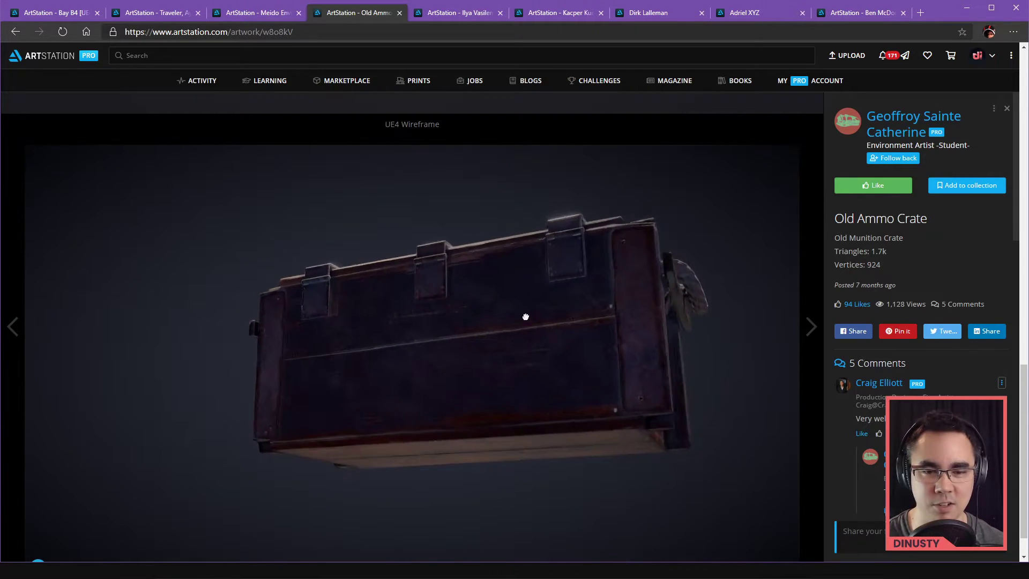
drag(526, 316, 453, 340)
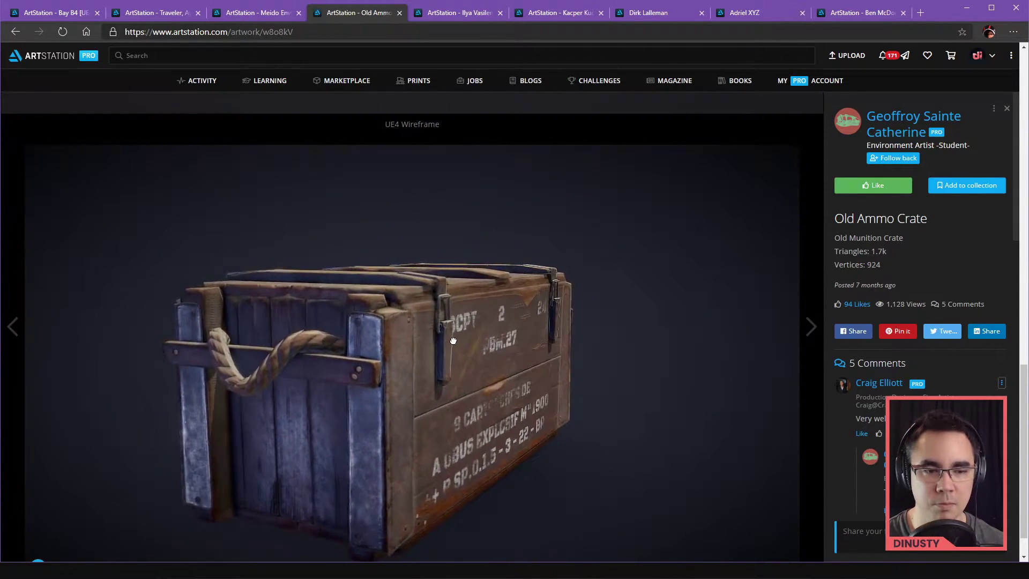
drag(452, 340, 589, 339)
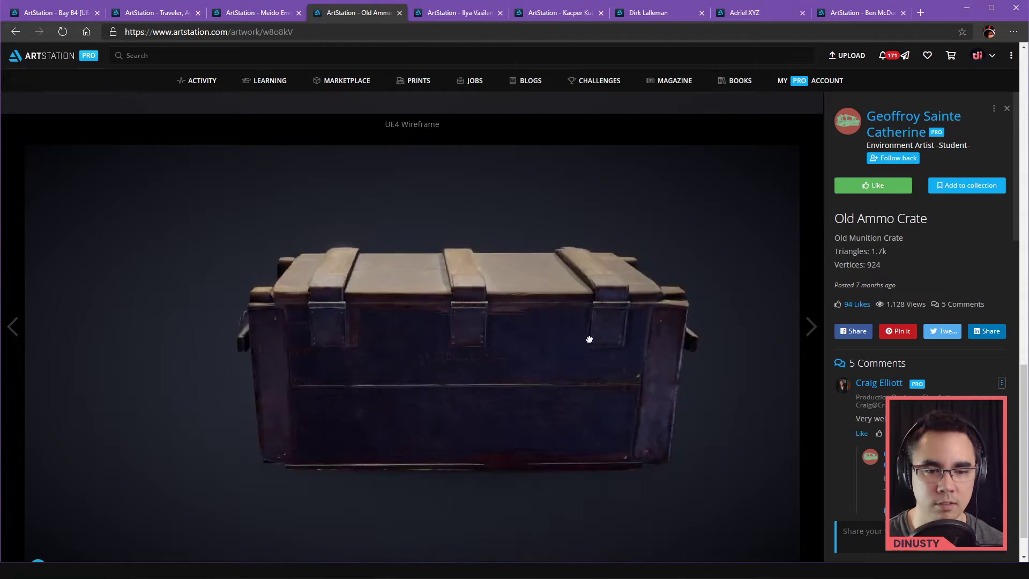
drag(589, 340, 445, 366)
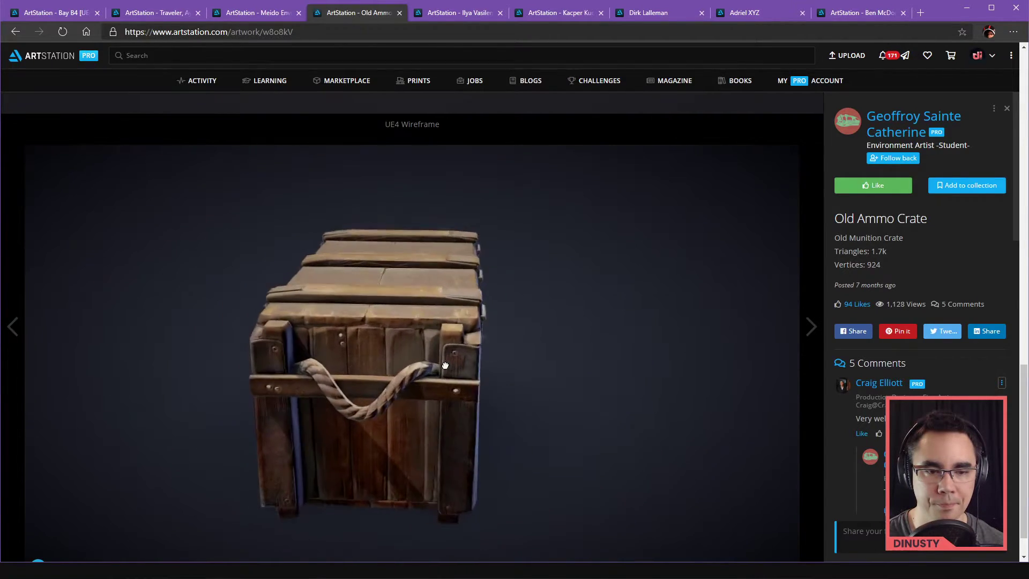
drag(444, 366, 440, 438)
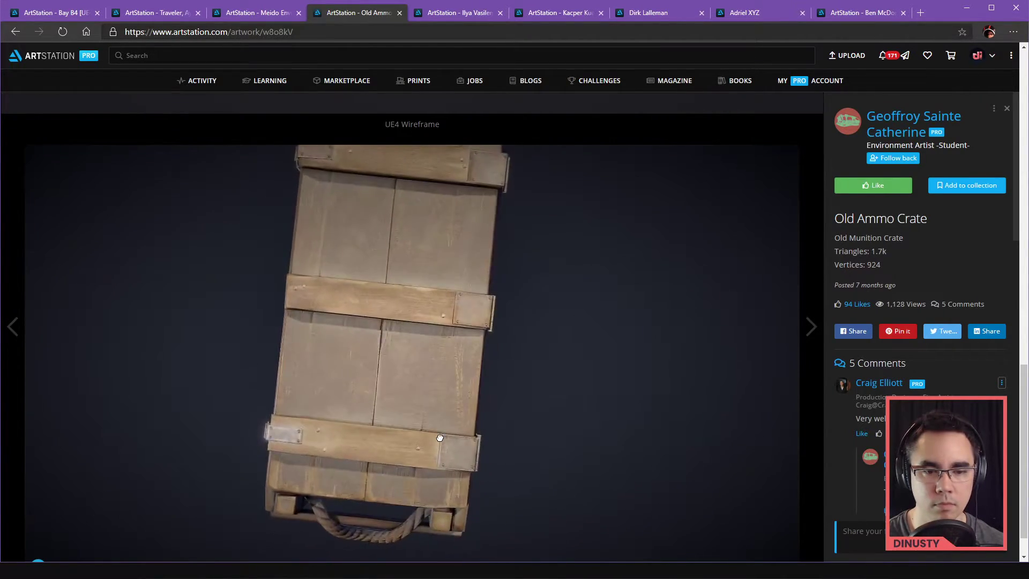
drag(440, 438, 436, 429)
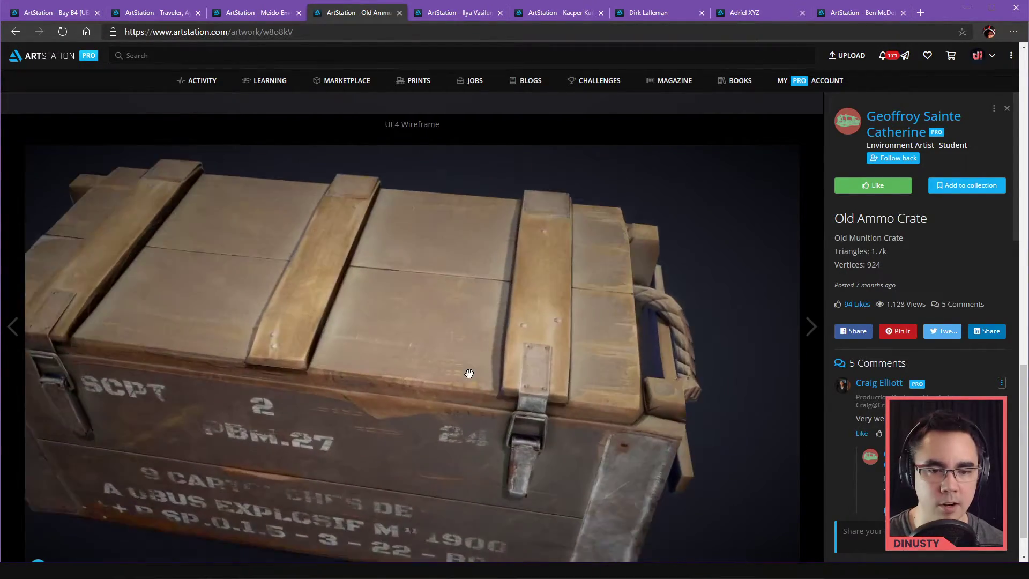
drag(470, 374, 460, 346)
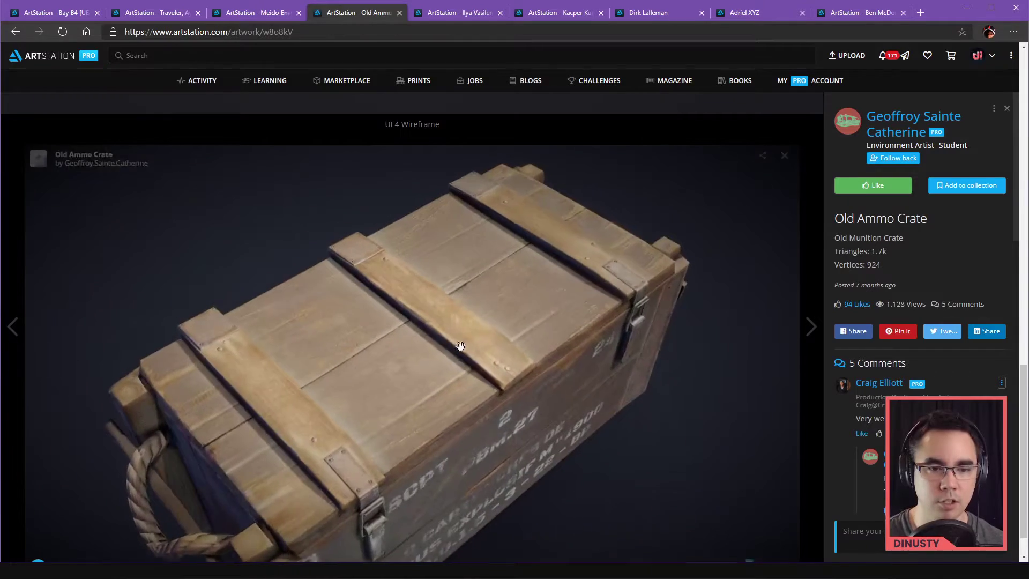
drag(460, 346, 453, 300)
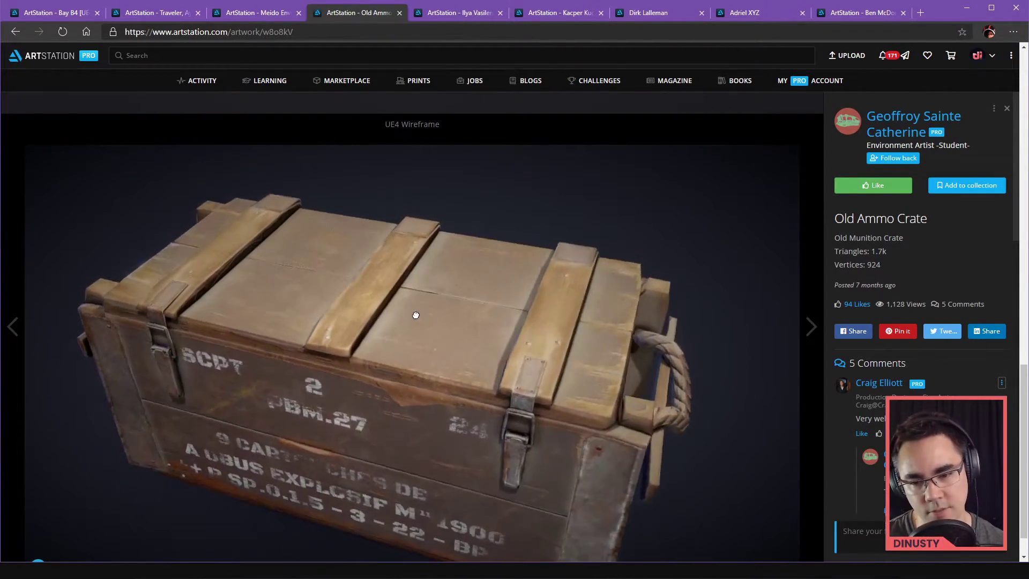
drag(415, 316, 487, 288)
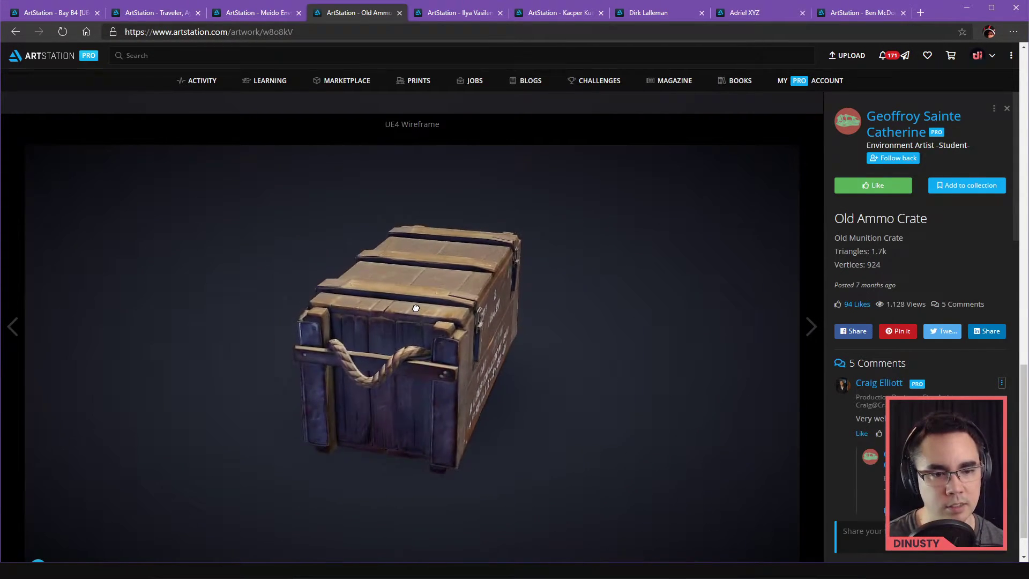
drag(416, 308, 404, 304)
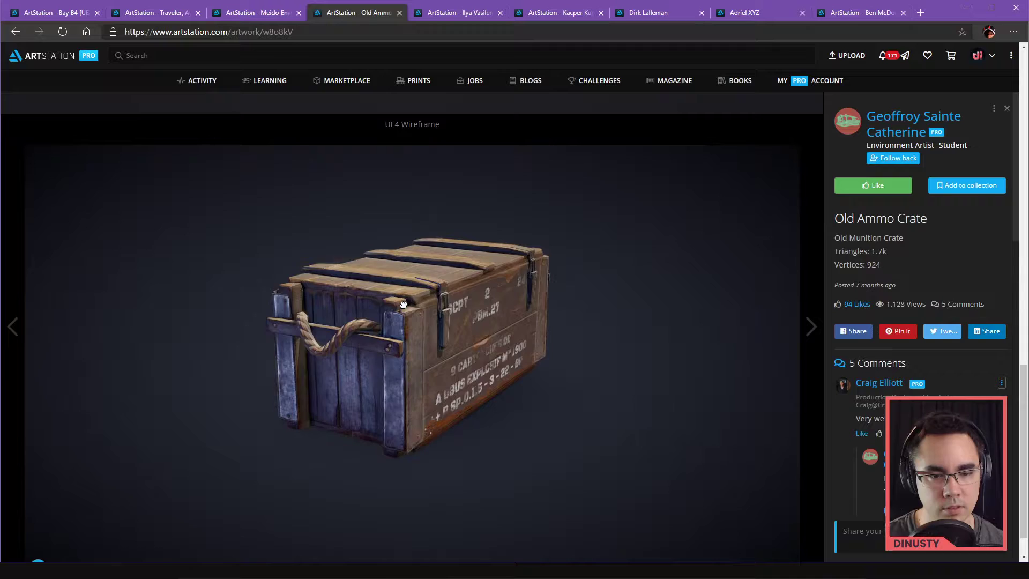
drag(404, 304, 324, 294)
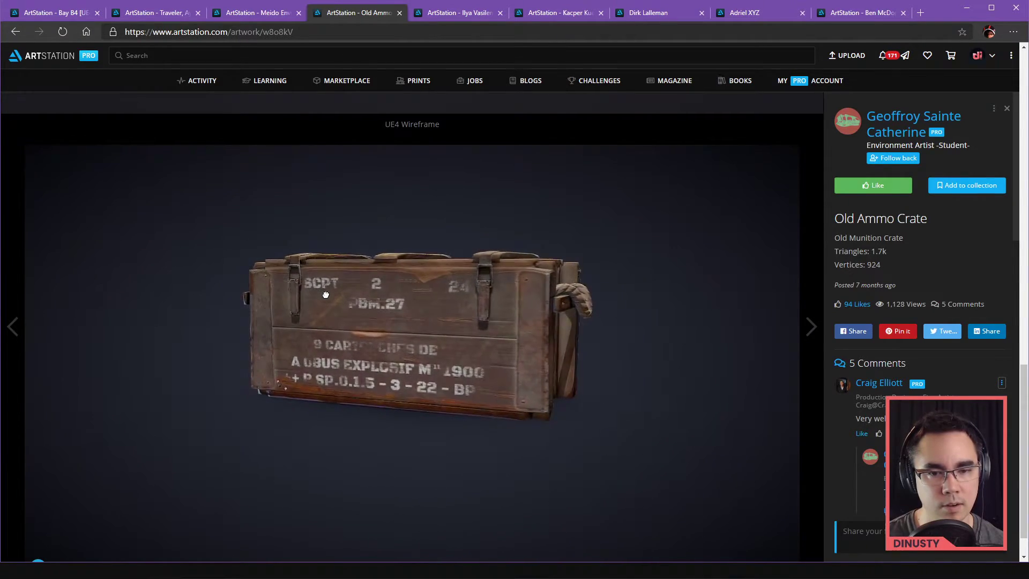
click(325, 294)
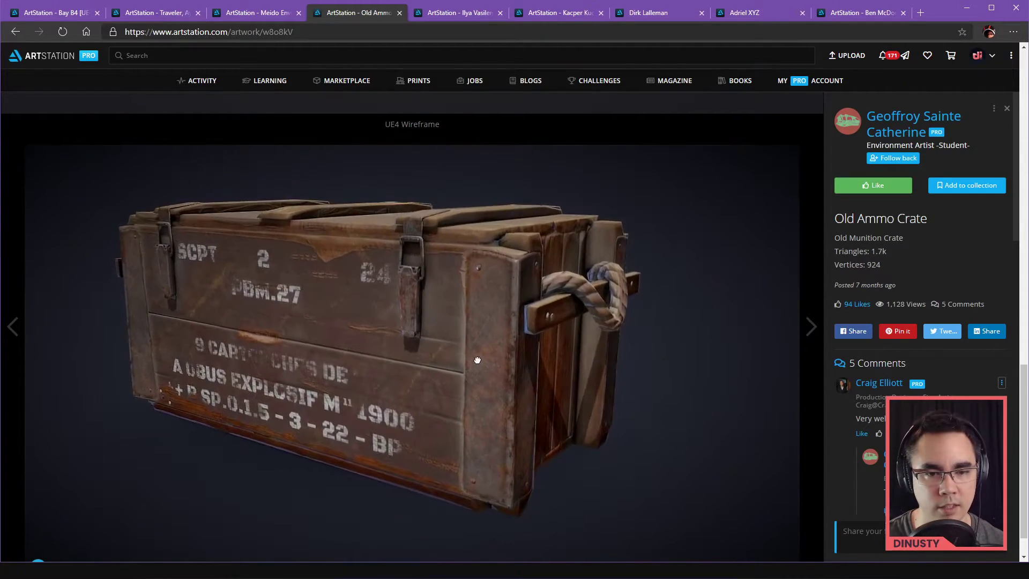
drag(477, 360, 515, 363)
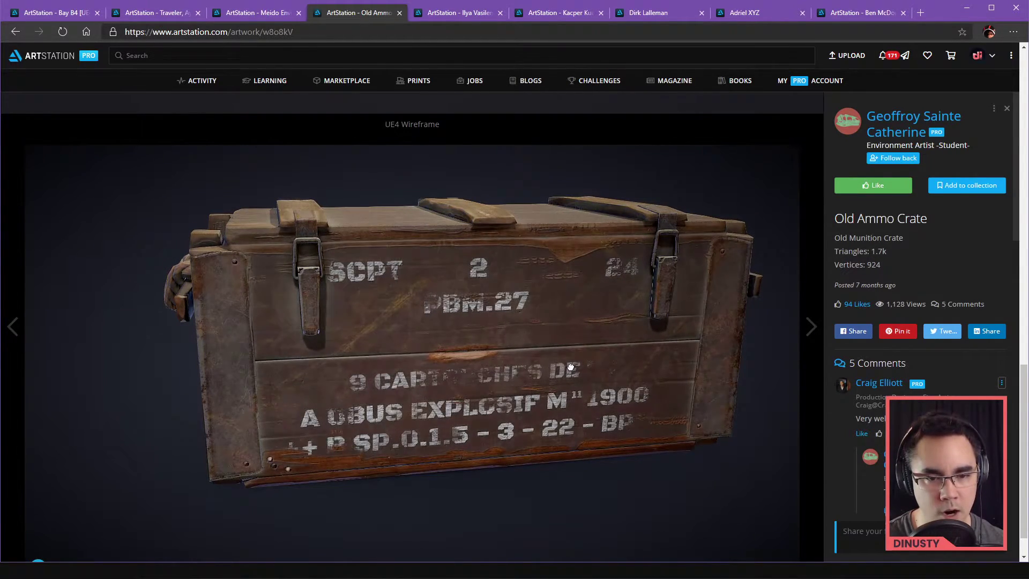
drag(572, 367, 561, 346)
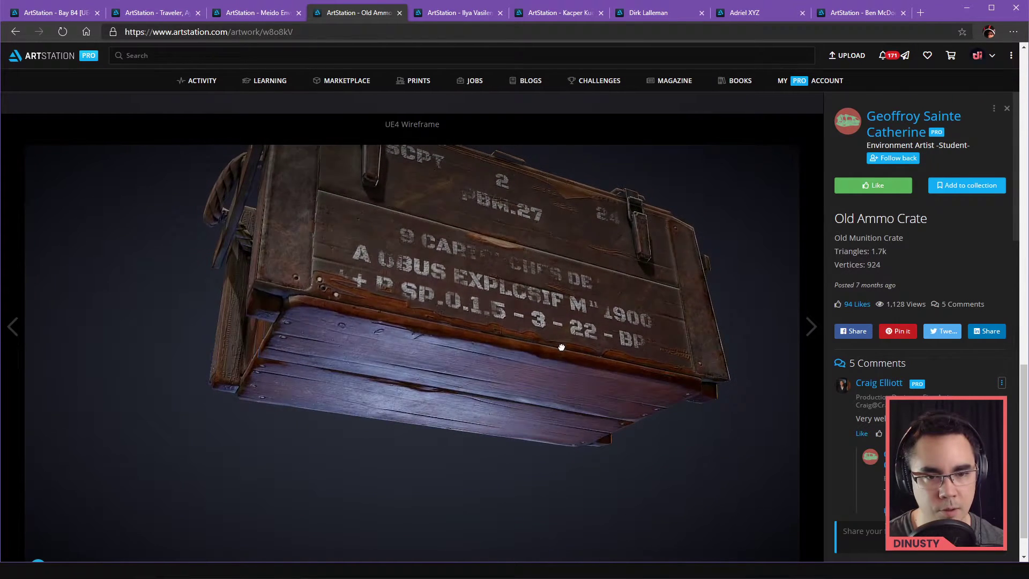
drag(561, 347, 660, 386)
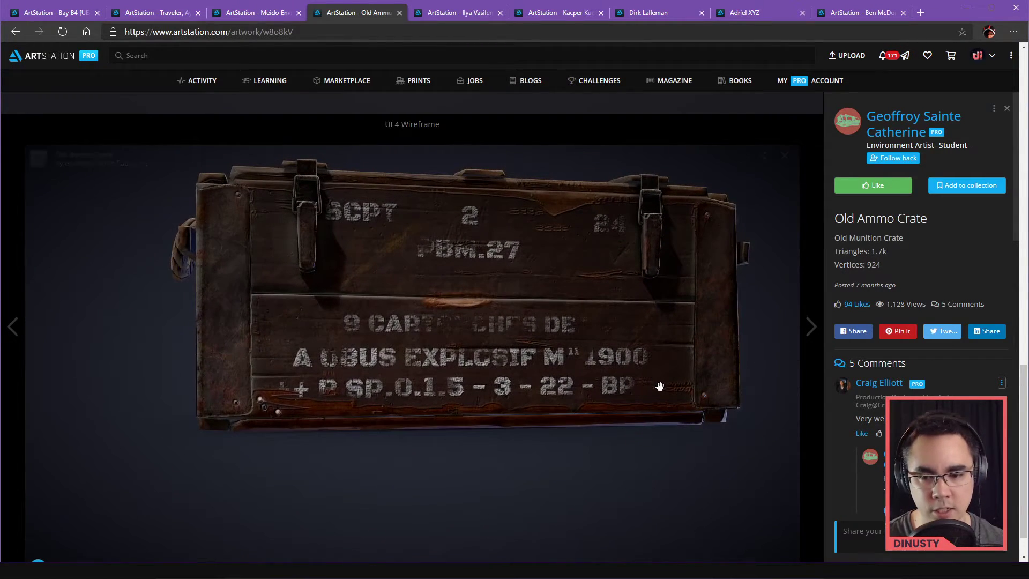
- Zoom the crate out small and orbit it to show its planks and rope-handle end
click(765, 524)
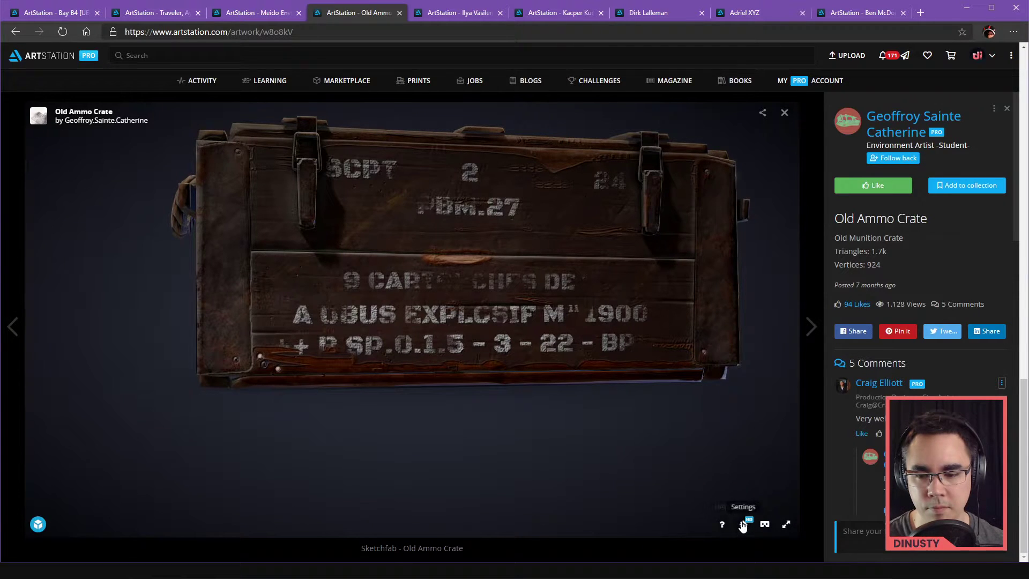
click(742, 524)
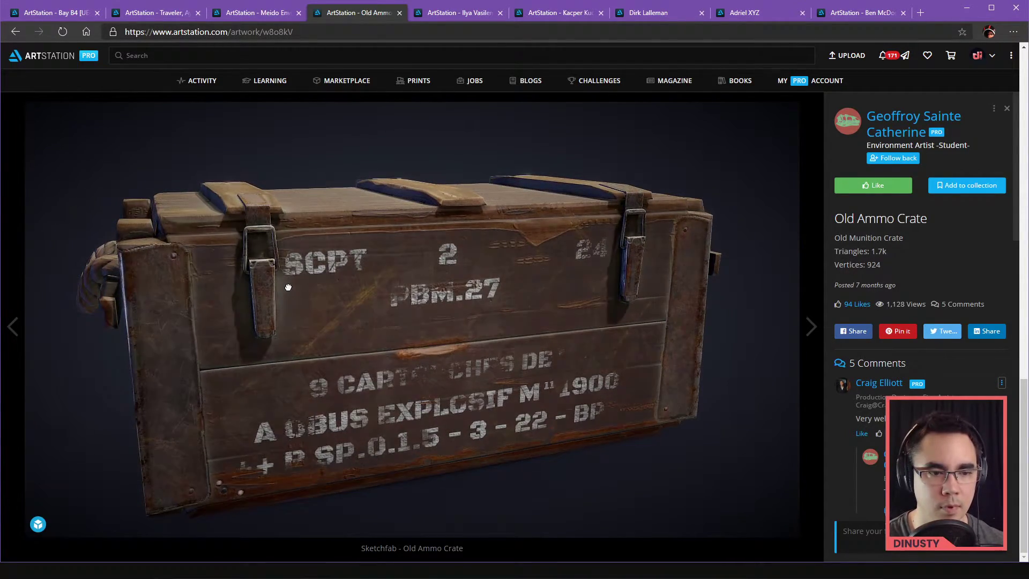
drag(287, 287, 358, 327)
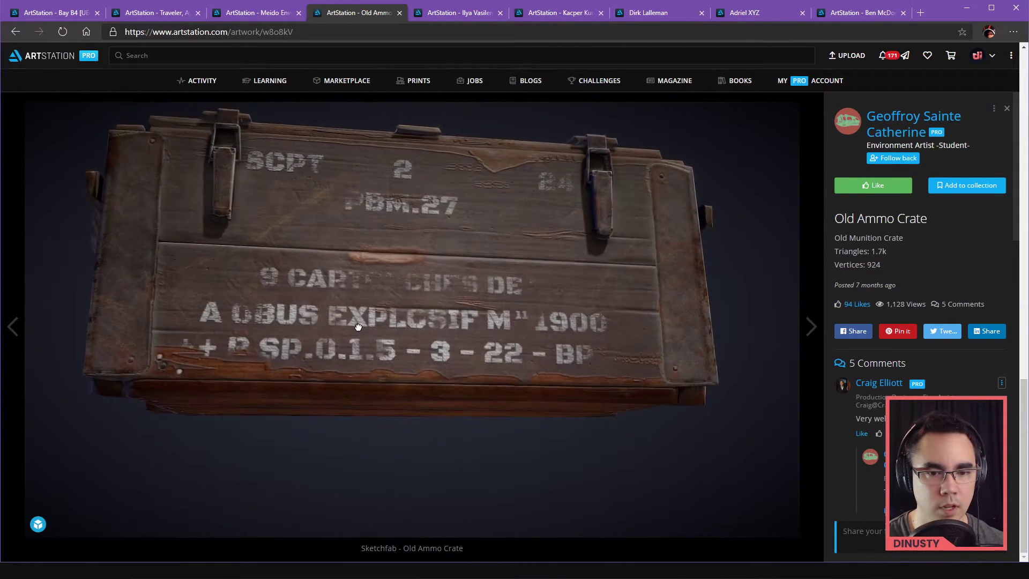
click(358, 326)
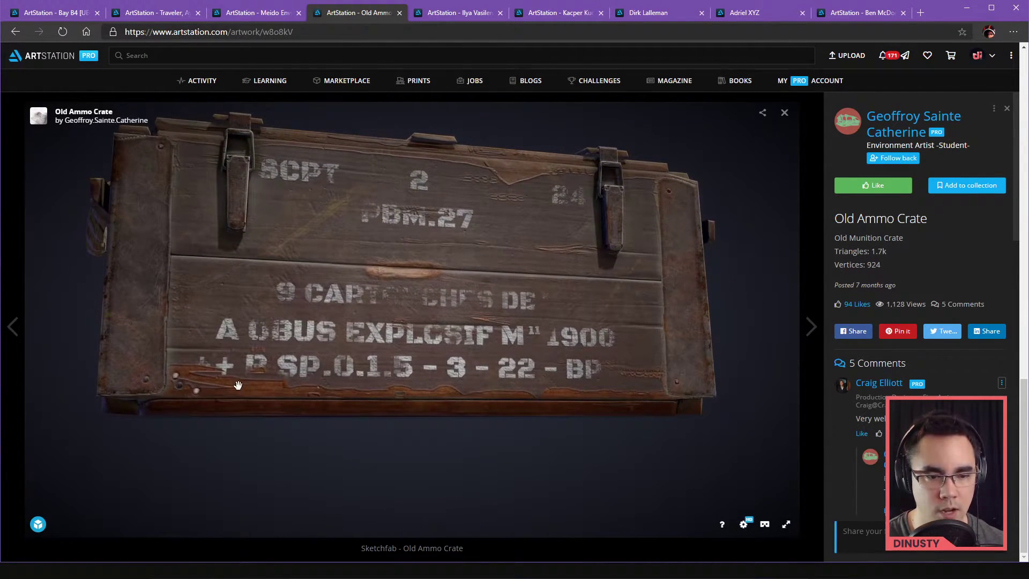
drag(238, 385, 539, 370)
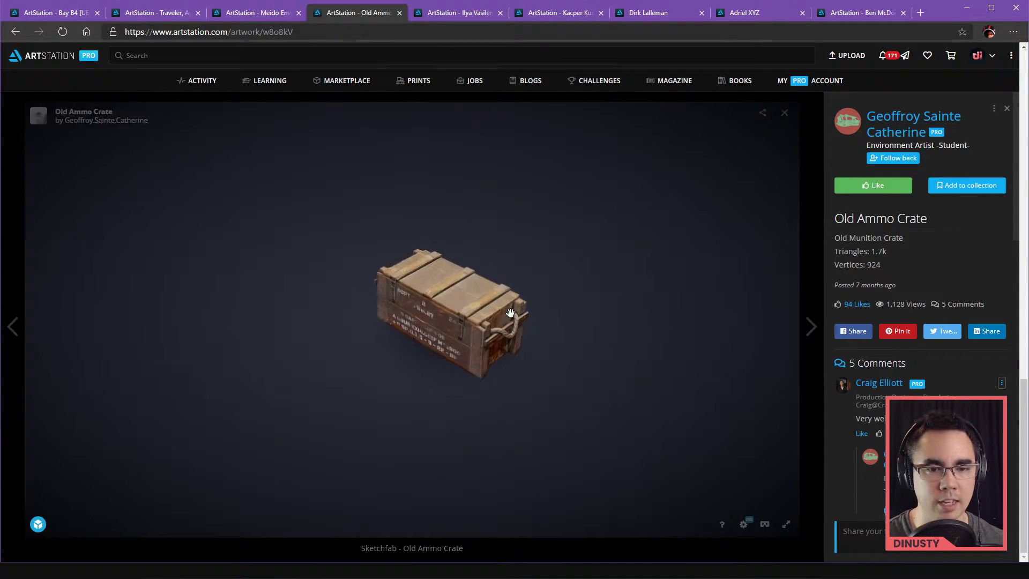
drag(510, 312, 495, 315)
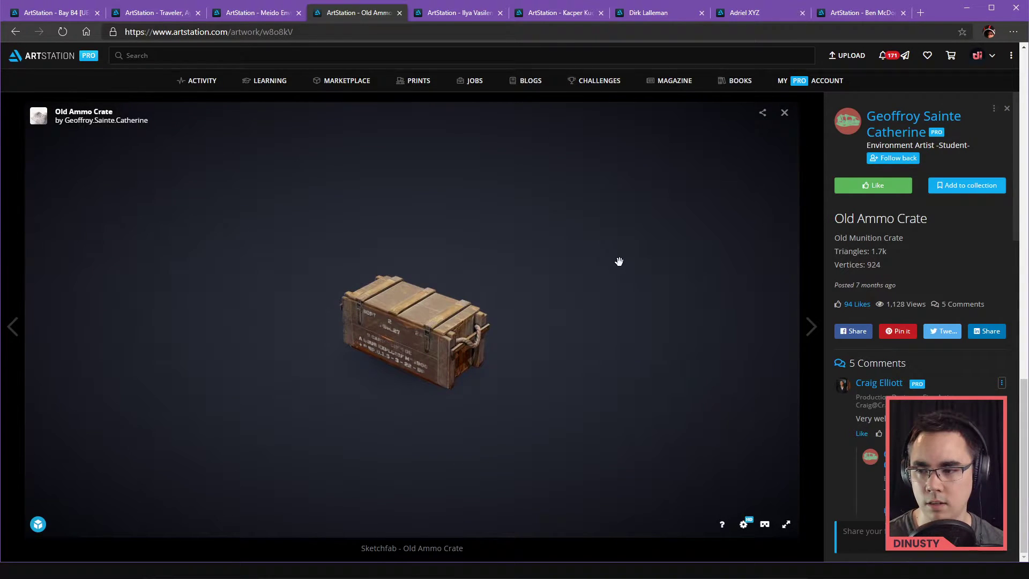
drag(619, 260, 438, 357)
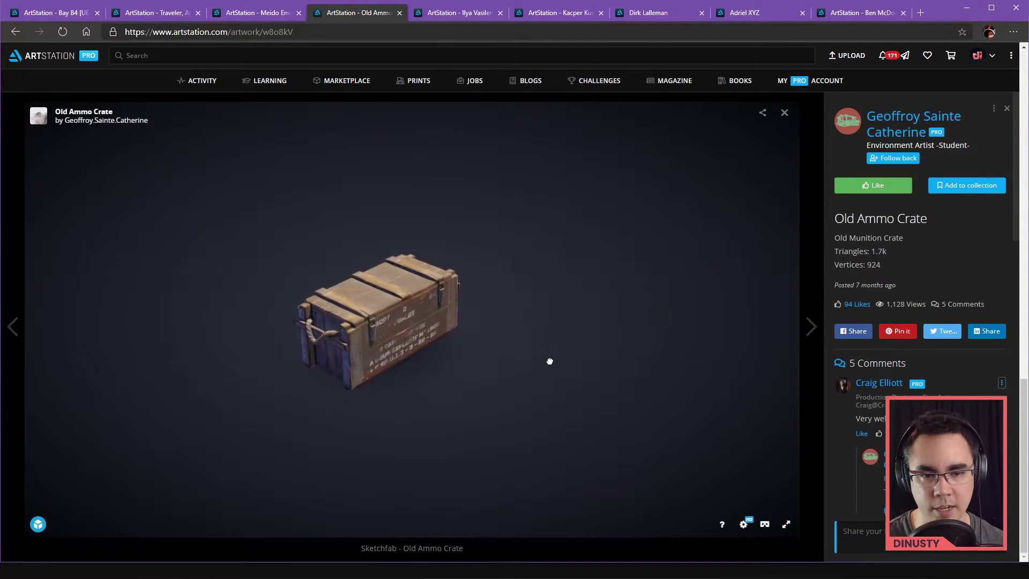
drag(550, 361, 744, 373)
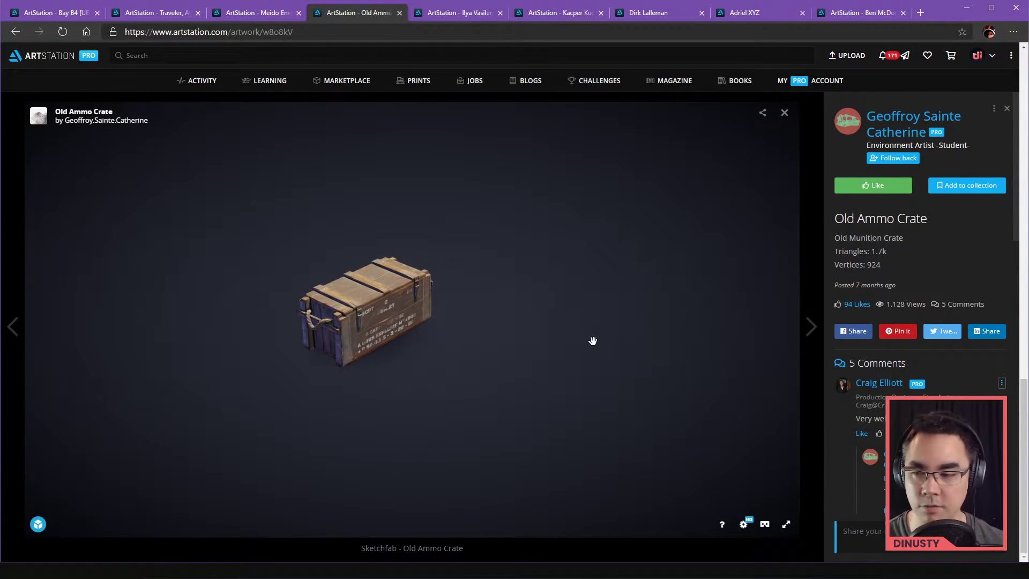
mouse_move(812, 327)
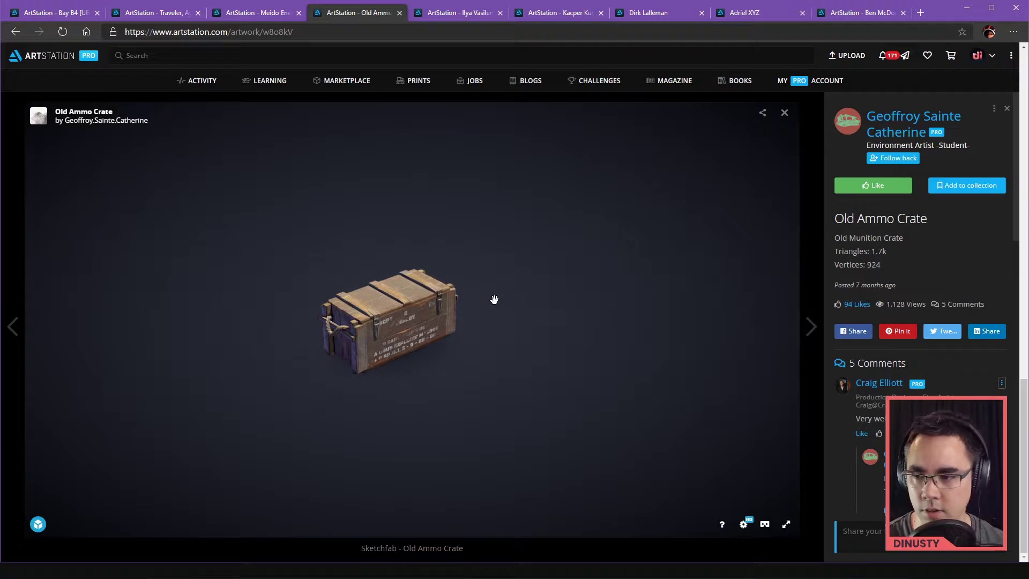
- Glance at the Bay B4 tab, then return to the artist's portfolio page
click(49, 13)
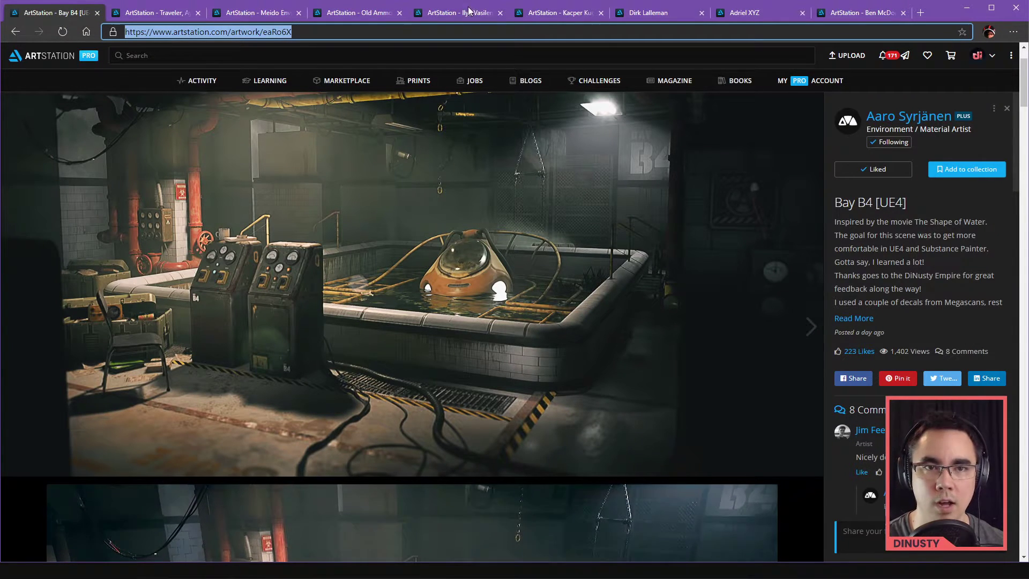
click(358, 13)
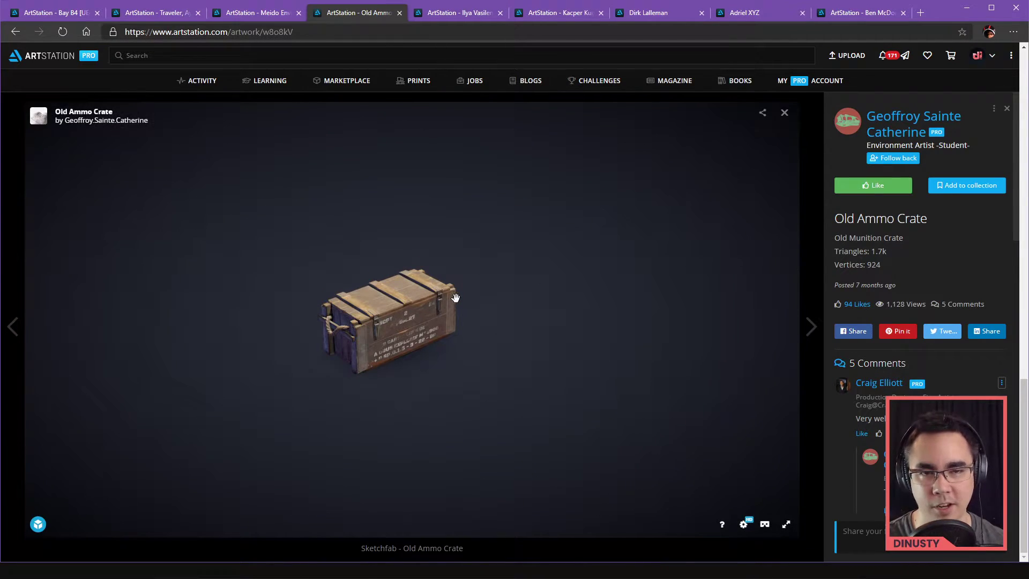
click(913, 123)
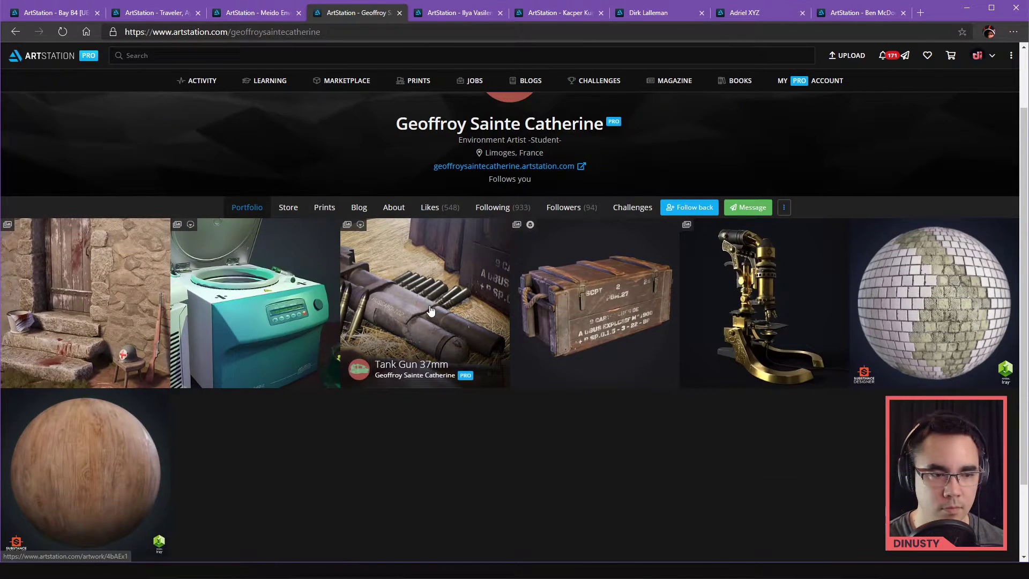
- Open the Tank Gun 37mm artwork from the portfolio grid
click(430, 309)
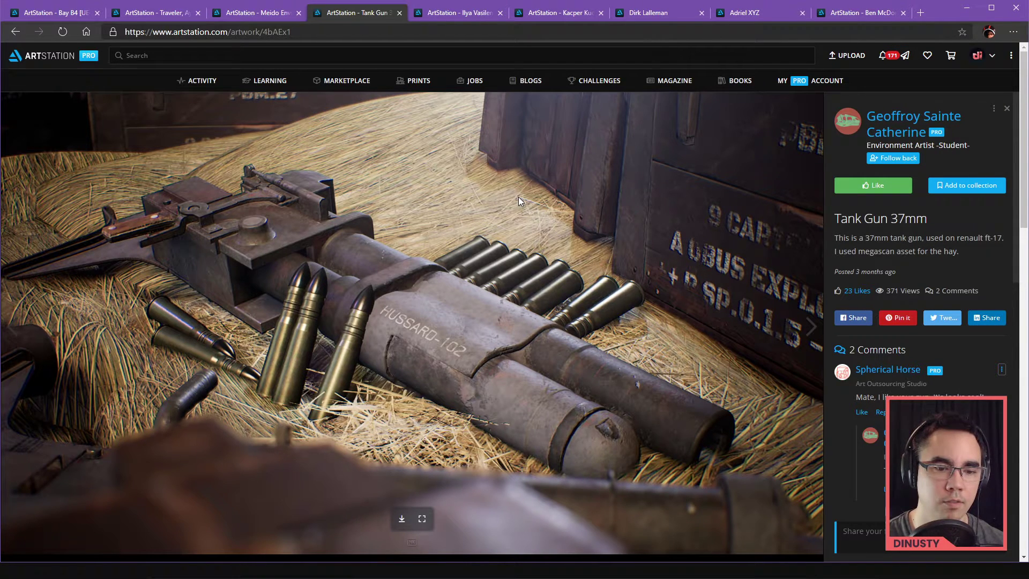
mouse_move(313, 162)
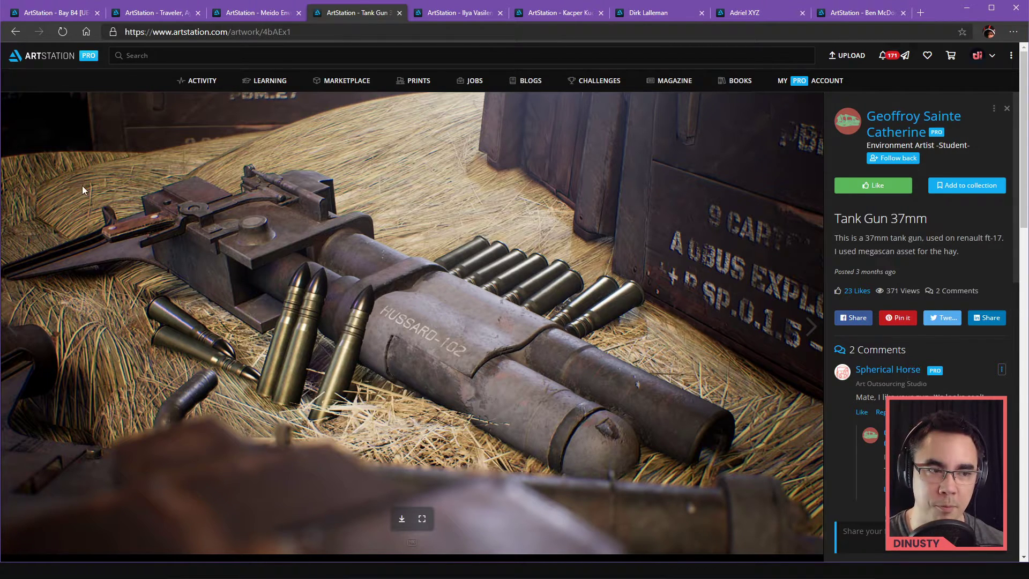
mouse_move(428, 233)
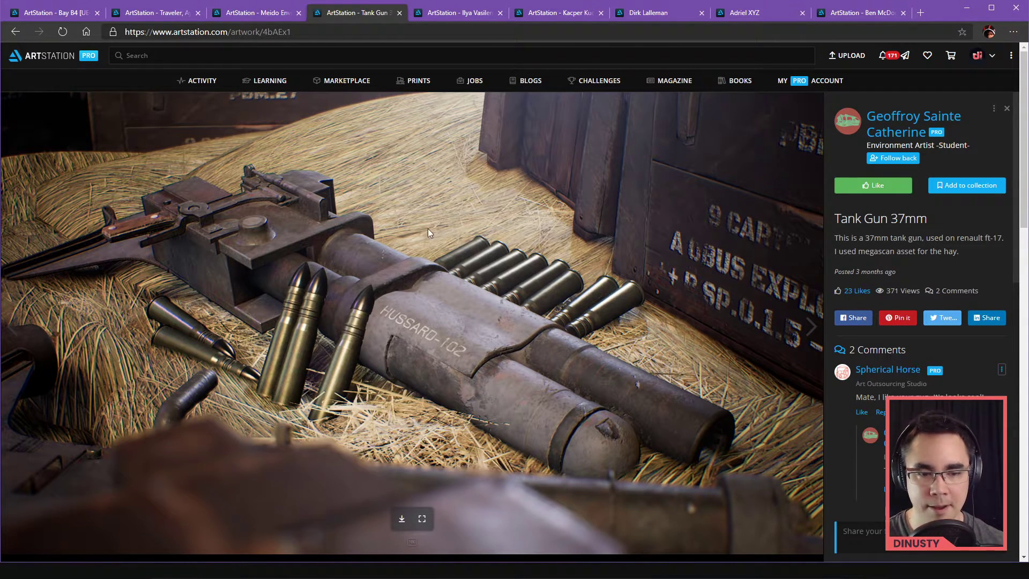
mouse_move(501, 292)
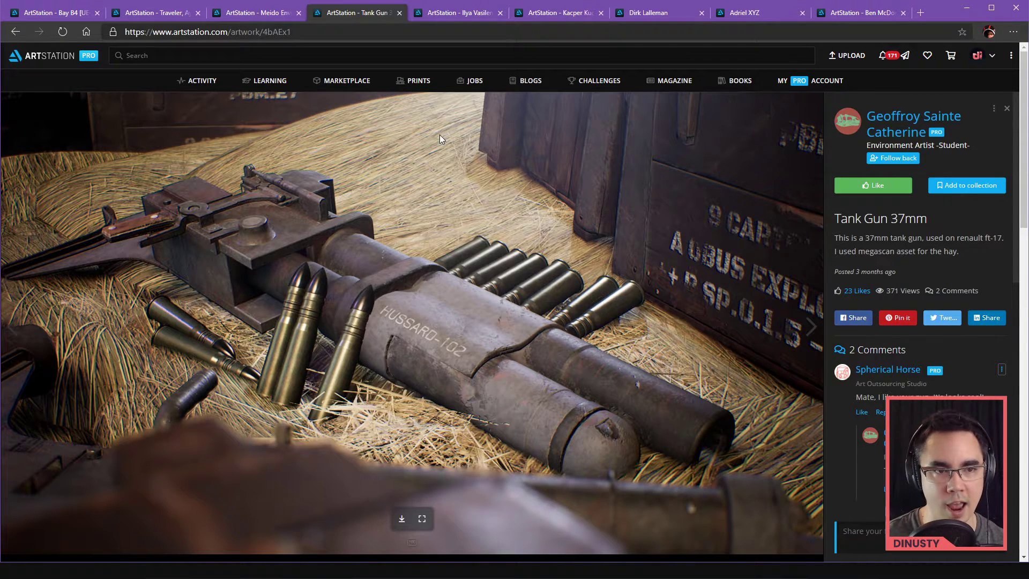
mouse_move(257, 142)
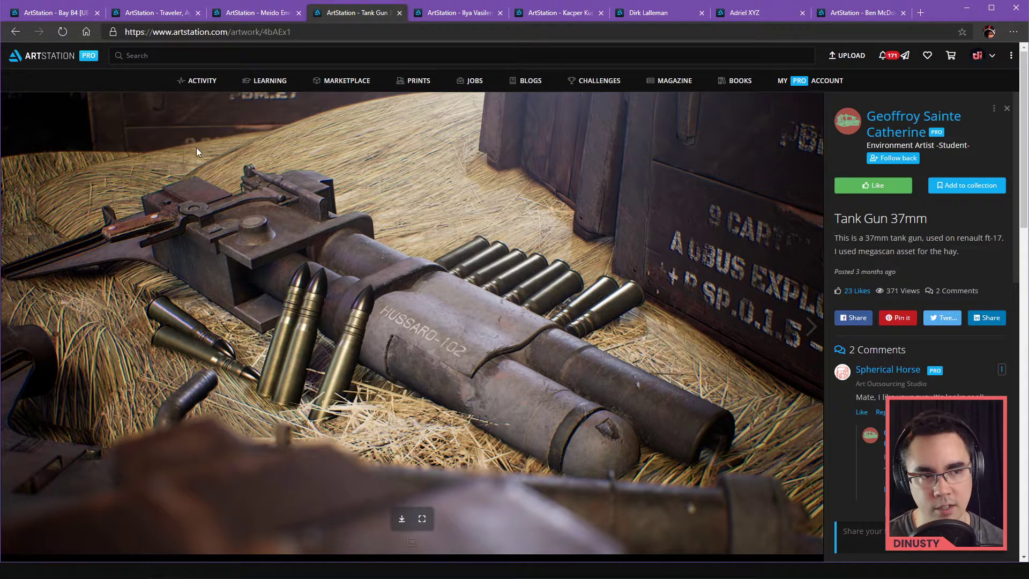
mouse_move(211, 293)
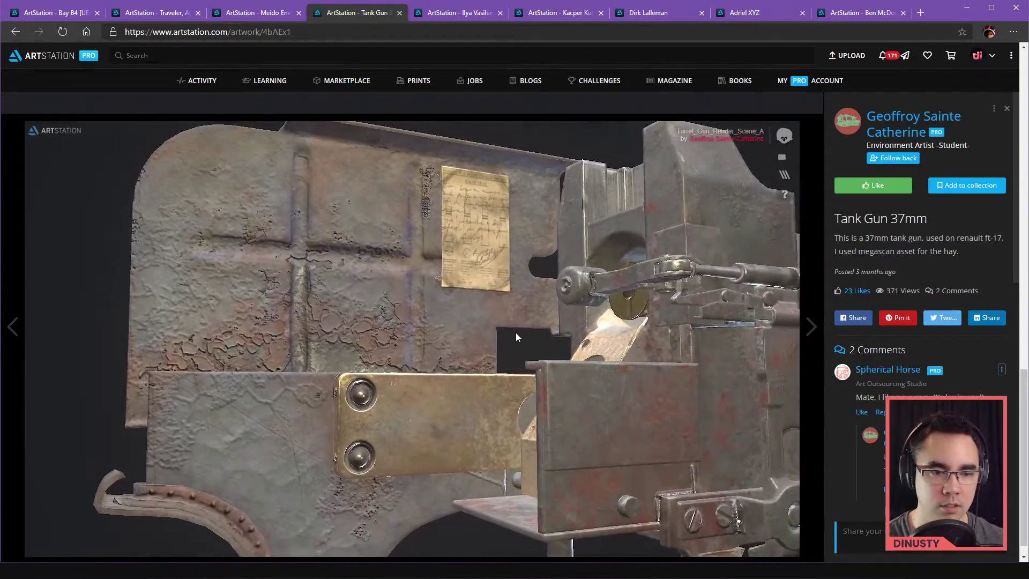
drag(517, 336, 573, 354)
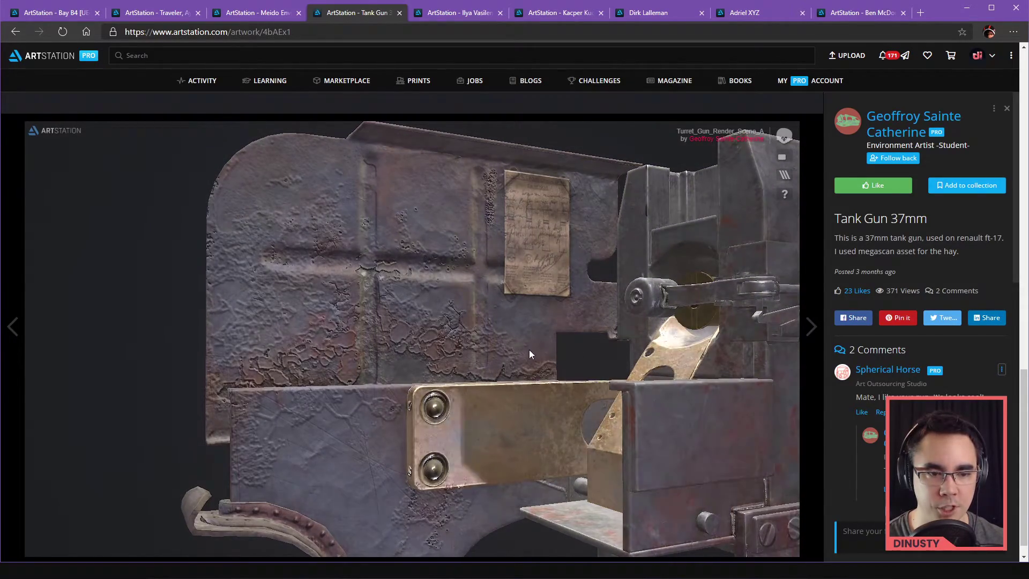
drag(531, 355, 637, 384)
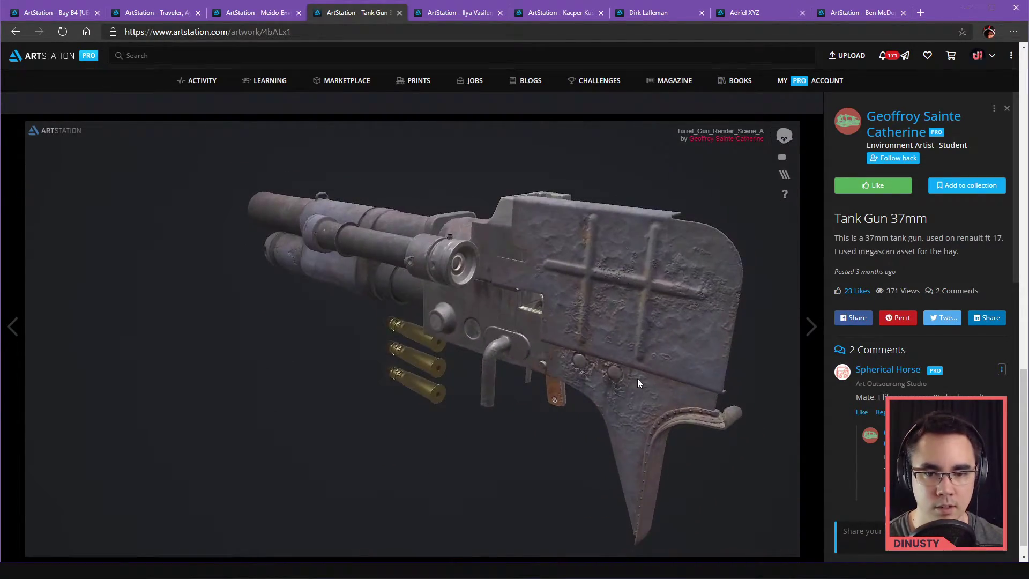
drag(637, 384, 581, 296)
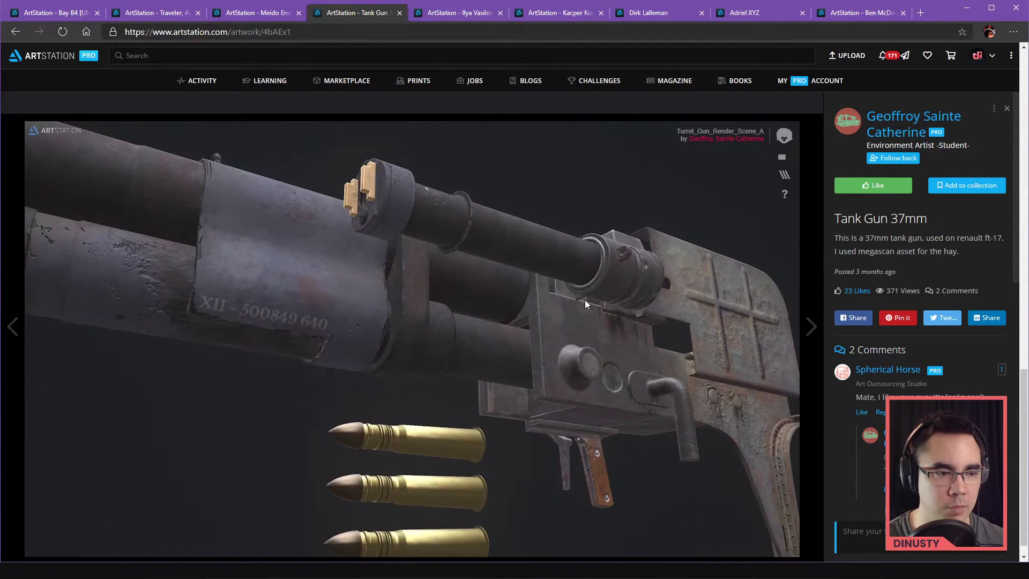
drag(586, 304, 654, 324)
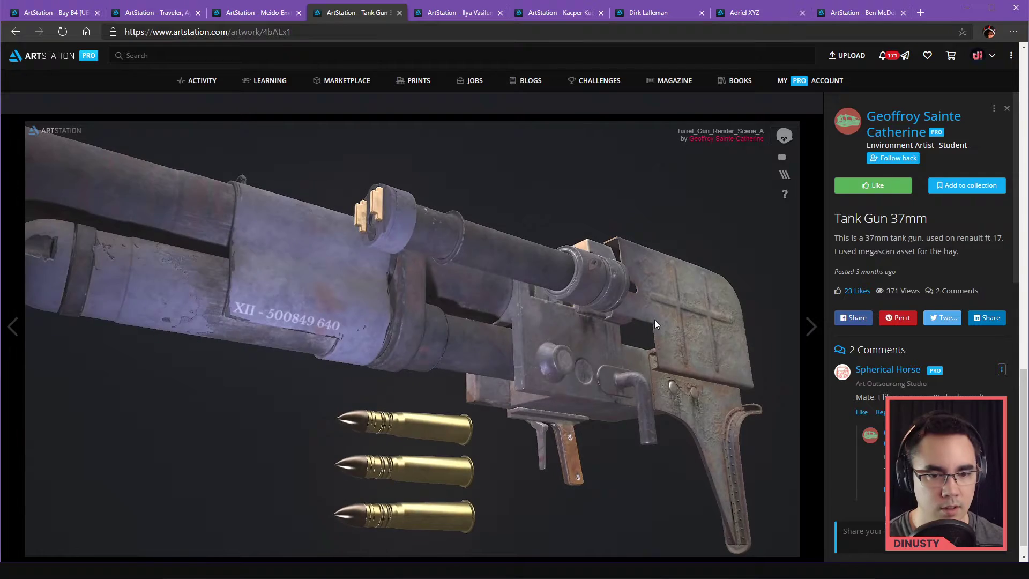
drag(656, 324, 571, 328)
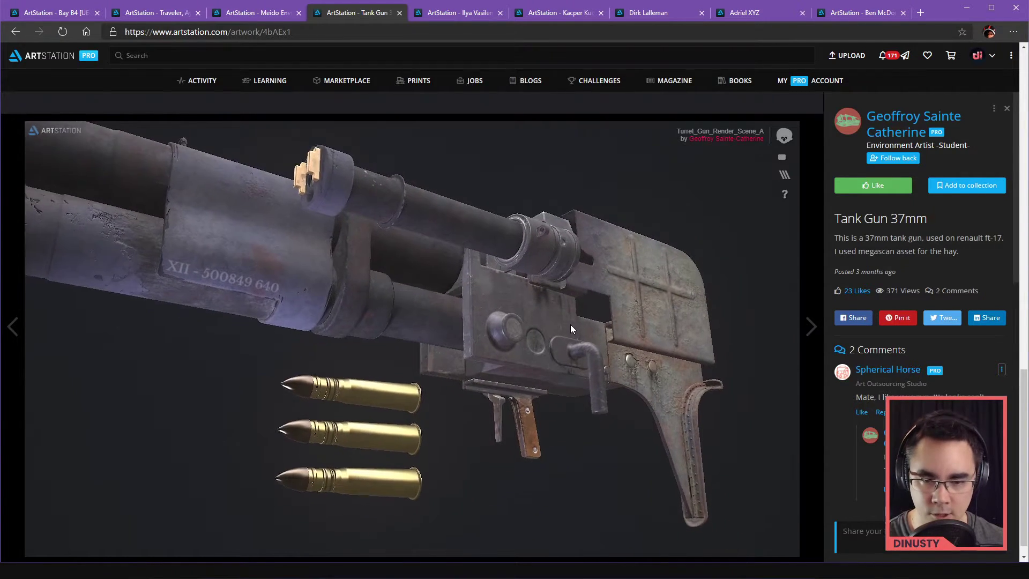
drag(571, 328, 480, 337)
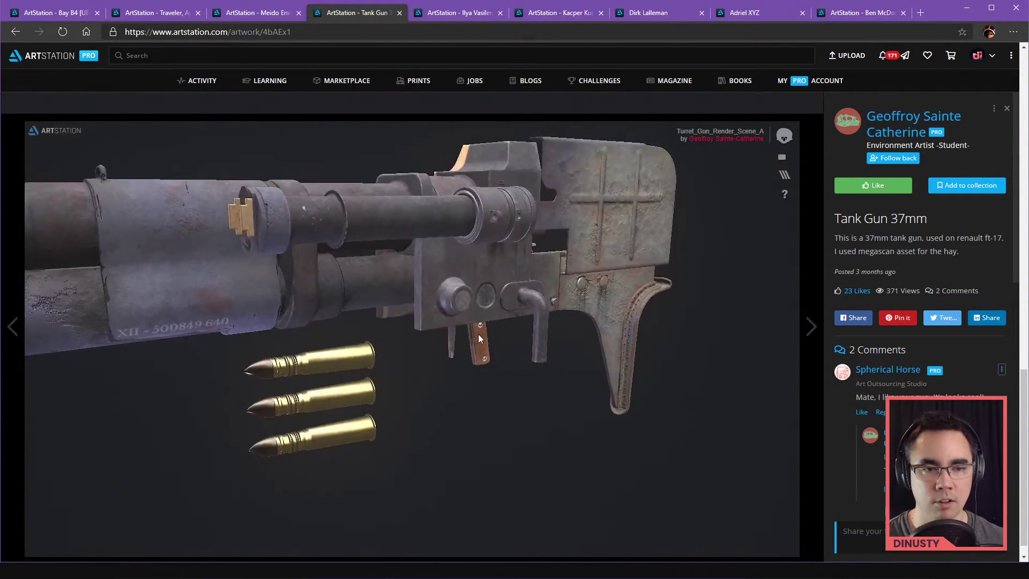
drag(479, 338, 437, 380)
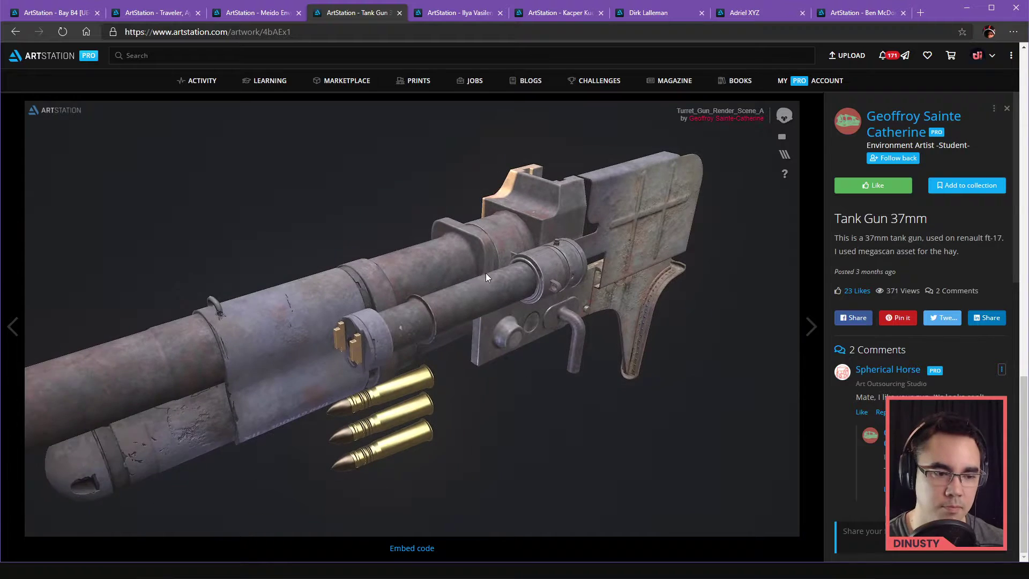
drag(486, 277, 374, 367)
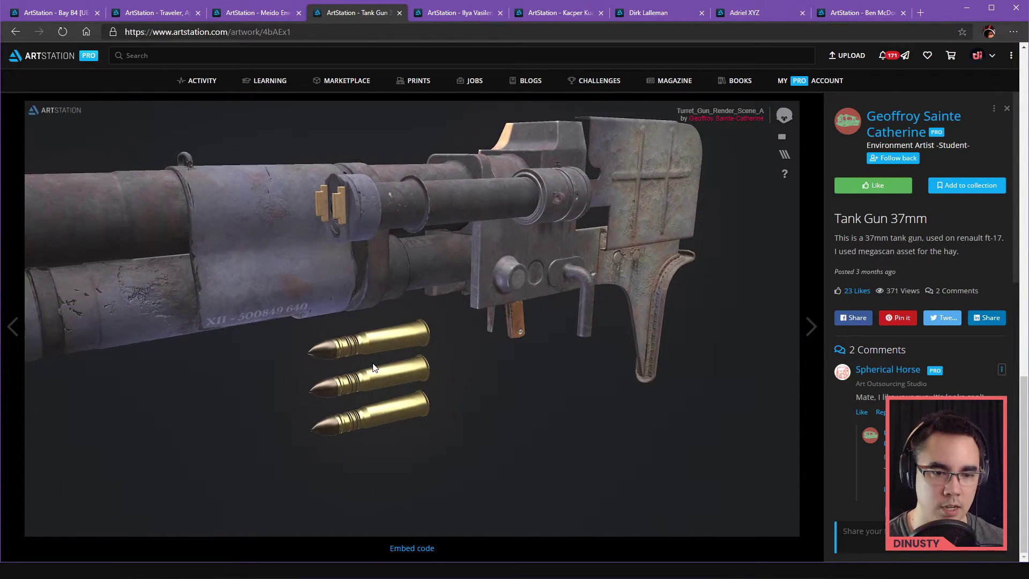
drag(374, 368, 495, 306)
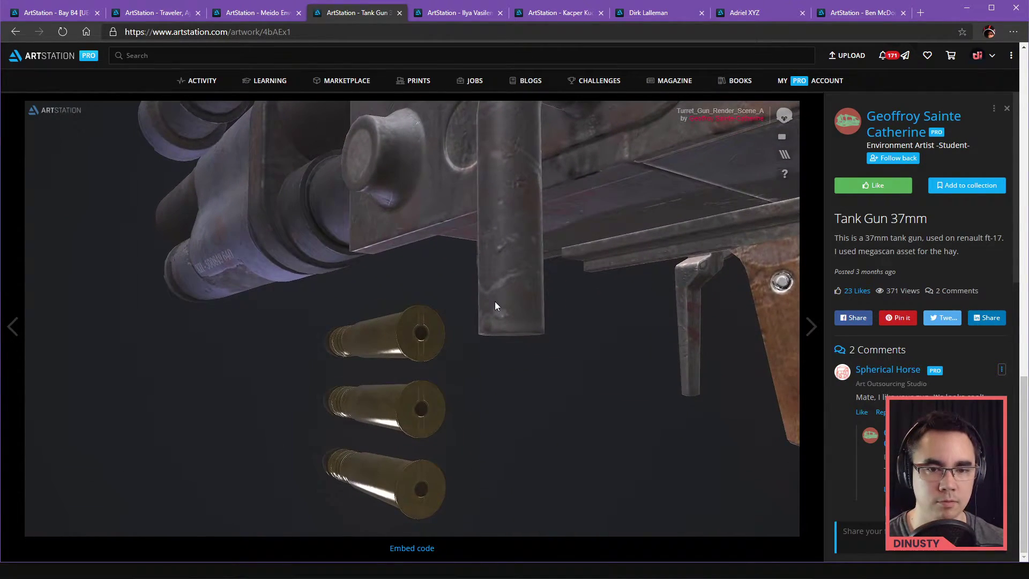
drag(495, 306, 457, 292)
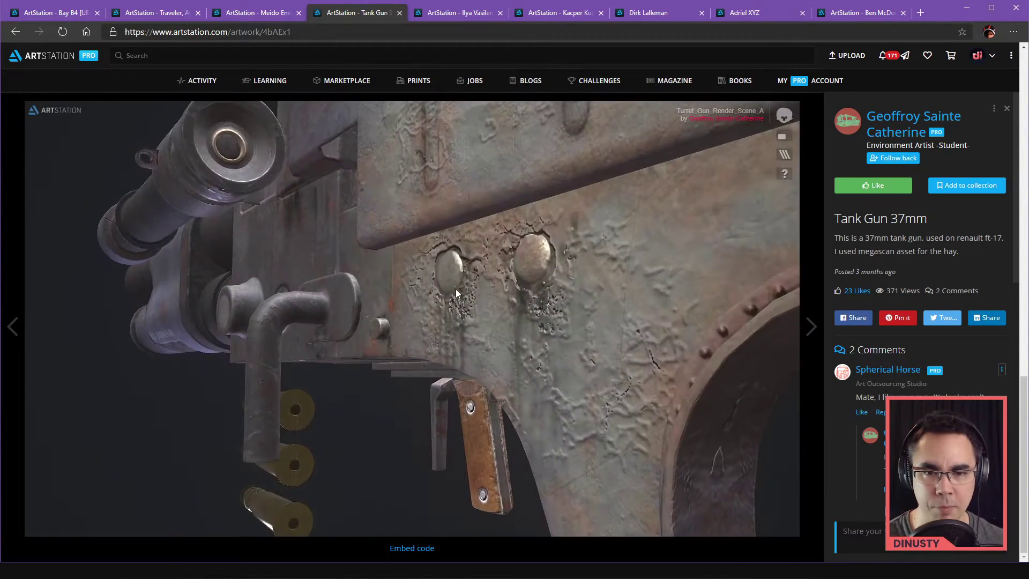
drag(460, 296, 610, 230)
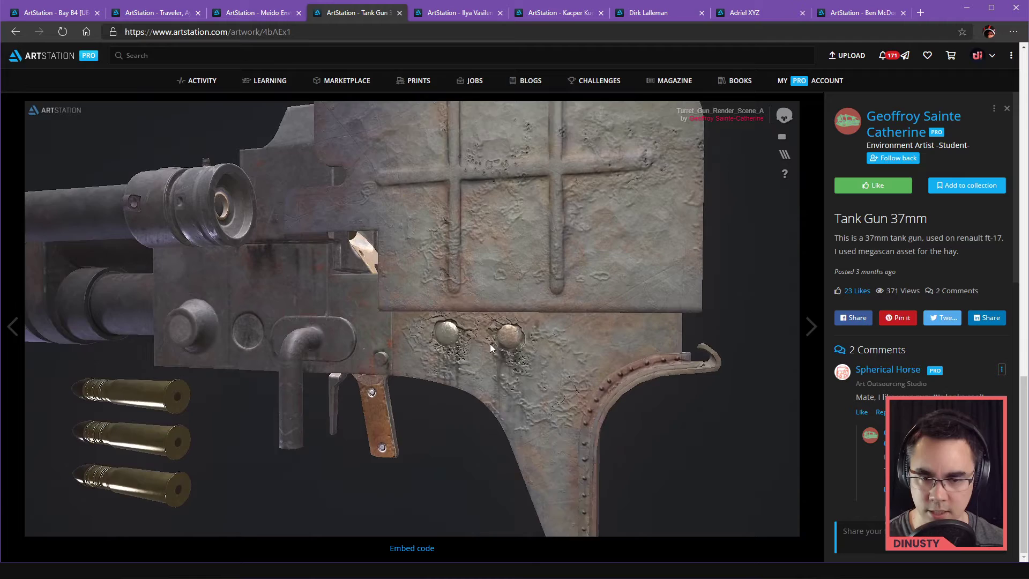
drag(492, 348, 446, 347)
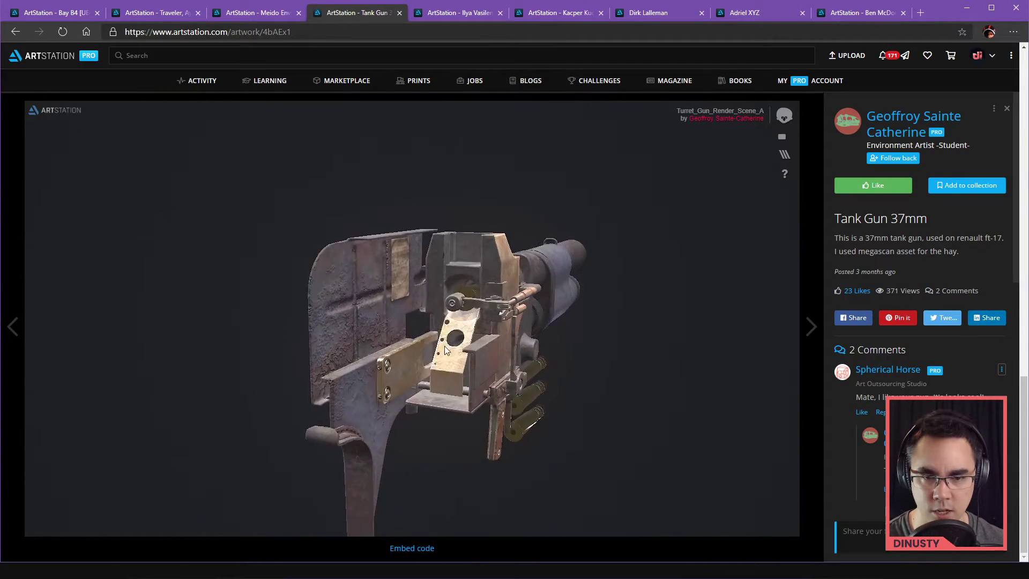
drag(446, 347, 516, 319)
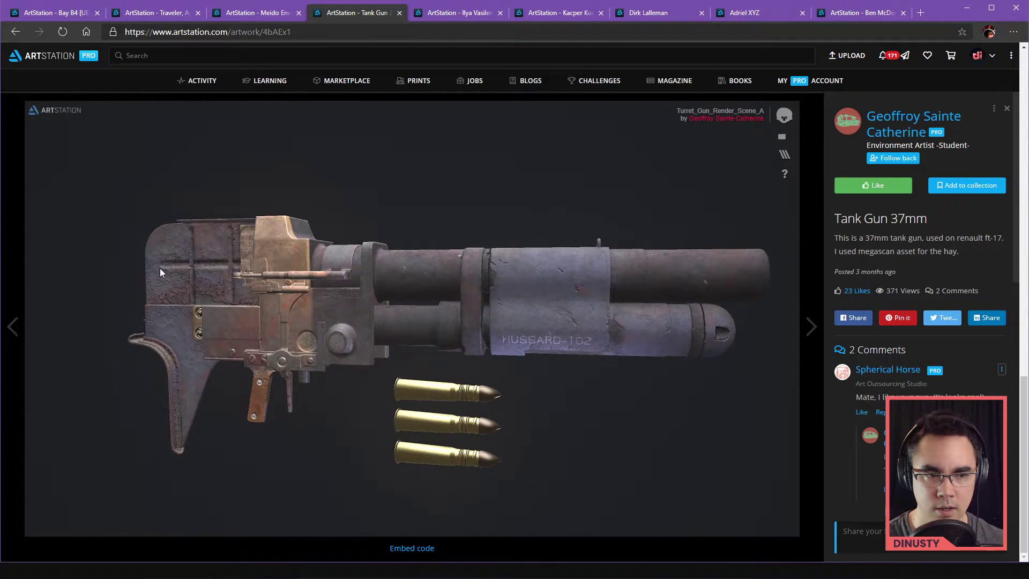
drag(162, 272, 482, 325)
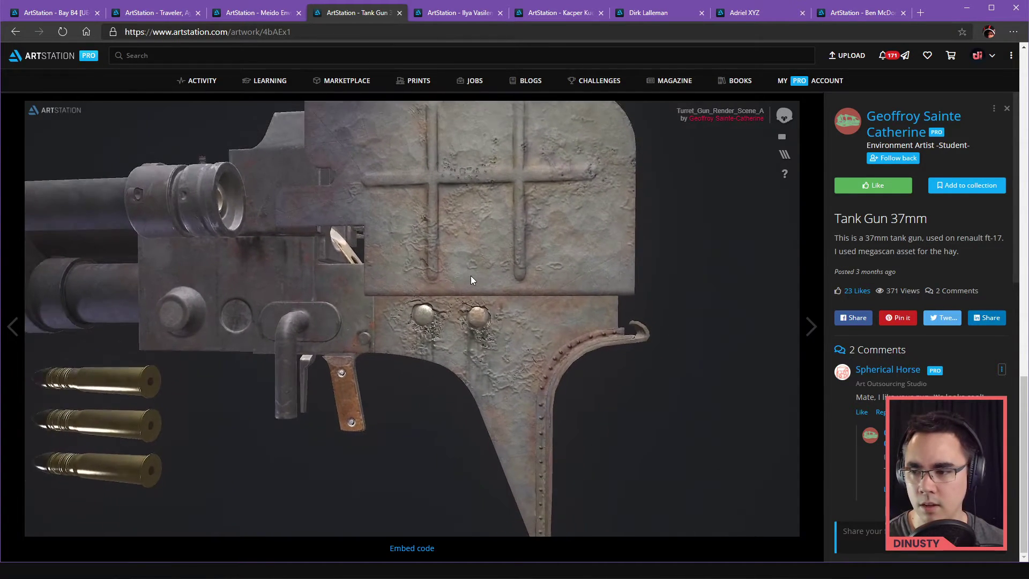
drag(471, 280, 426, 280)
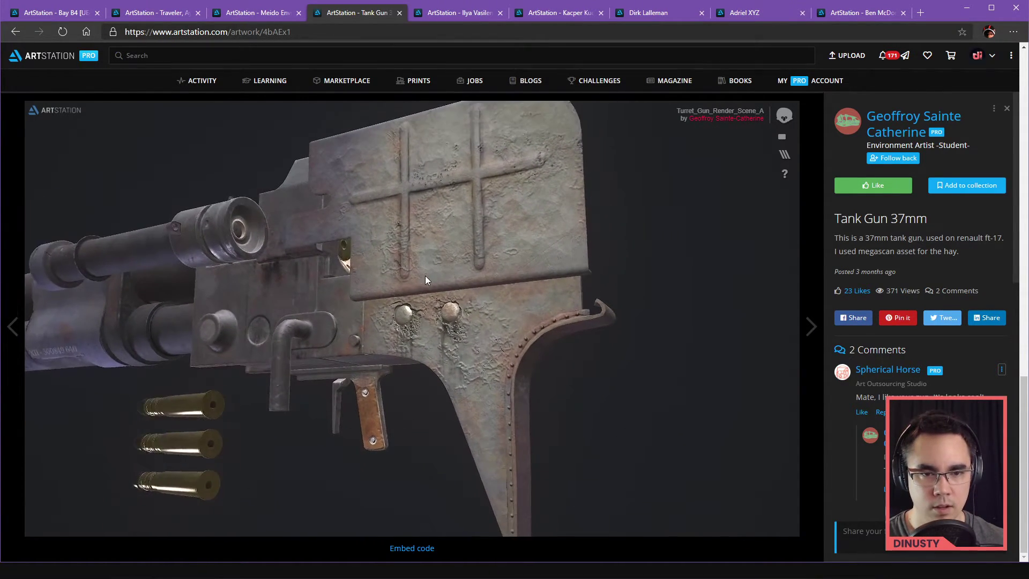
drag(427, 280, 401, 315)
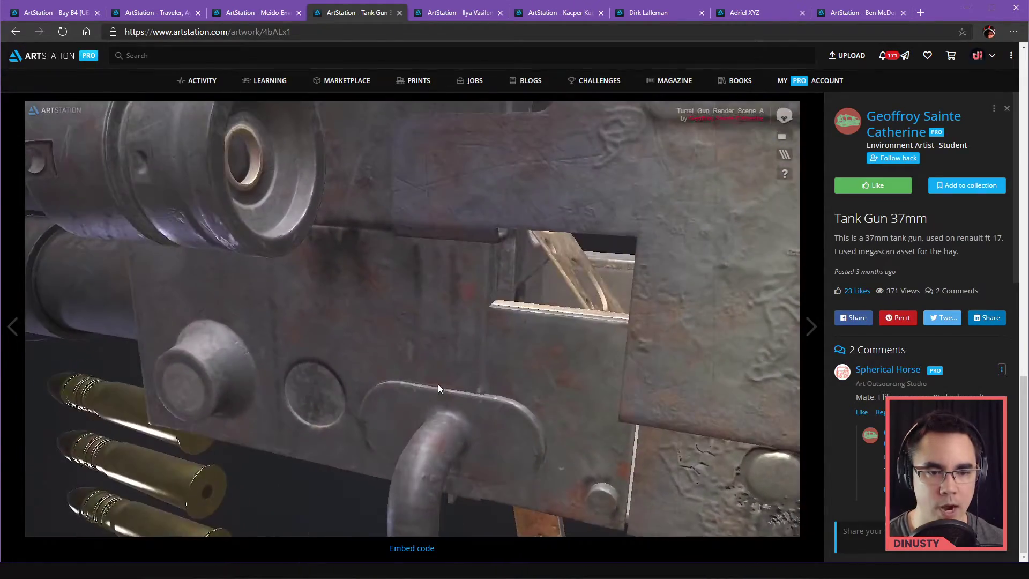
drag(439, 388, 359, 287)
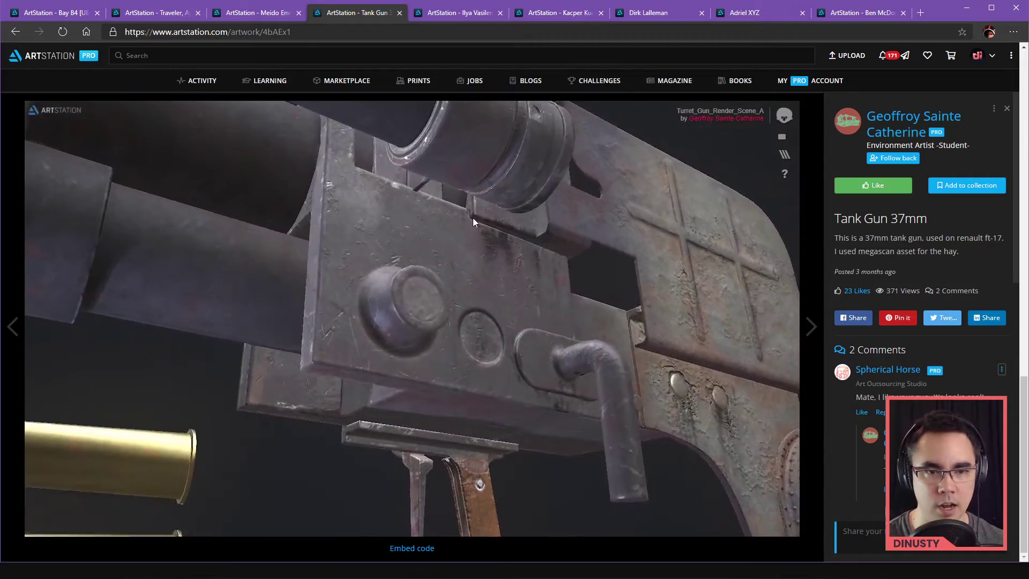
drag(473, 223, 551, 272)
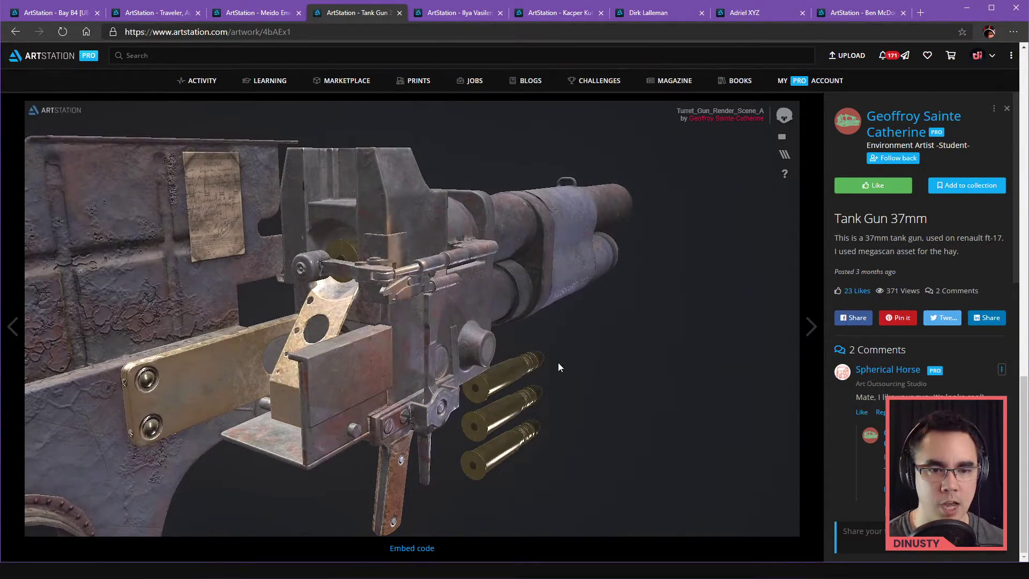
- Switch the tank gun viewer to Topology wireframe and orbit underneath to check mesh density
scroll(down, 3)
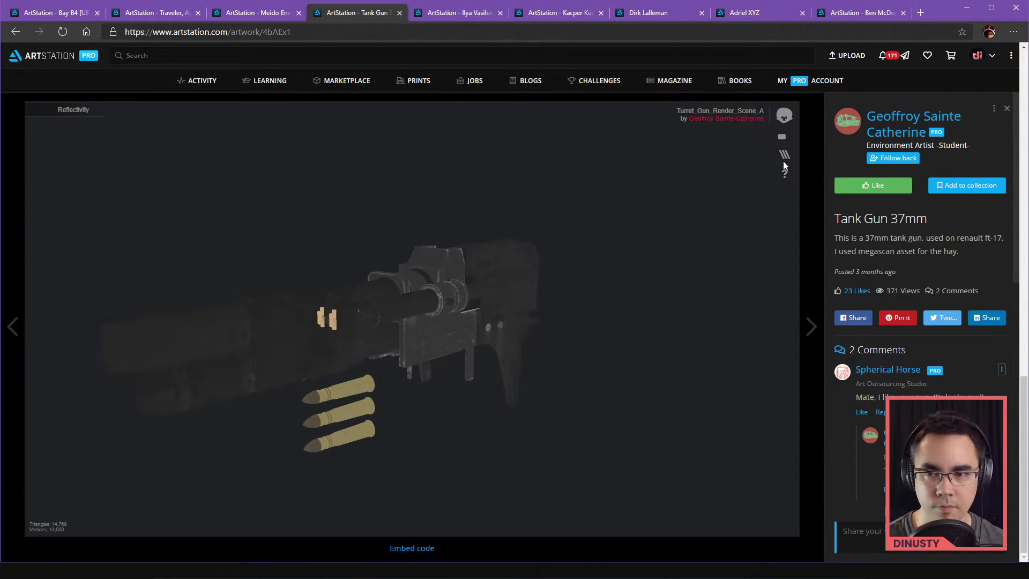
click(784, 154)
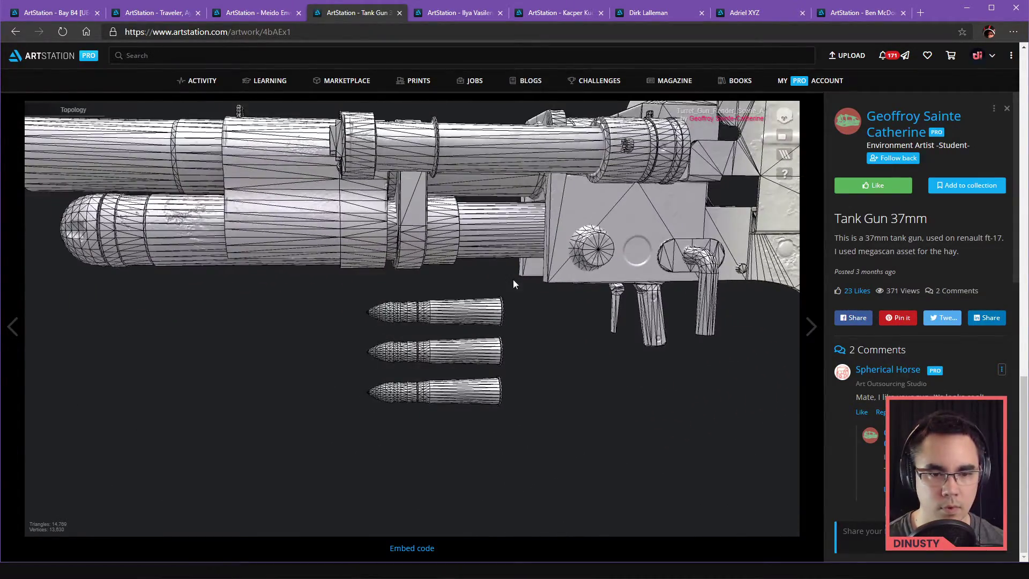
drag(512, 282, 426, 322)
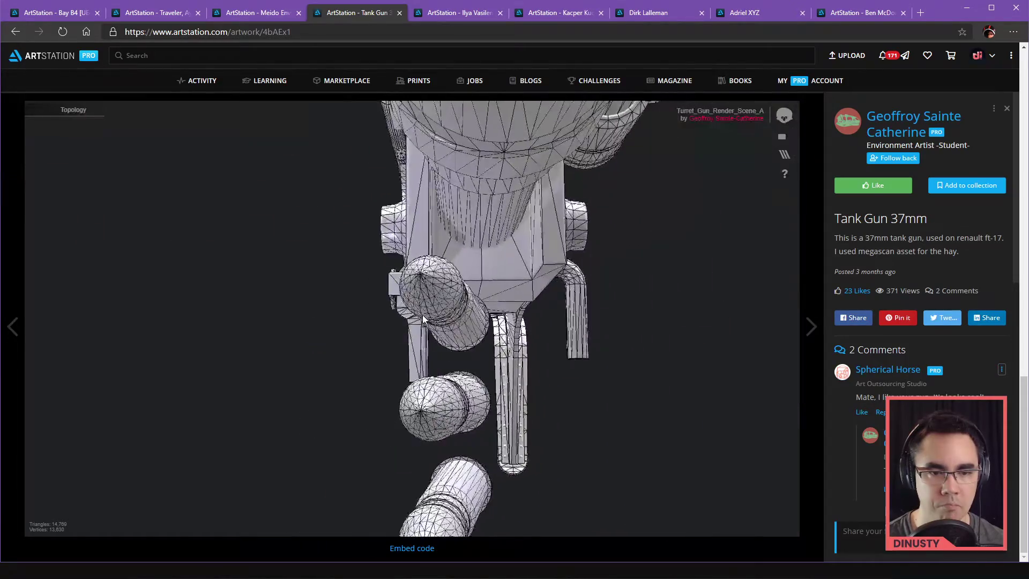
drag(423, 319, 489, 283)
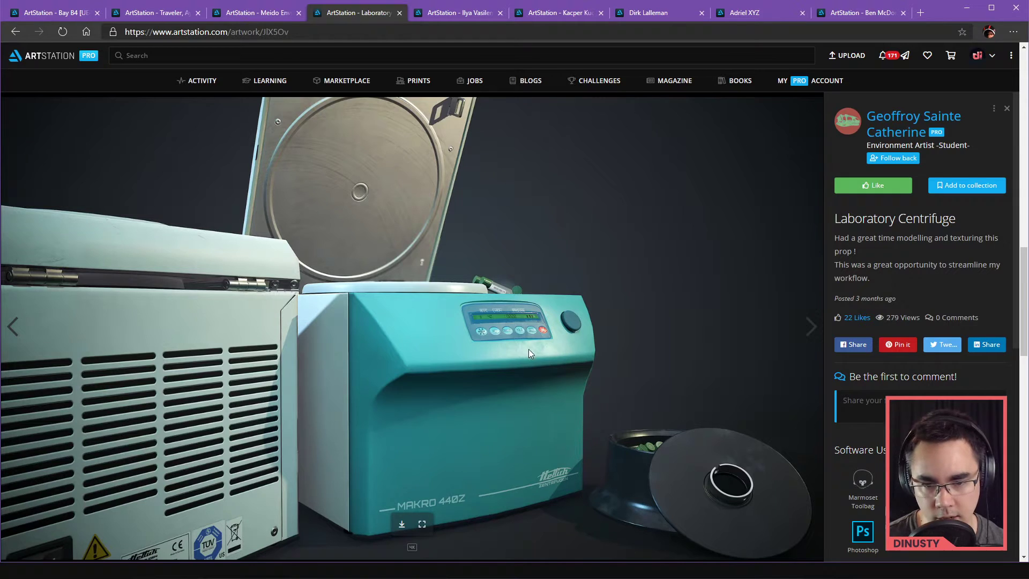
mouse_move(459, 353)
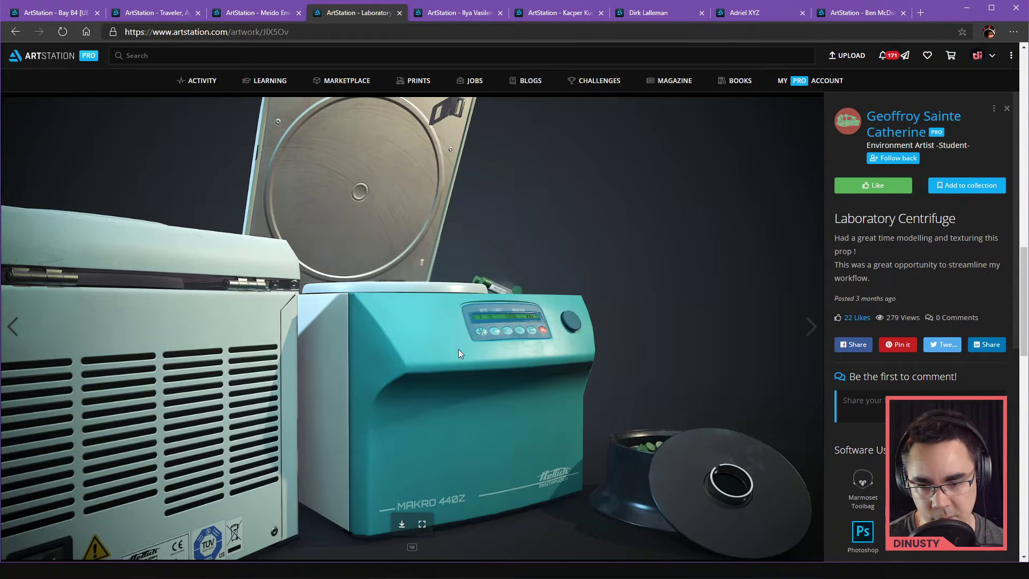
mouse_move(446, 204)
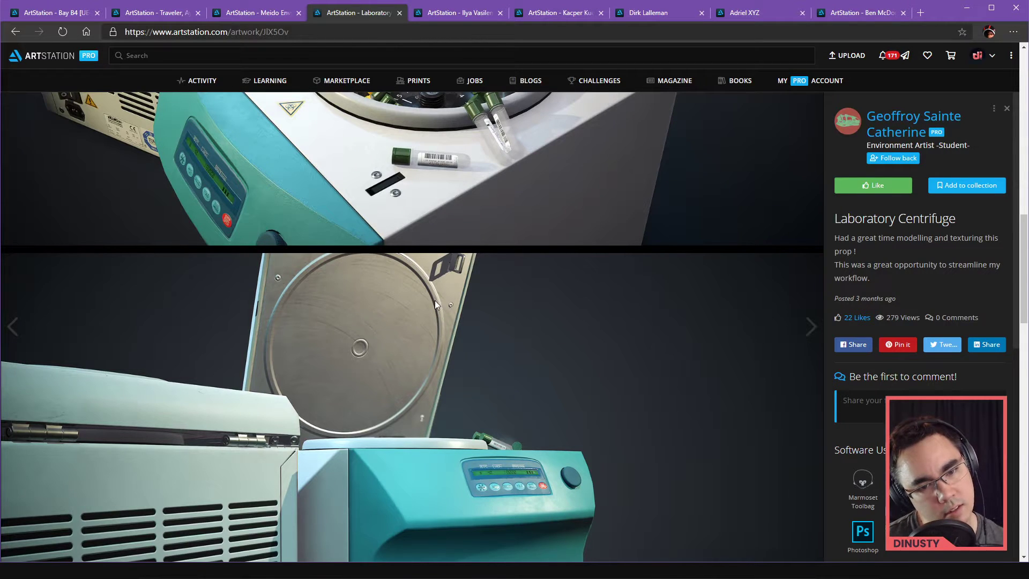
mouse_move(512, 278)
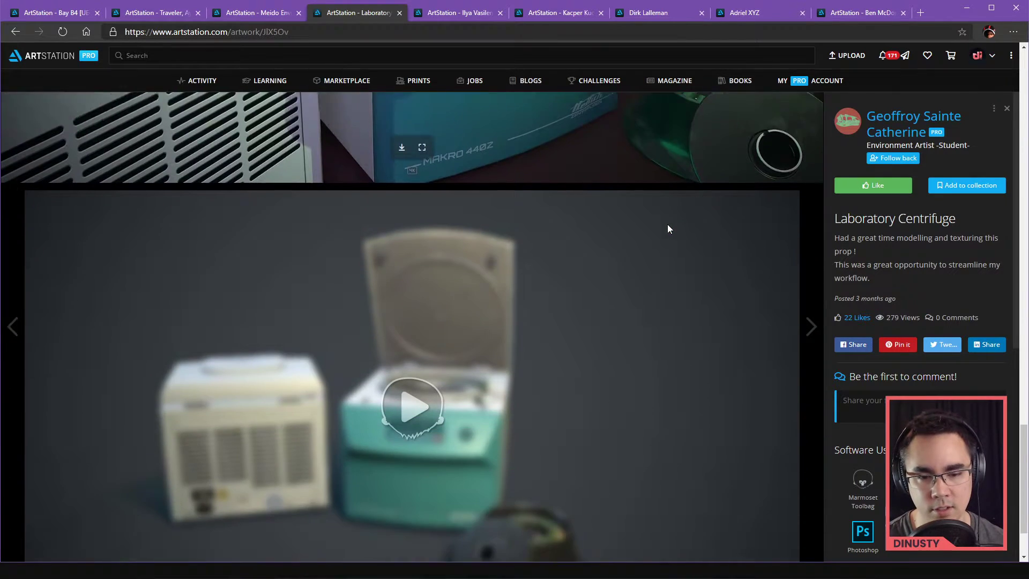
- Load the Laboratory Centrifuge's interactive Marmoset 3D preview
click(412, 405)
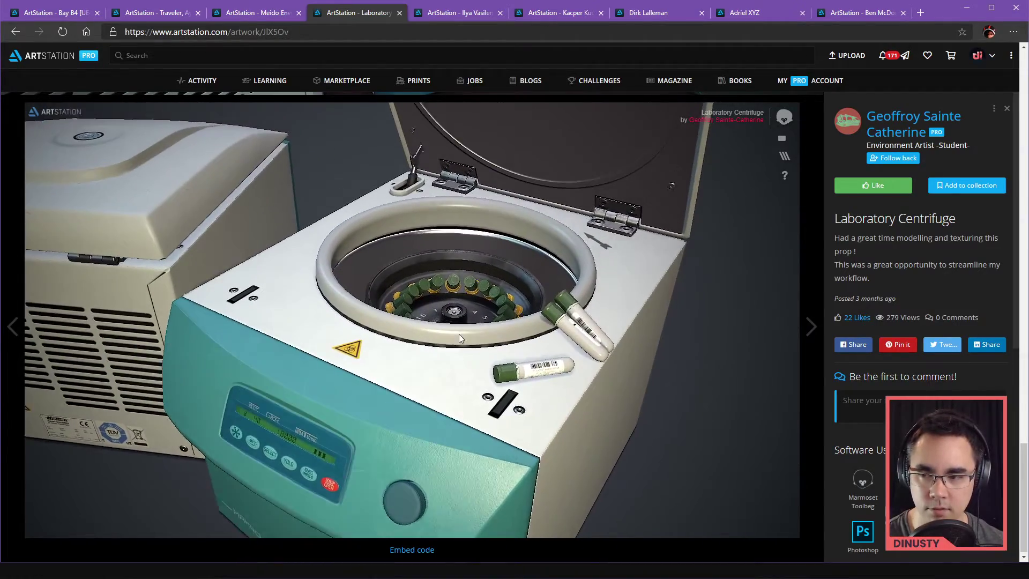
- Orbit the centrifuge around its bowl, lid and control panel, then return to the portfolio grid
drag(460, 338, 532, 318)
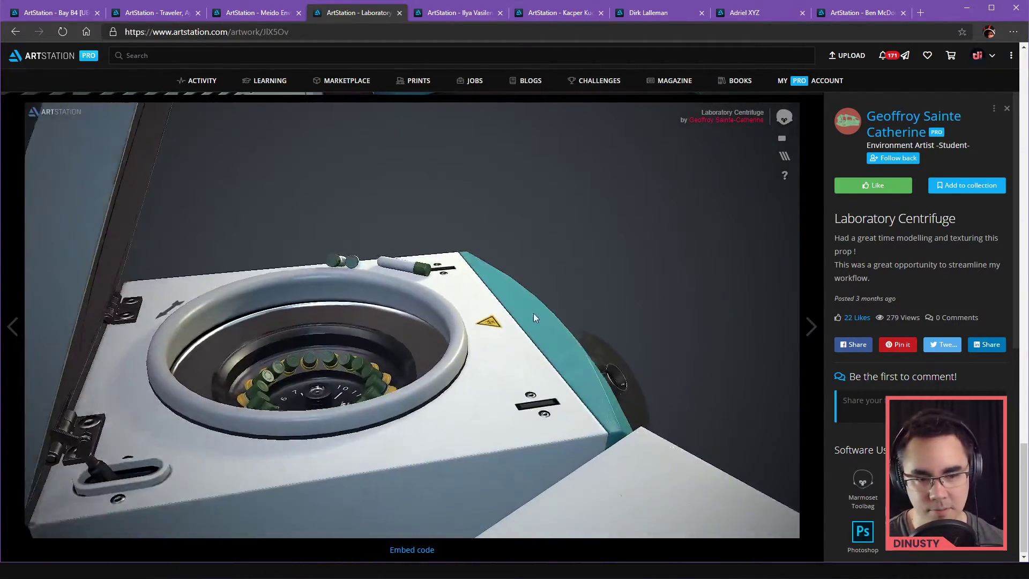
drag(532, 319, 473, 346)
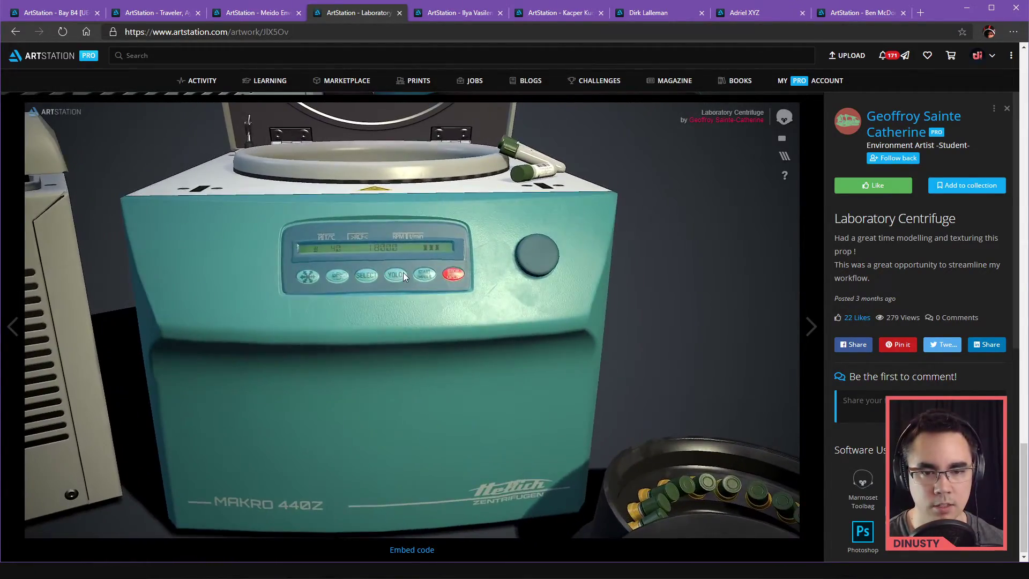
drag(404, 276, 557, 302)
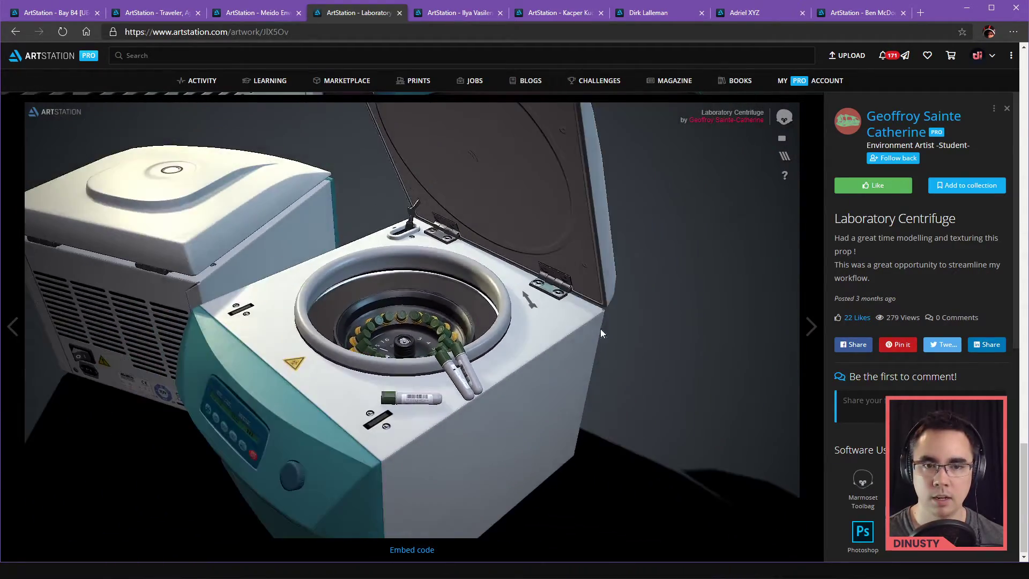
drag(591, 328, 440, 275)
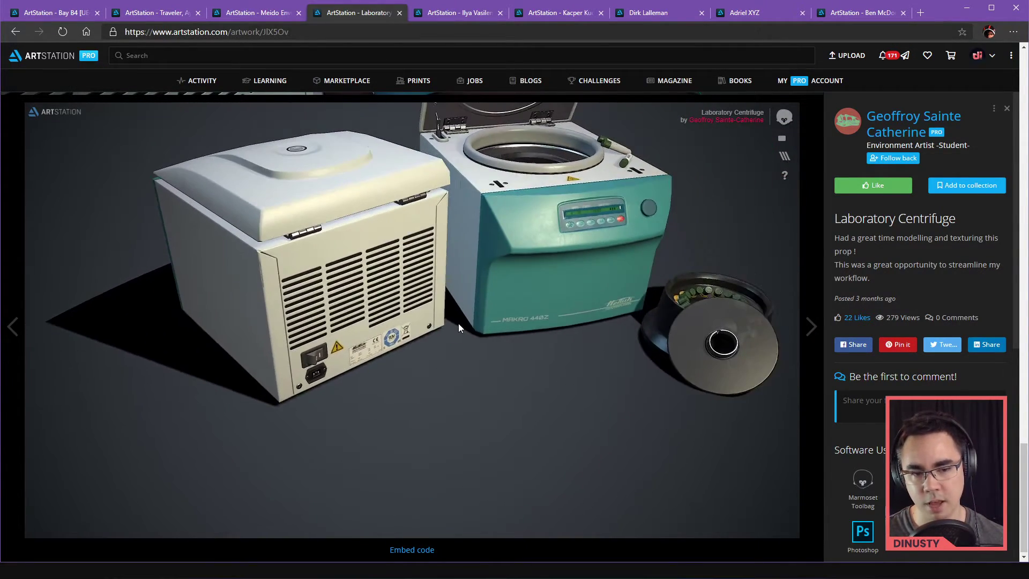
drag(459, 328, 314, 399)
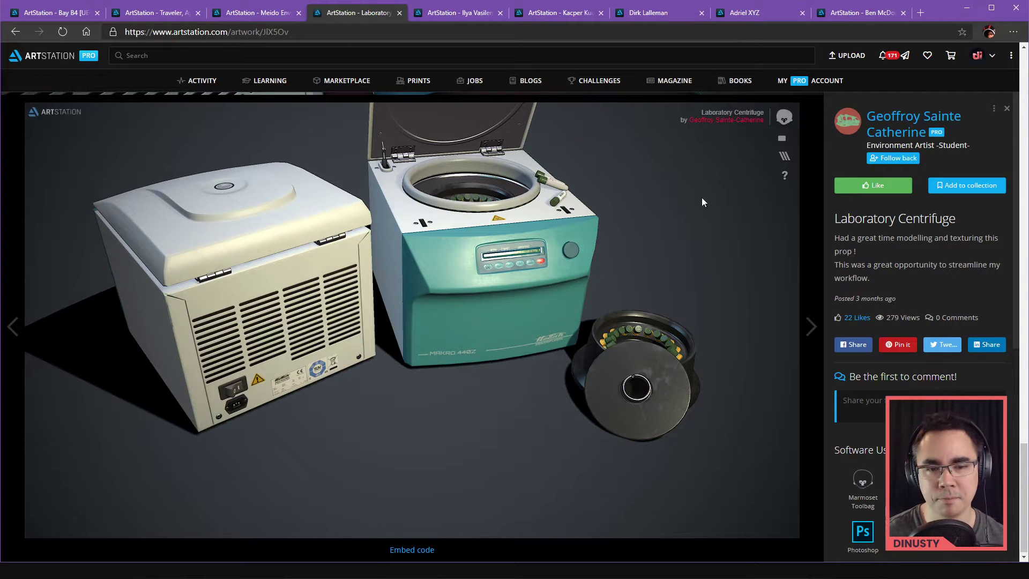
mouse_move(607, 256)
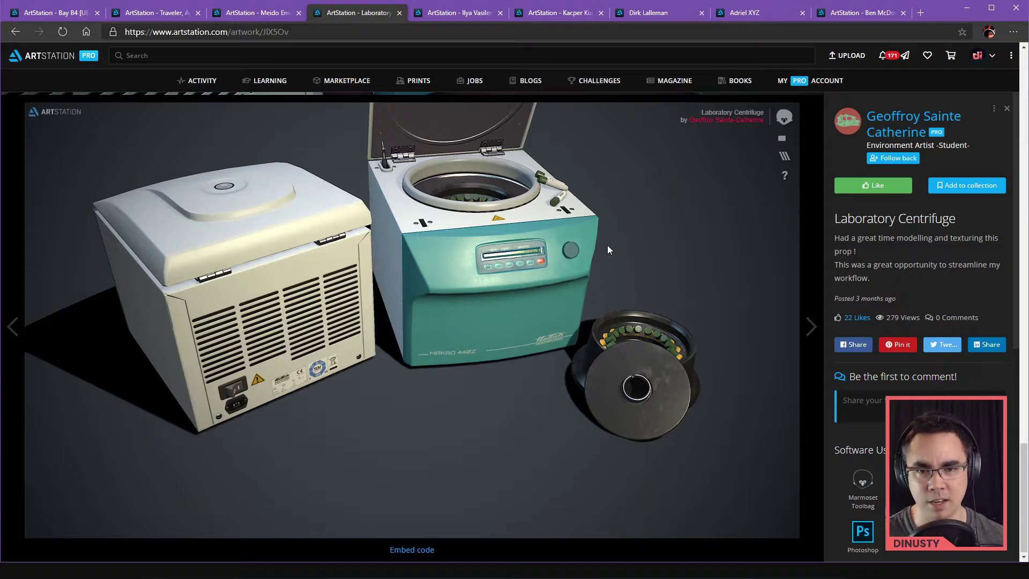
click(914, 123)
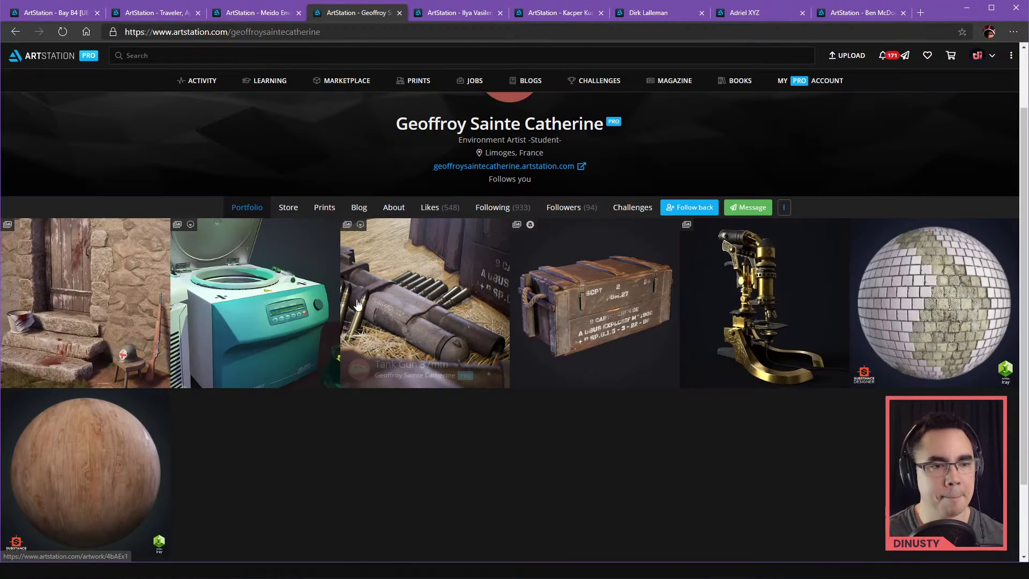
- Open the WW2 Normandy hideout artwork and scroll through its stone farmhouse renders
click(86, 303)
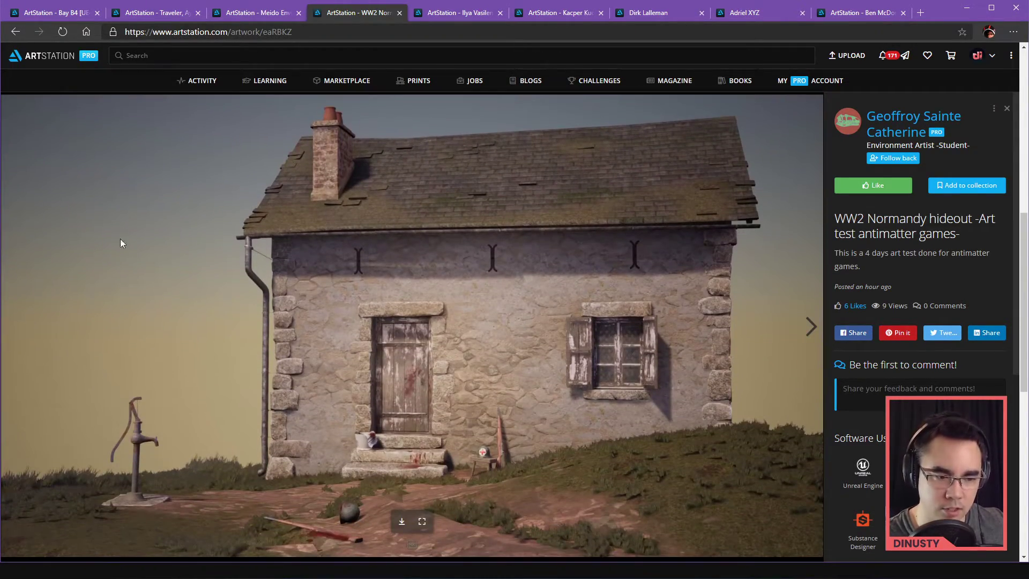
scroll(down, 3)
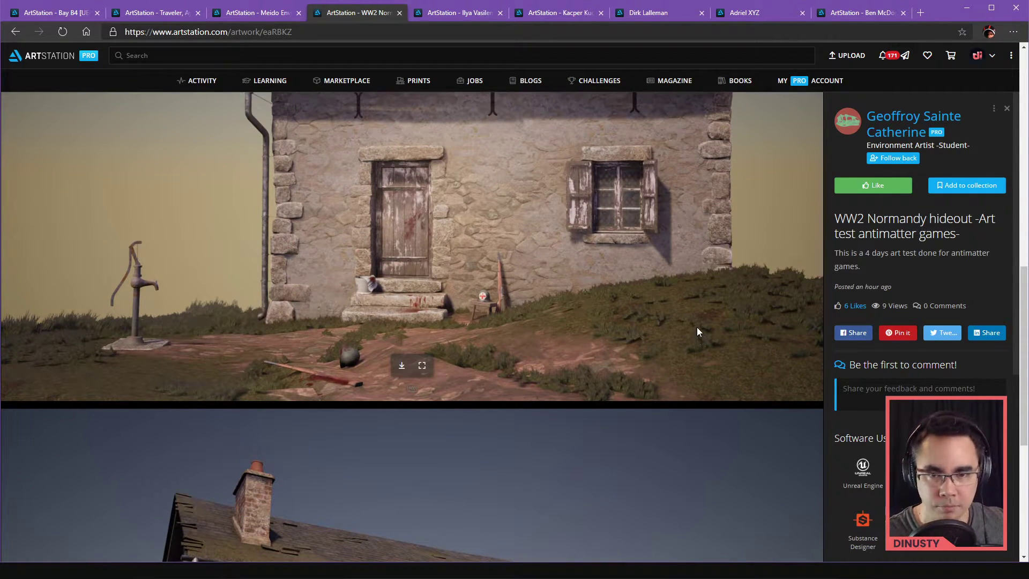
scroll(down, 3)
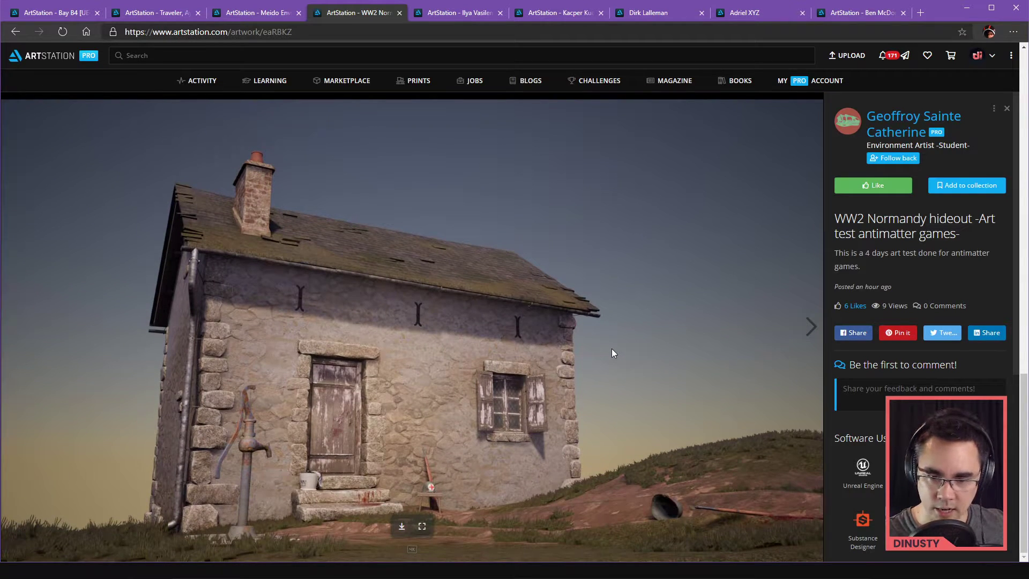
mouse_move(610, 346)
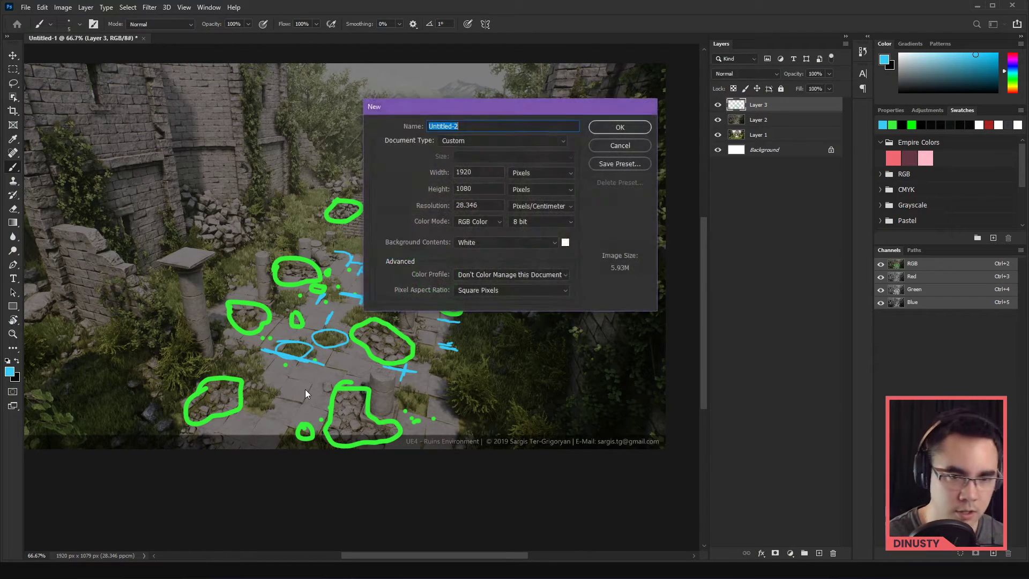
- Create the new document and set Levels white point to 201 and midtones to 0.81
click(618, 126)
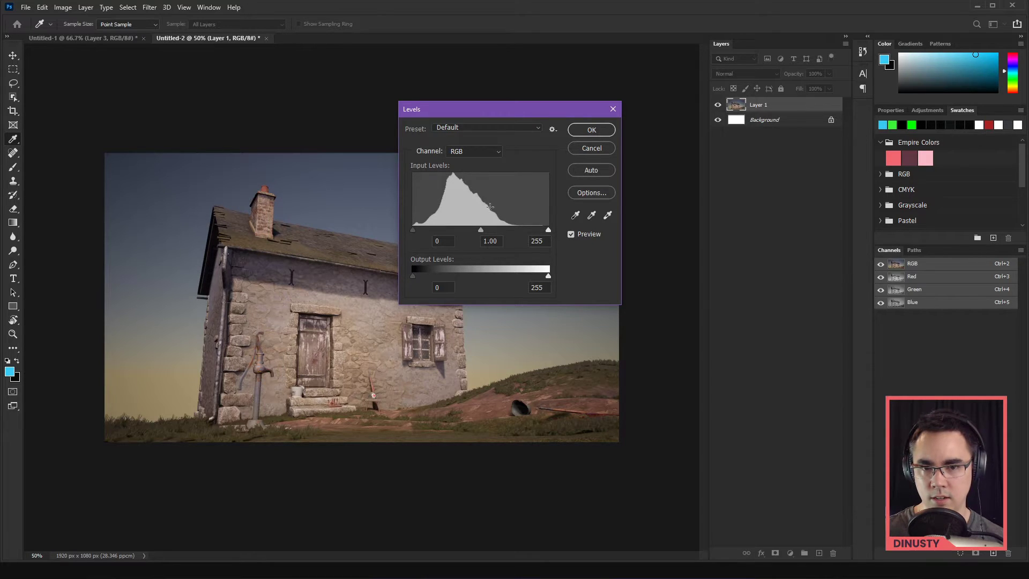
drag(548, 229, 526, 229)
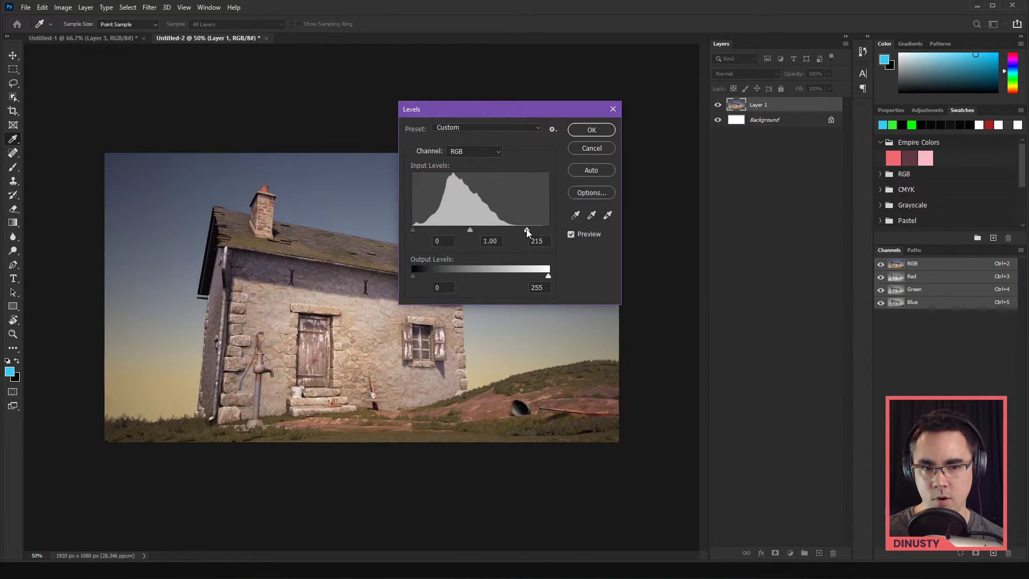
drag(527, 230, 519, 229)
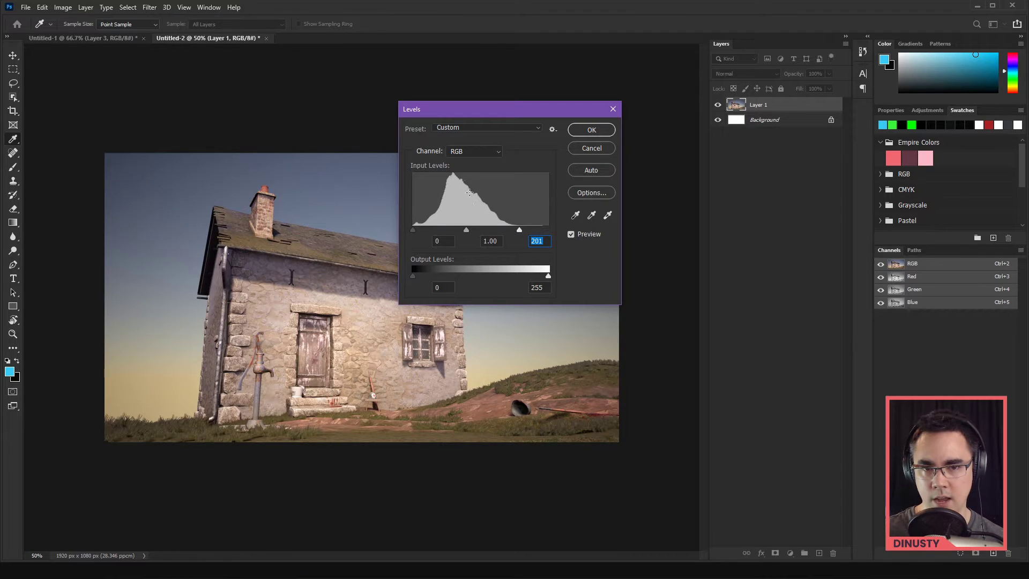
drag(466, 230, 473, 230)
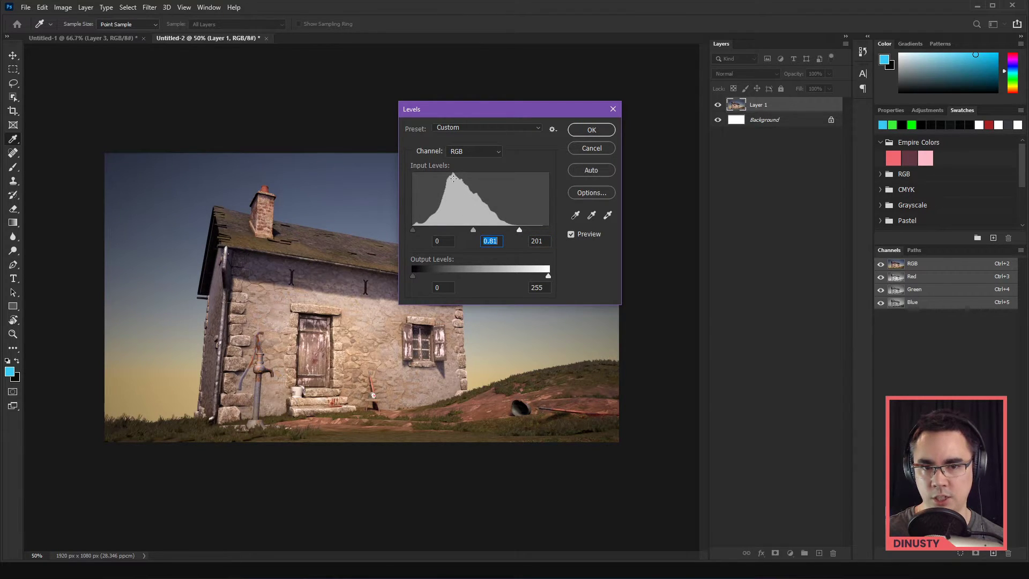
mouse_move(439, 176)
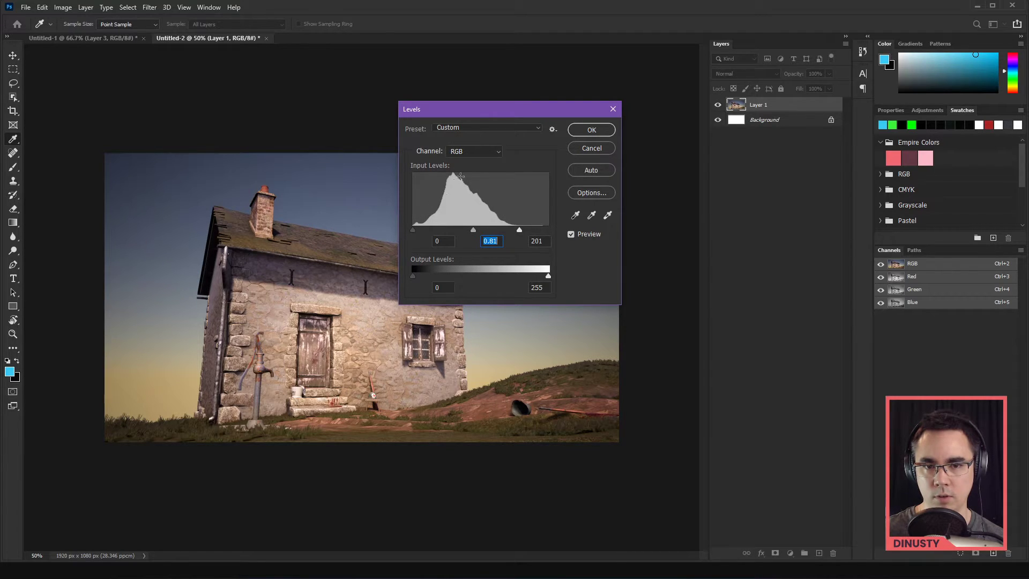
mouse_move(532, 210)
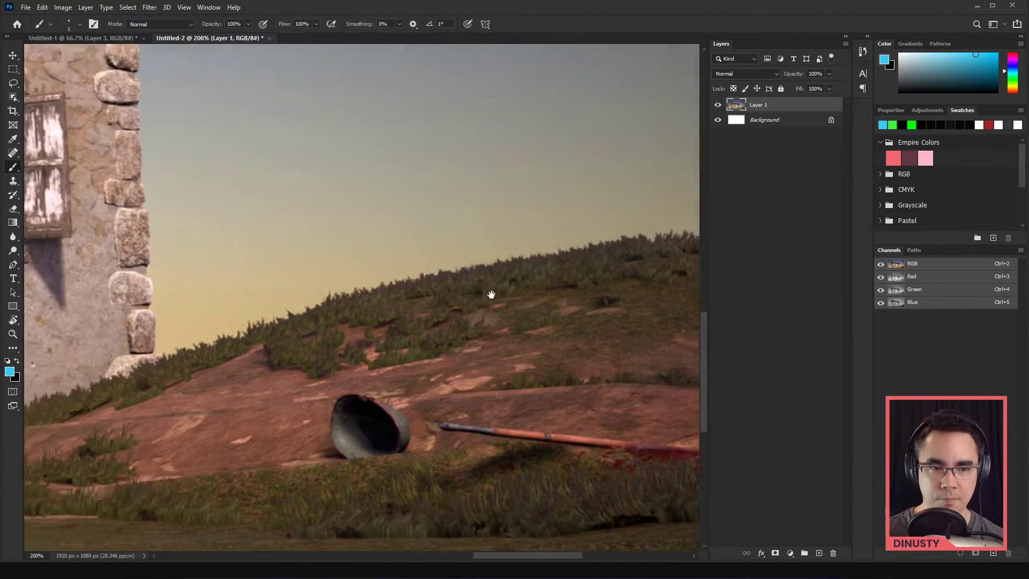
- Pan the zoomed render to bring the grassy hillside near the shovel into view
drag(491, 294, 218, 364)
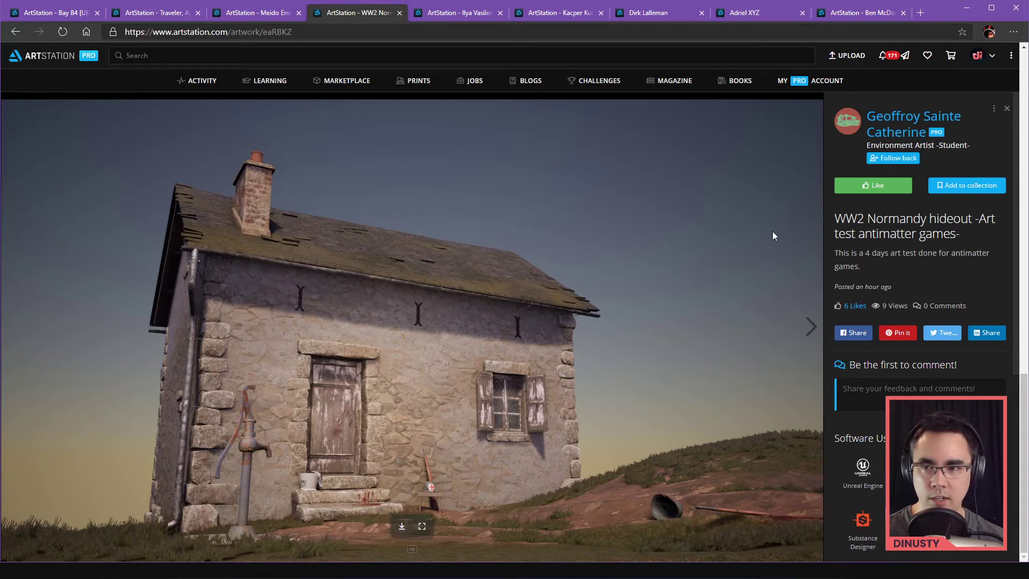
scroll(down, 3)
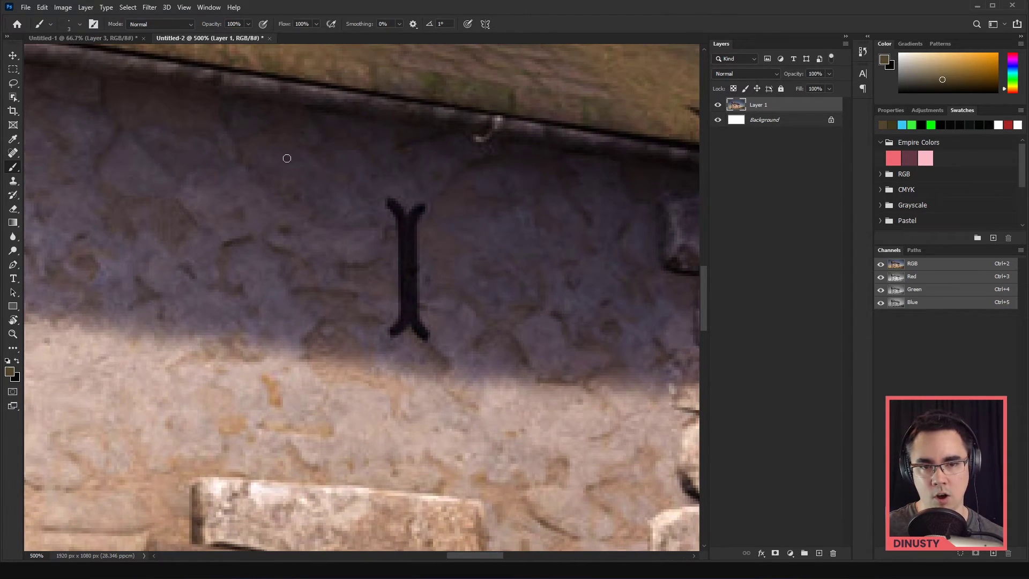
mouse_move(407, 300)
text(27)
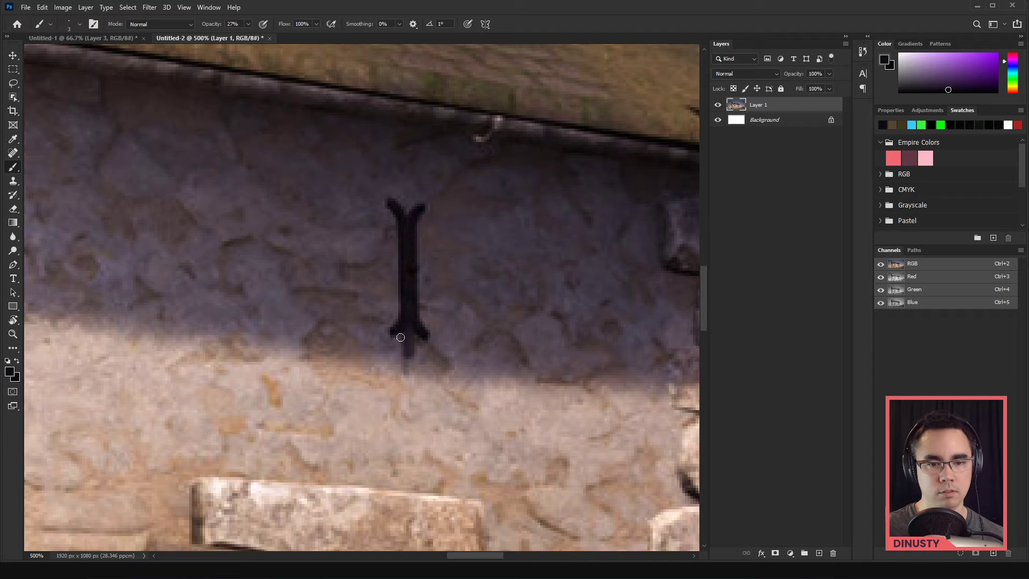
- Paint a dark streak running down the stone wall beneath the iron wall anchor
drag(400, 338, 404, 460)
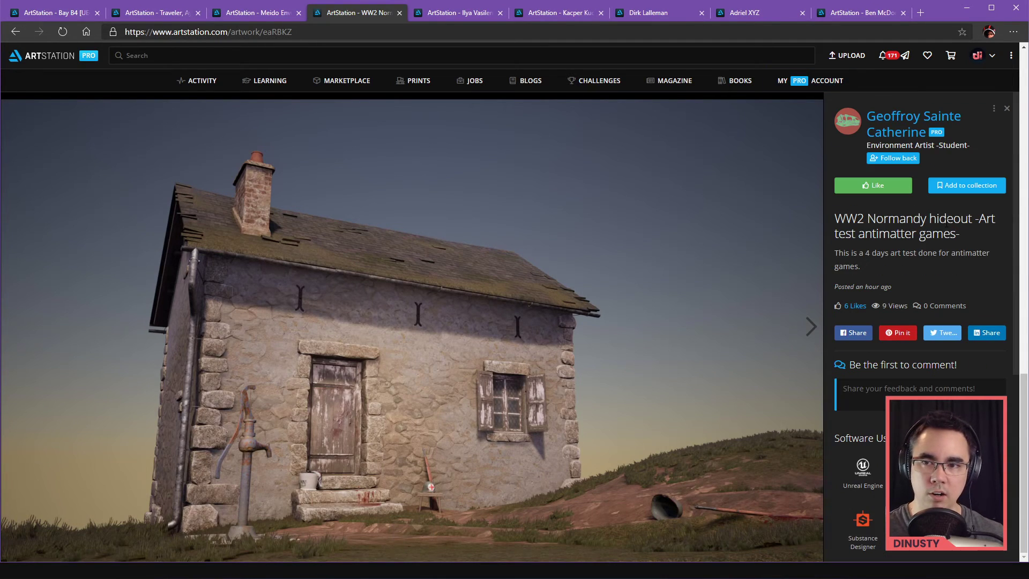
- Revisit the Laboratory Centrifuge artwork from the portfolio grid, then return to the profile page
click(913, 123)
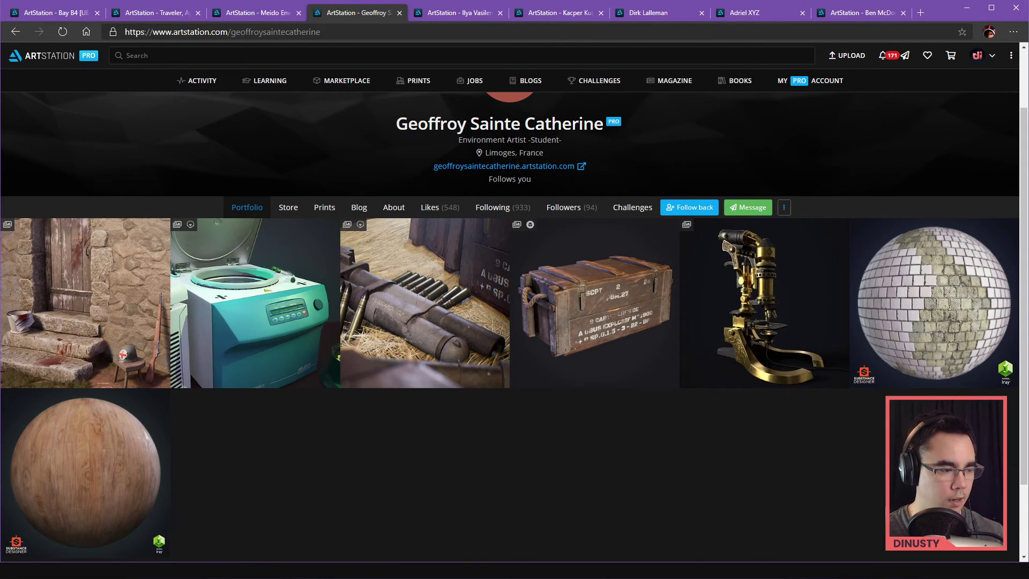
click(255, 303)
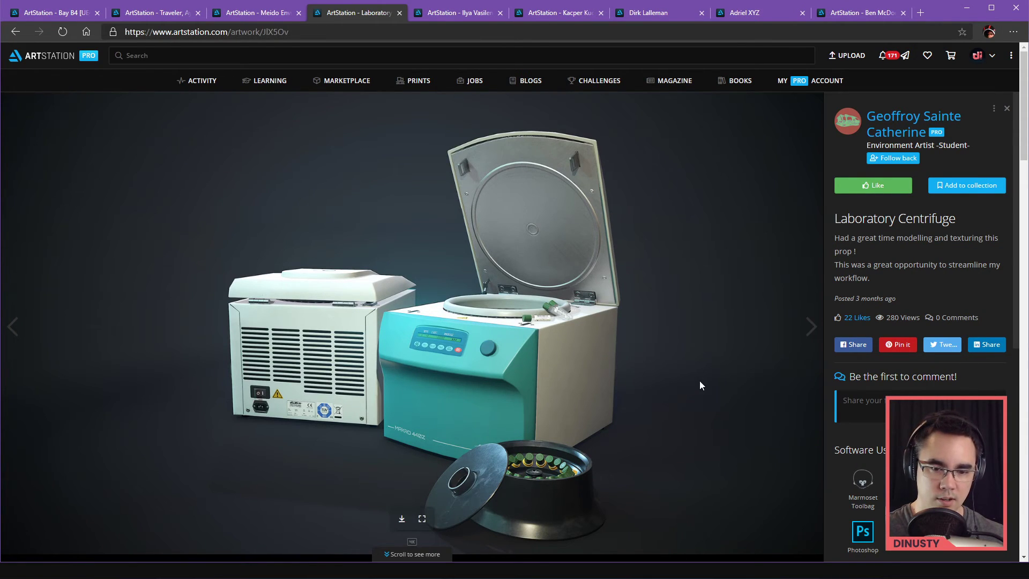
click(913, 124)
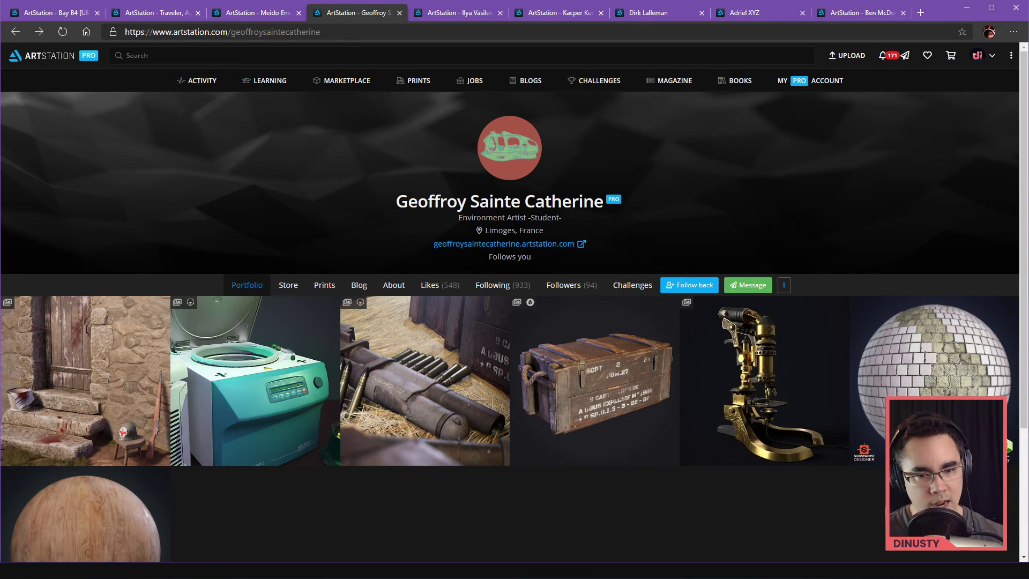
mouse_move(356, 395)
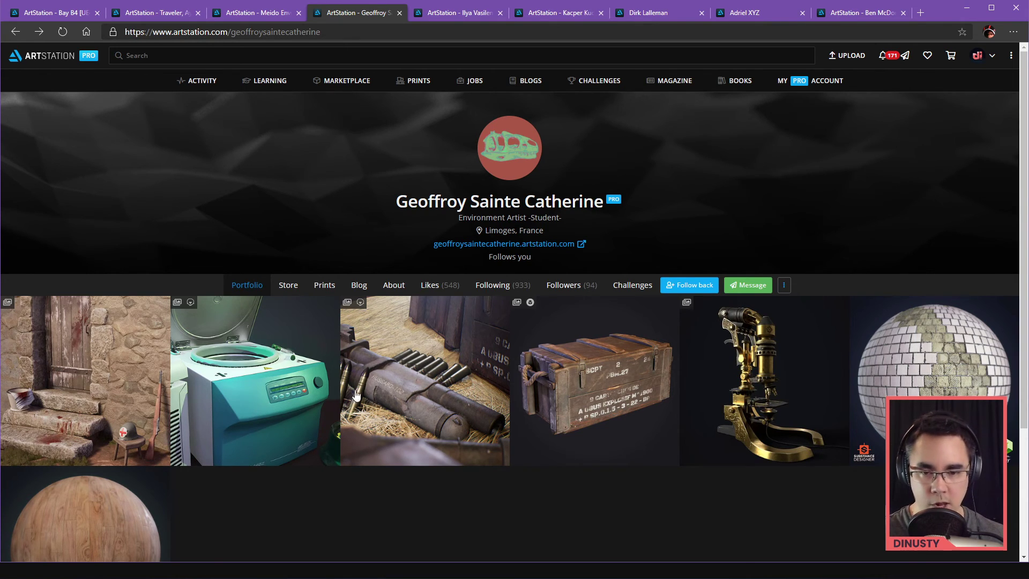
mouse_move(634, 366)
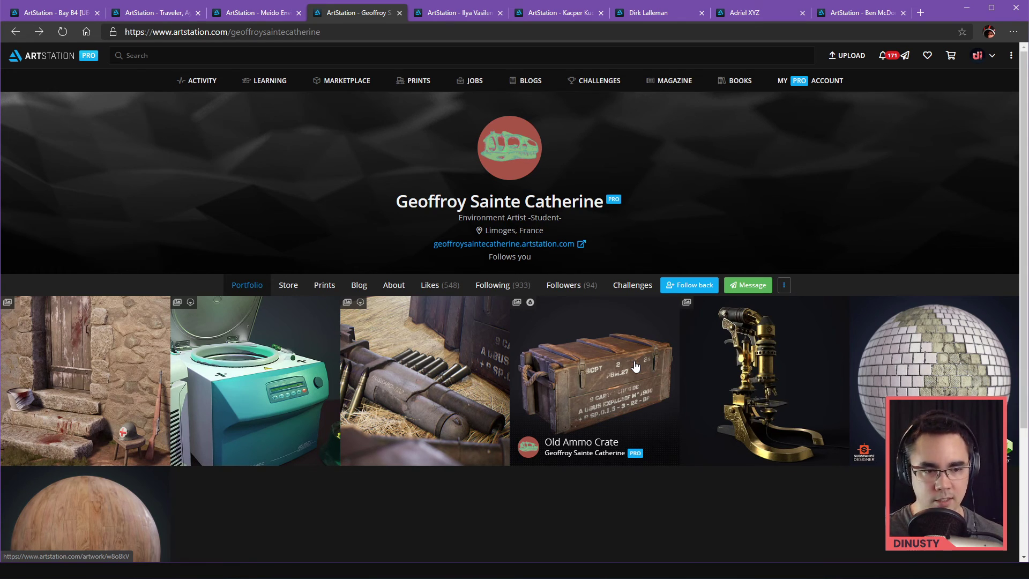
mouse_move(332, 384)
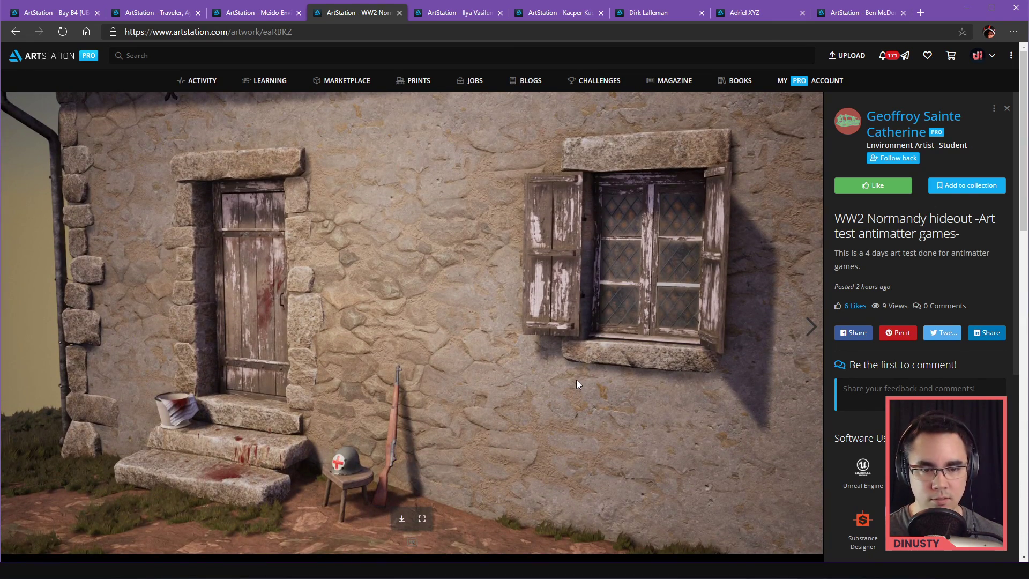
mouse_move(482, 303)
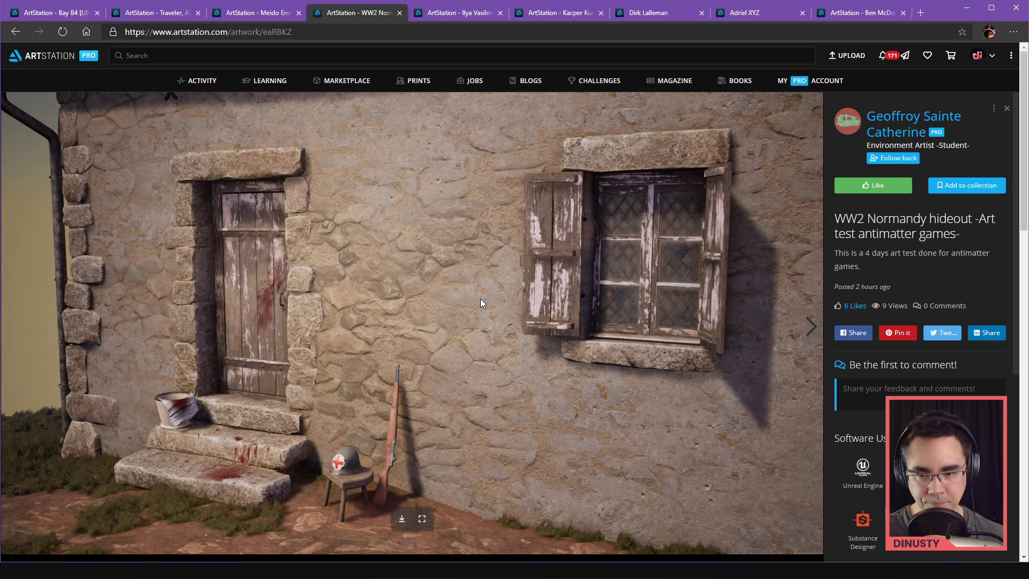